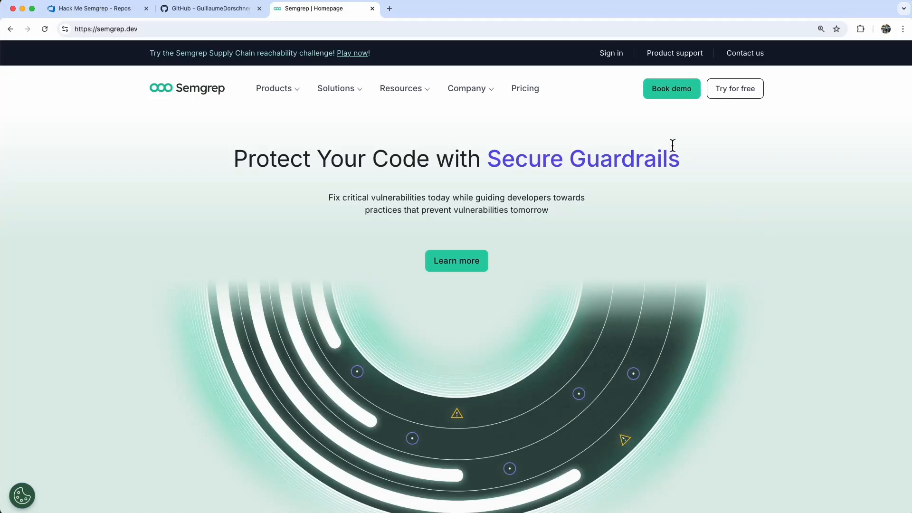
- Sign in on semgrep.dev to open the organization dashboard
left_click(611, 52)
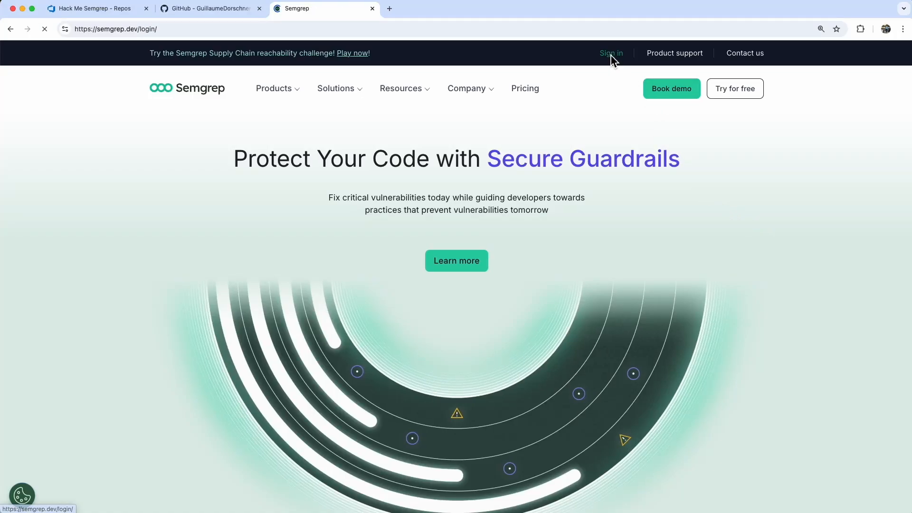
left_click(611, 53)
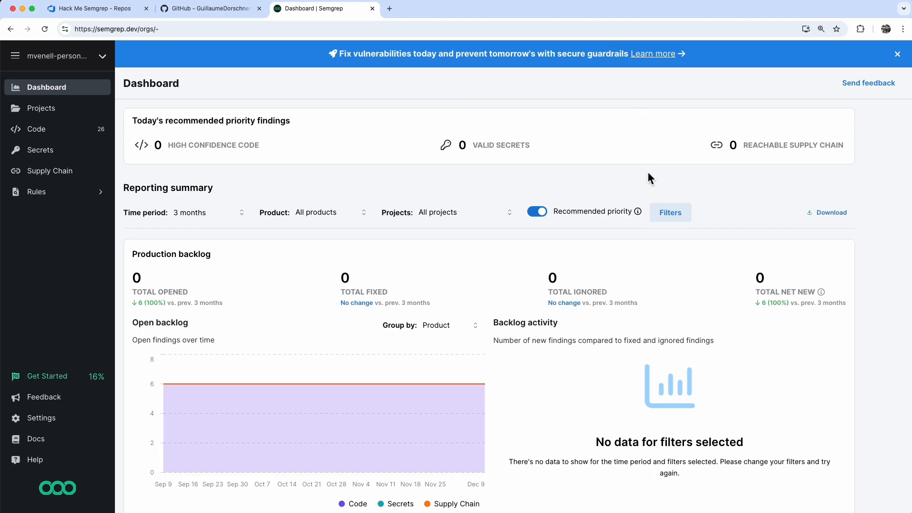
mouse_move(658, 186)
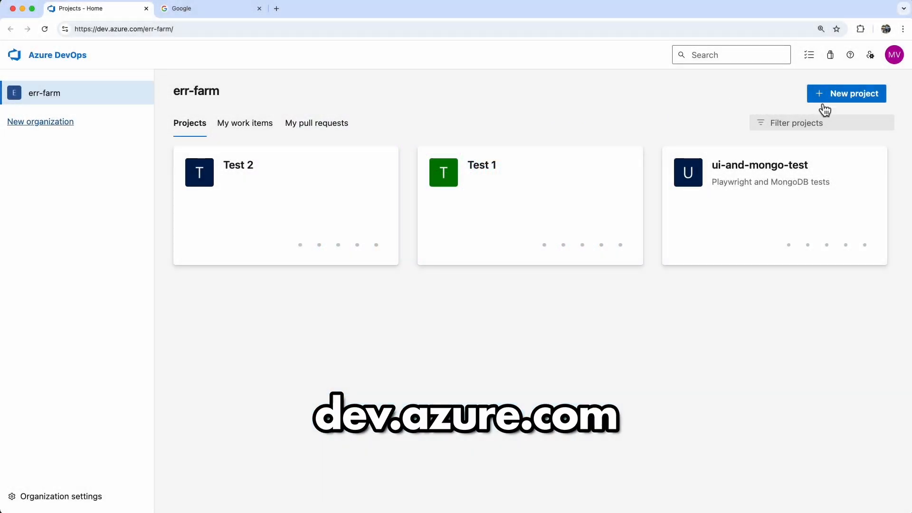
- Create a public Azure DevOps project named 'Hack Me Semgrep'
left_click(846, 93)
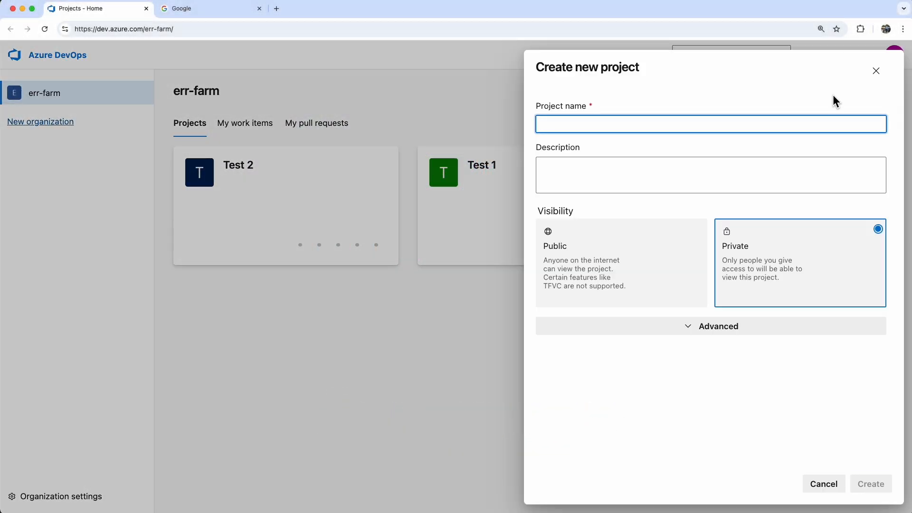
type("Hack Me Semgrep")
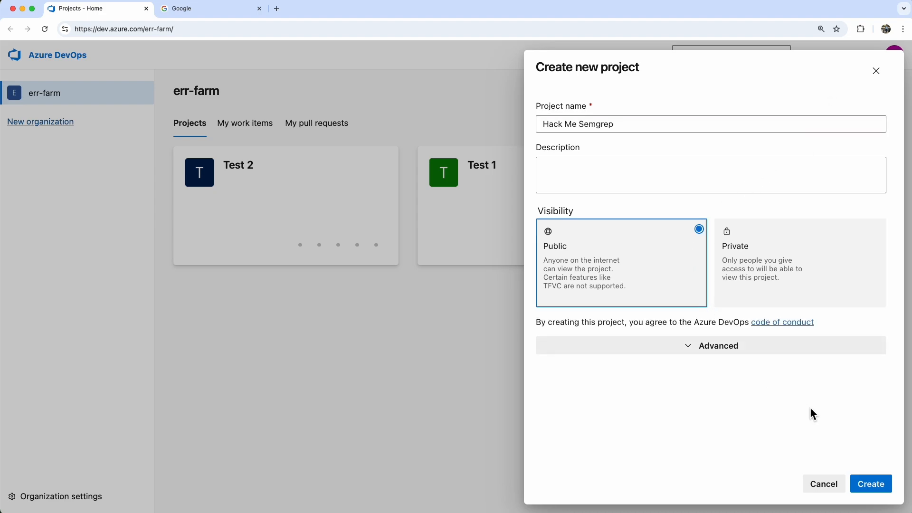
left_click(870, 483)
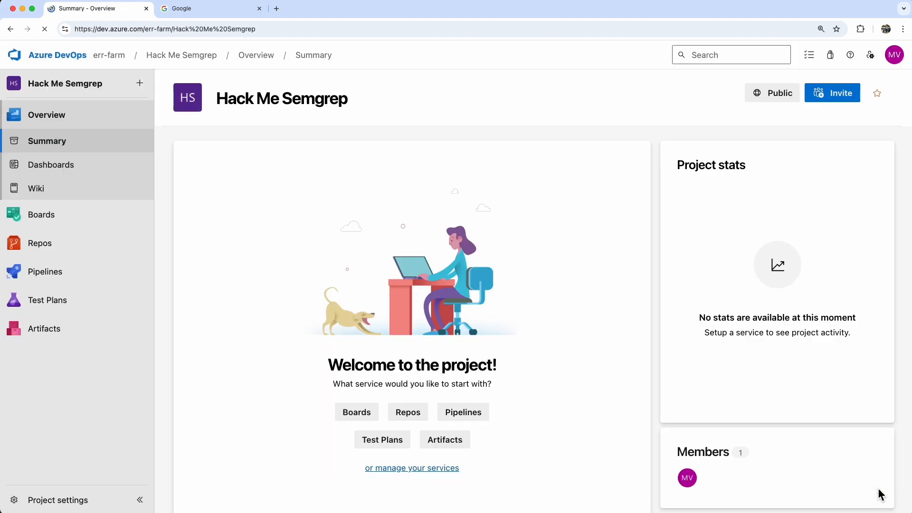
- Search 'hackme github', open the HackMe repository, then search 'Semgrep CI'
left_click(209, 8)
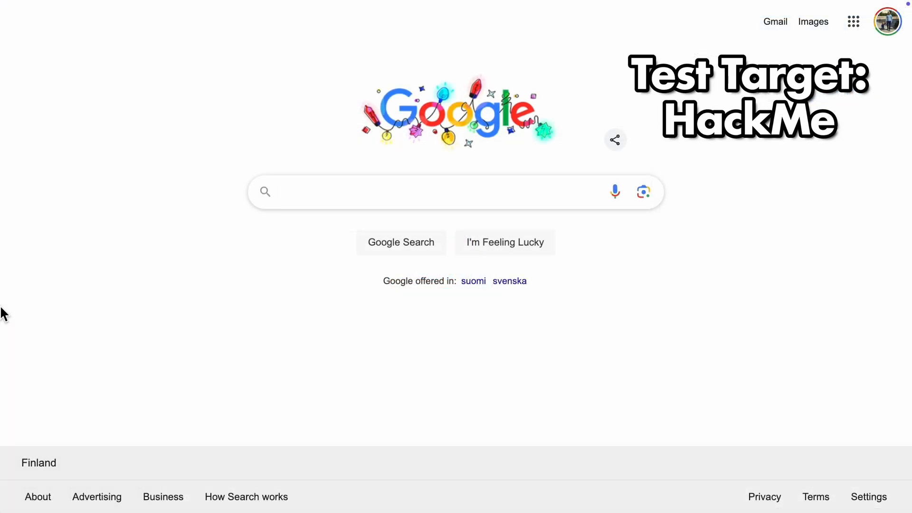
type("hackme github")
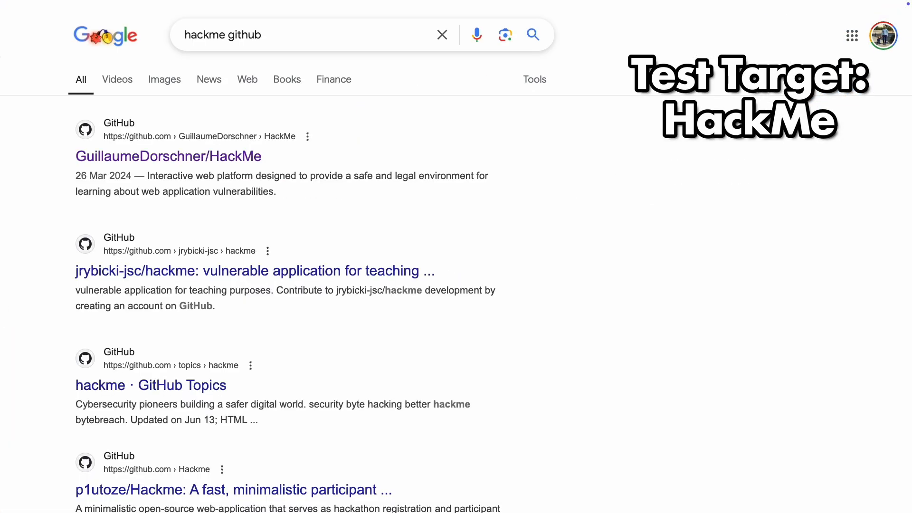
left_click(168, 156)
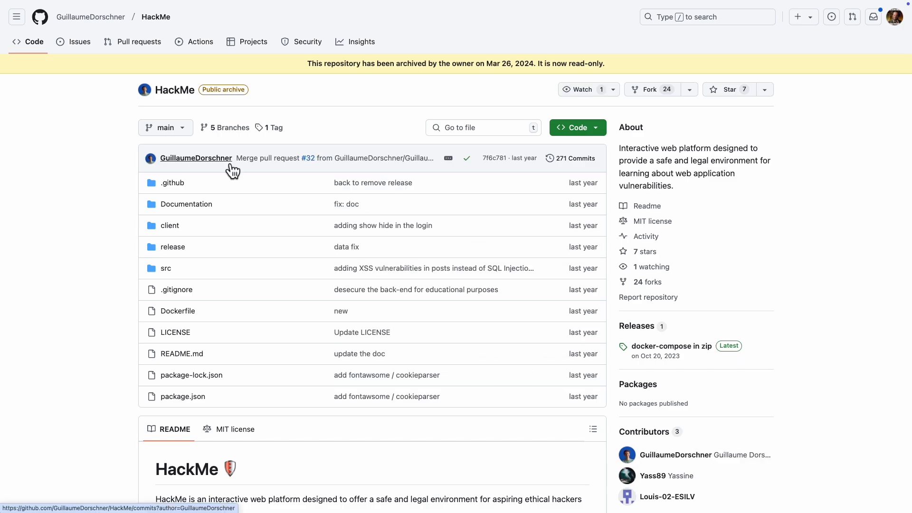
scroll("down", 3)
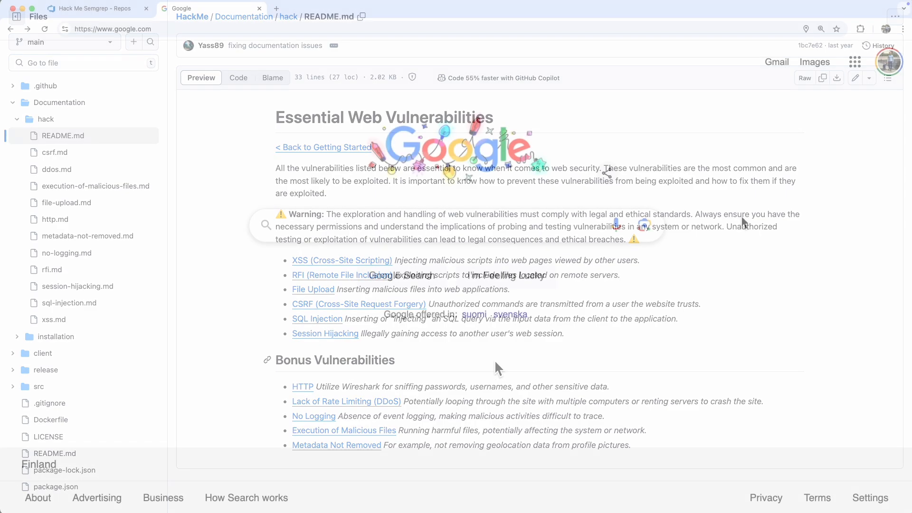
type("Semgrep CI/CD integration")
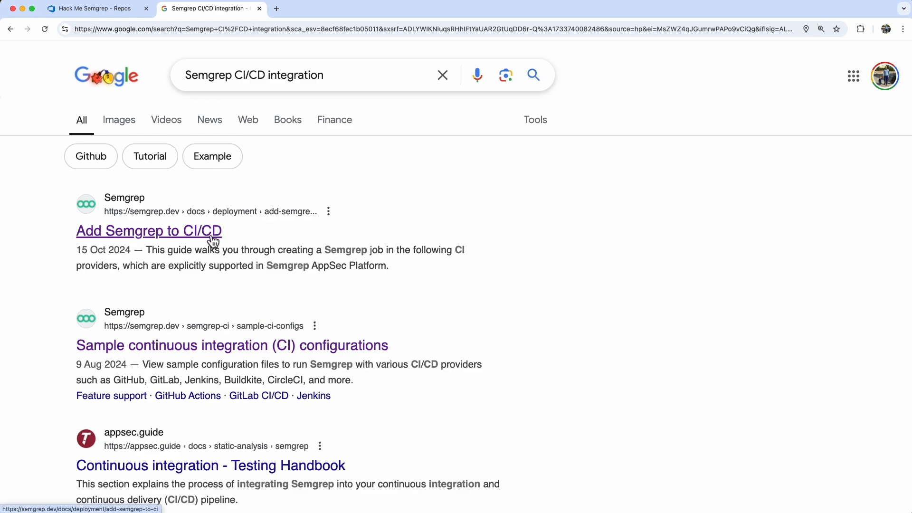
- Copy the steps section of Semgrep's sample azure-pipelines.yml from the 'Add Semgrep to CI/CD' guide
left_click(148, 231)
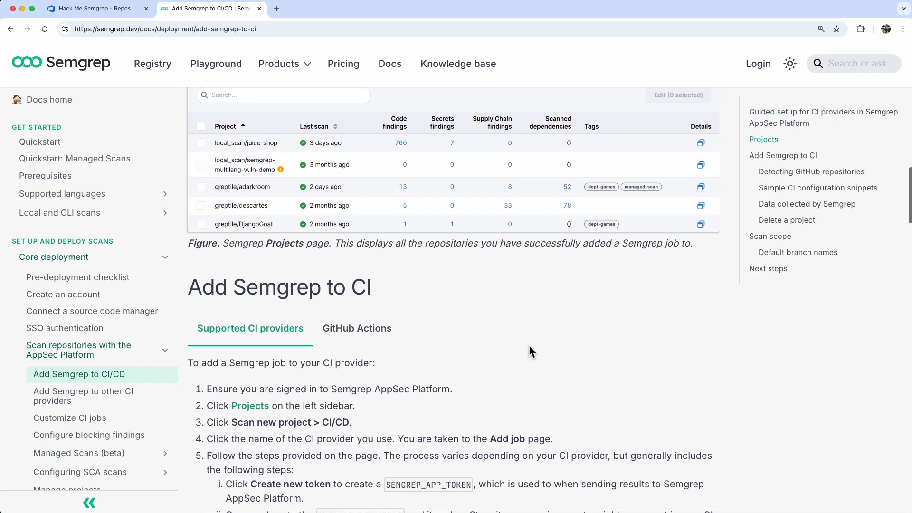
scroll("down", 3)
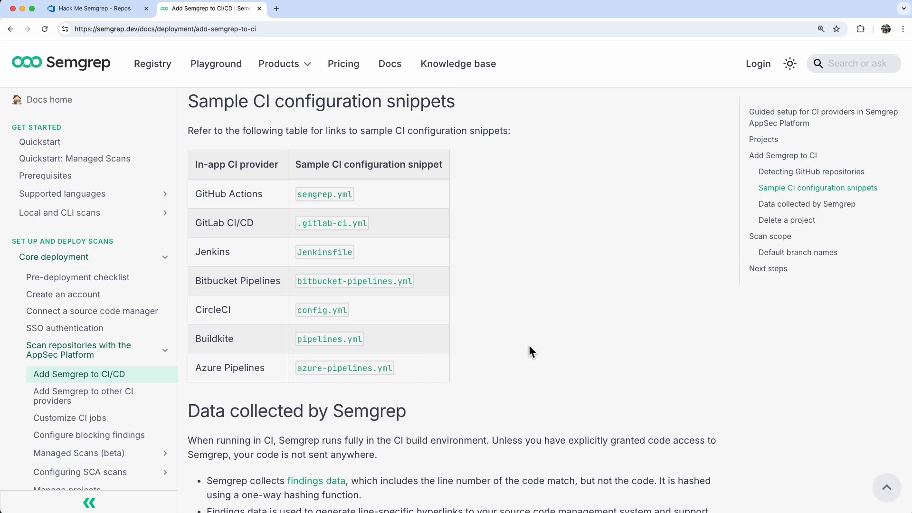
left_click(344, 367)
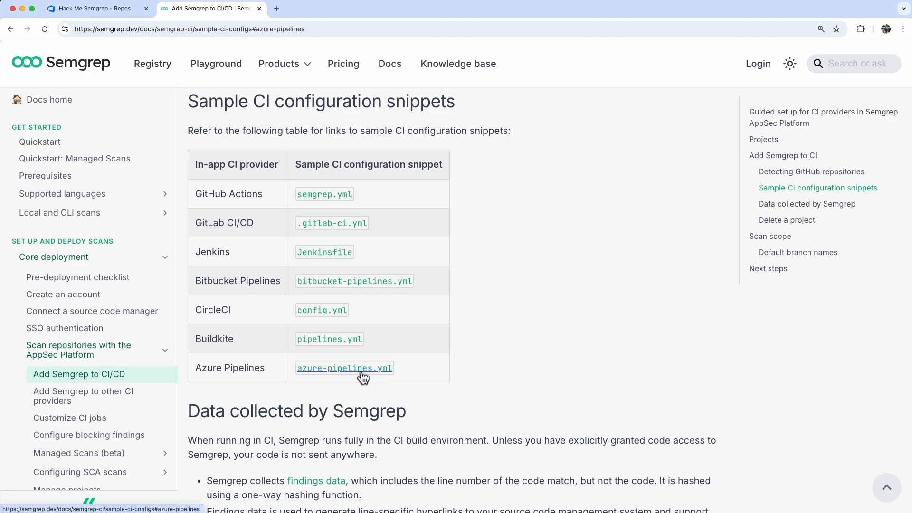
left_click(344, 368)
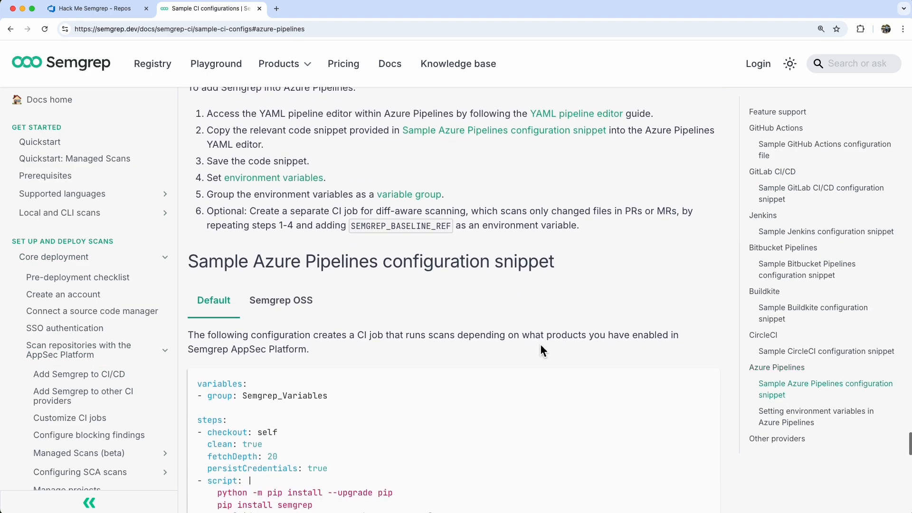
scroll("down", 3)
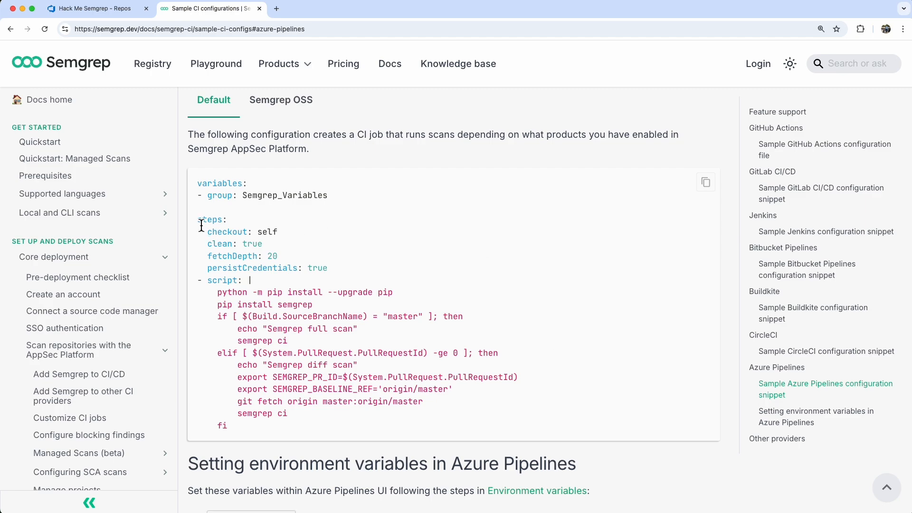
left_click_drag(200, 219, 313, 307)
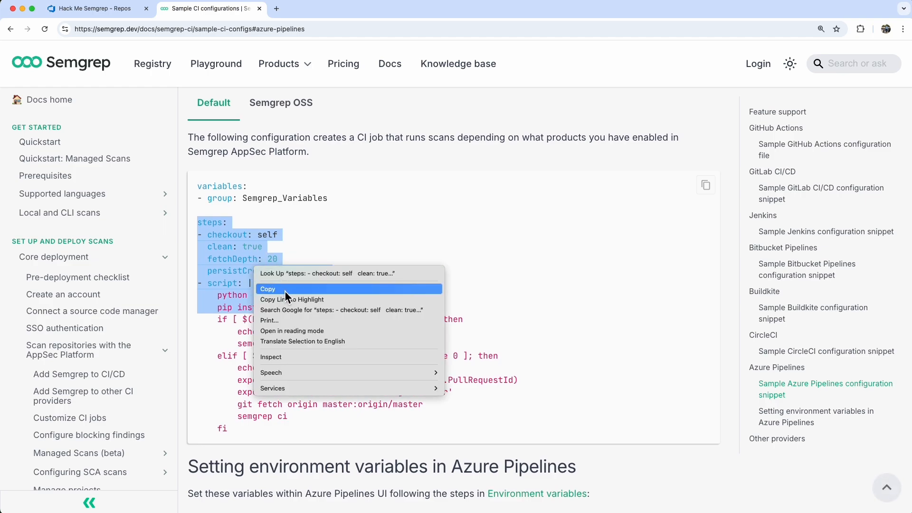
left_click(267, 289)
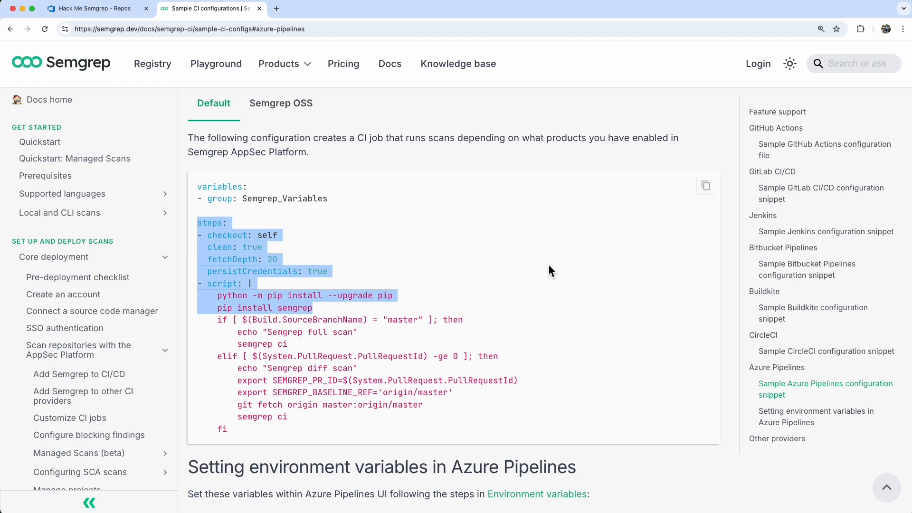
left_click(93, 8)
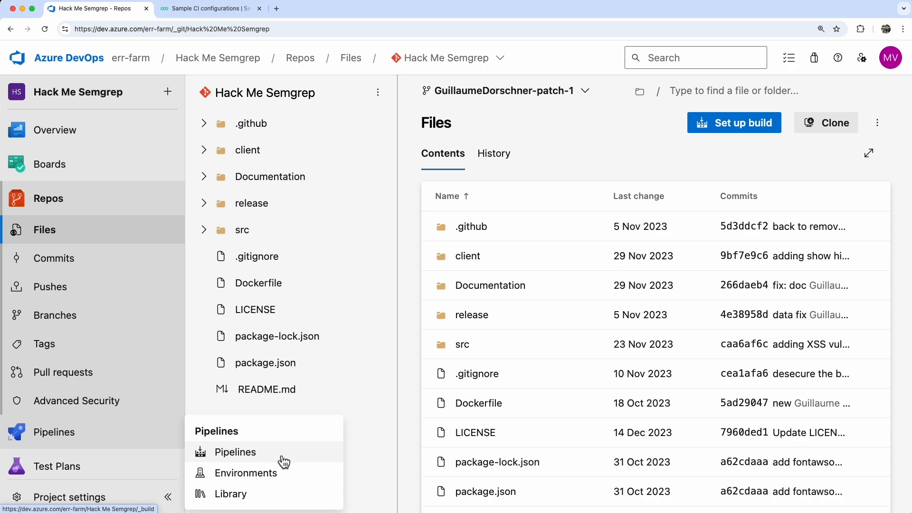
- Create a pipeline for the Azure Repos Git repo Hack Me Semgrep using the Python package template
left_click(235, 452)
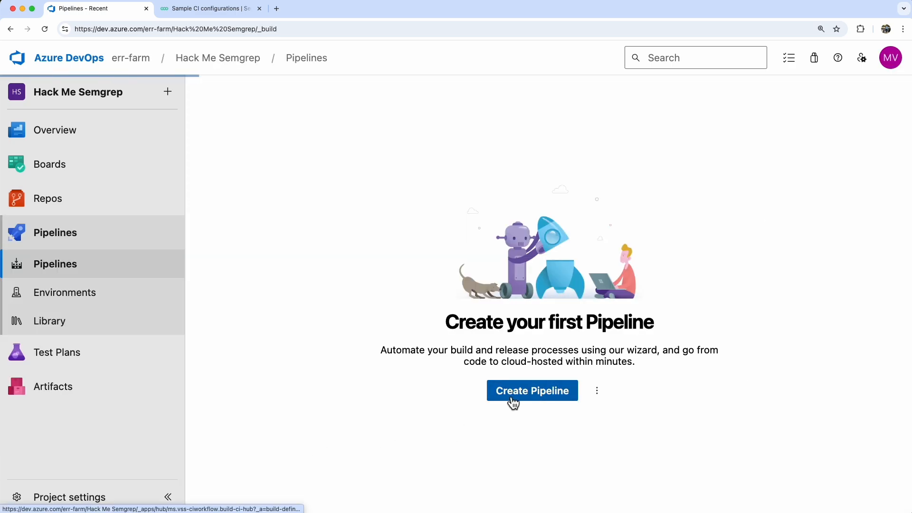
left_click(532, 390)
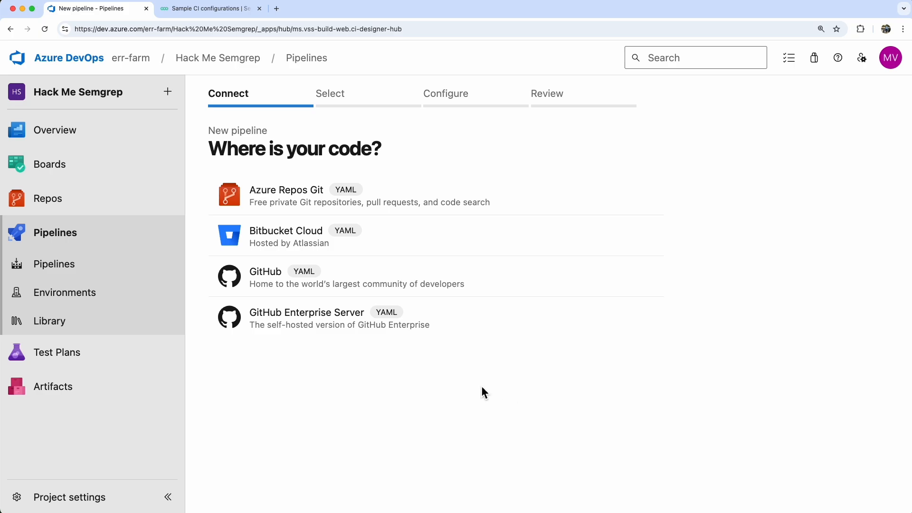
left_click(285, 189)
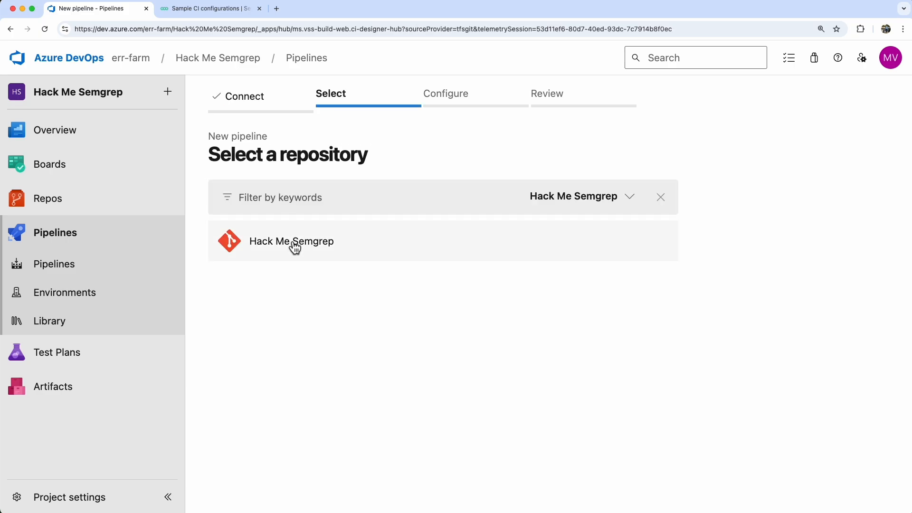
left_click(291, 240)
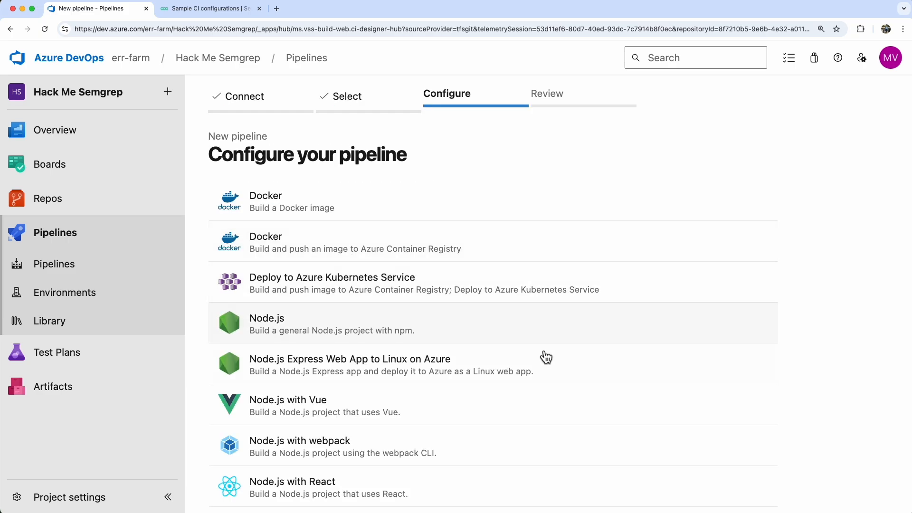
scroll("down", 3)
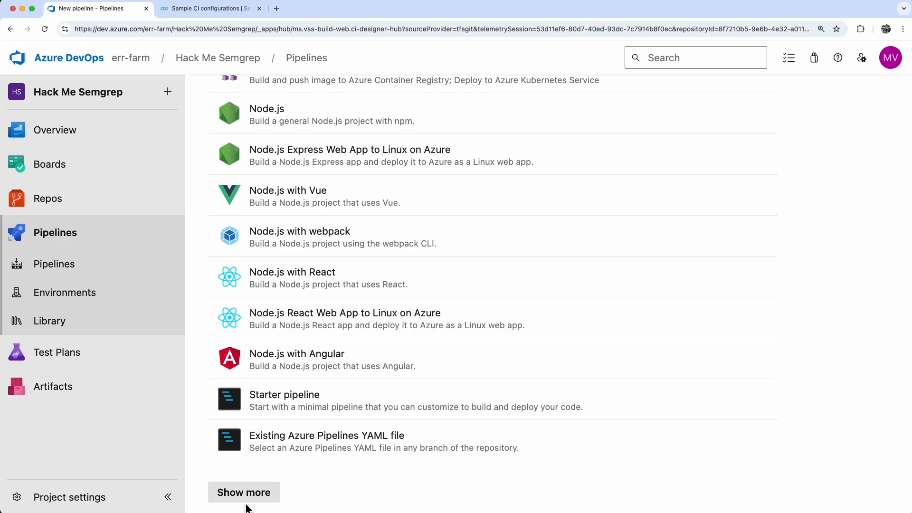
left_click(243, 492)
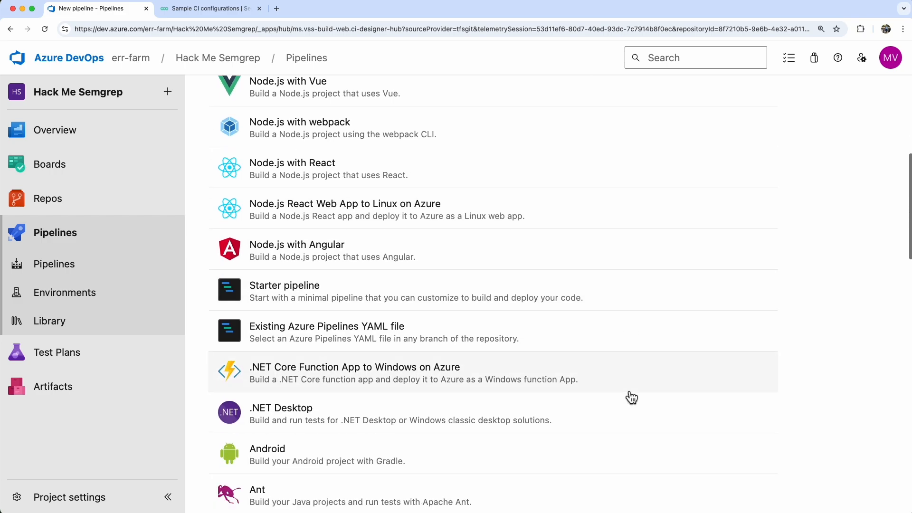
scroll("down", 3)
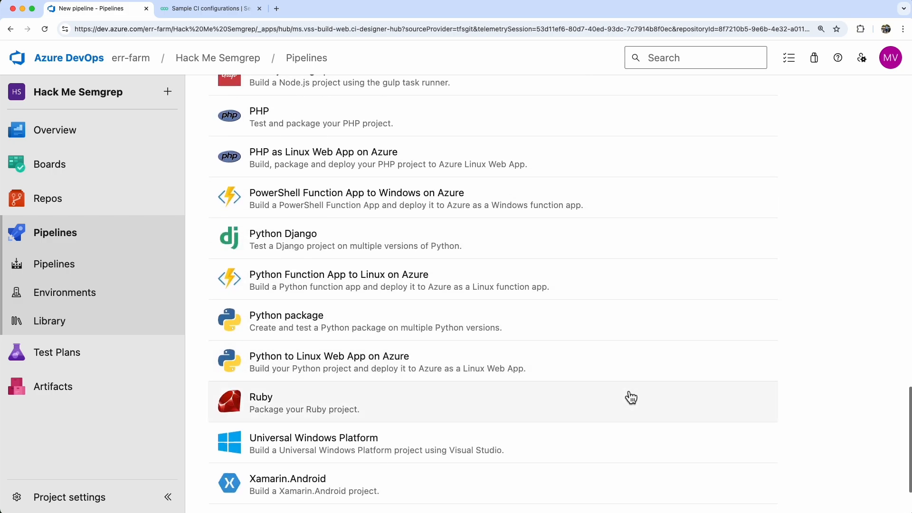
mouse_move(351, 326)
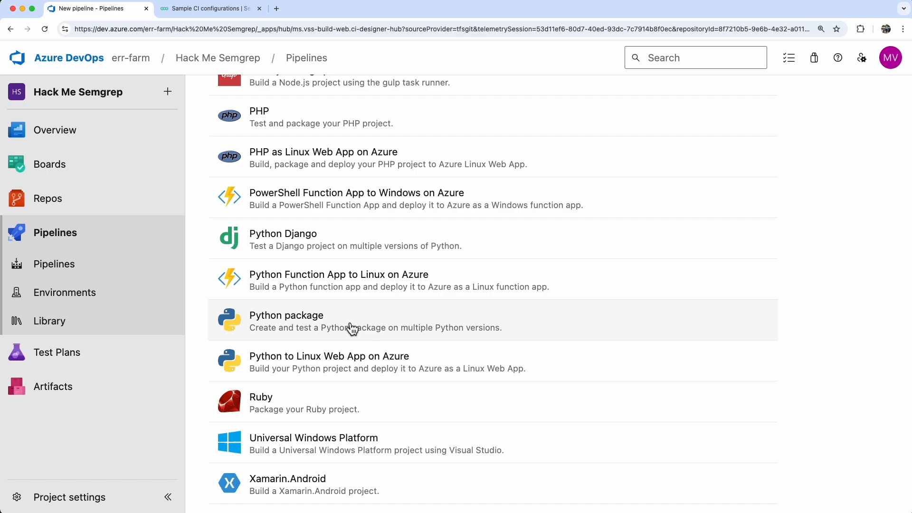
left_click(285, 320)
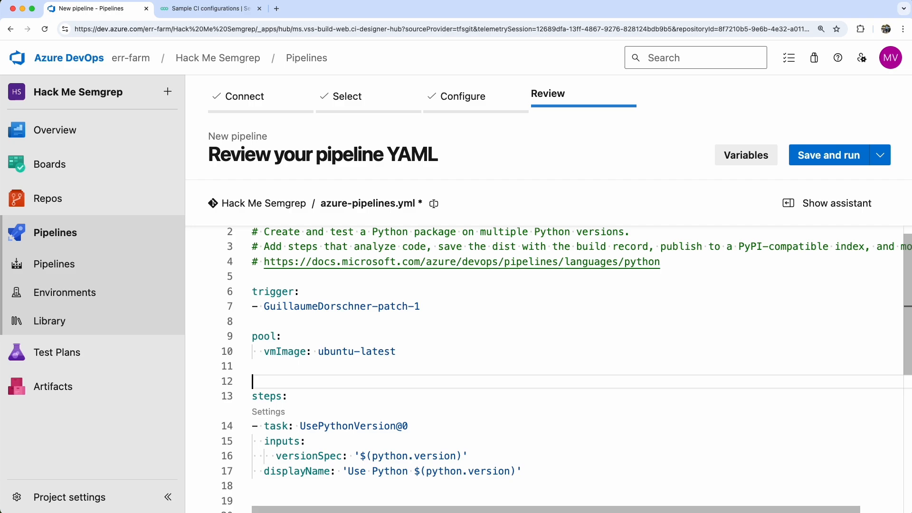
- Edit the pipeline YAML to pin Python 3.11 and add 'semgrep ci --code' after the install line
key("Backspace")
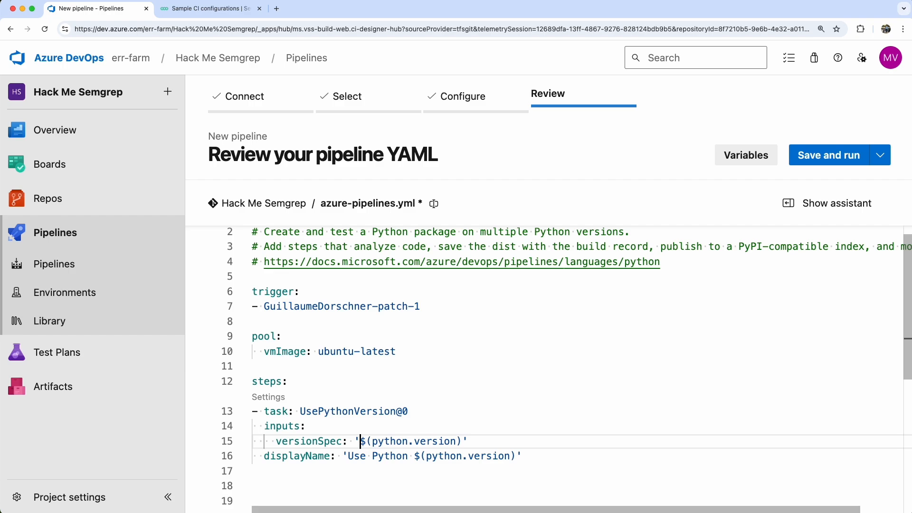
type("3.11")
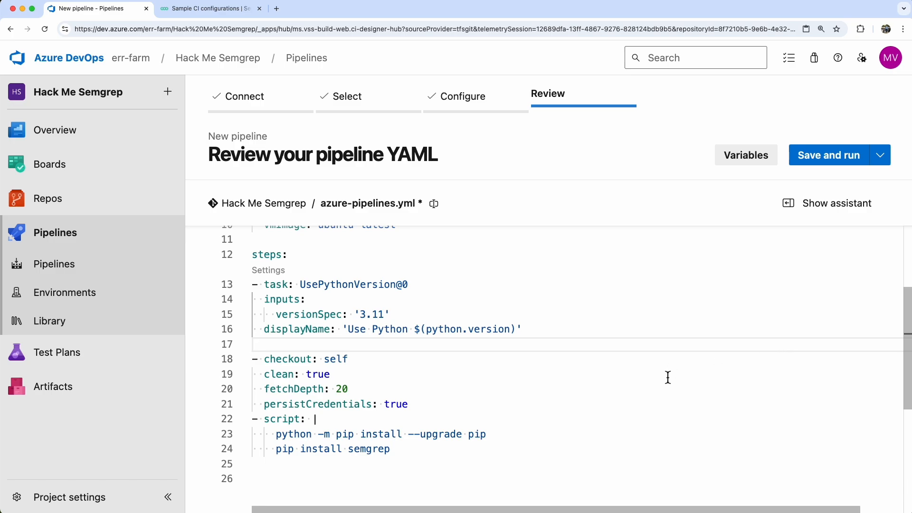
double_click(369, 448)
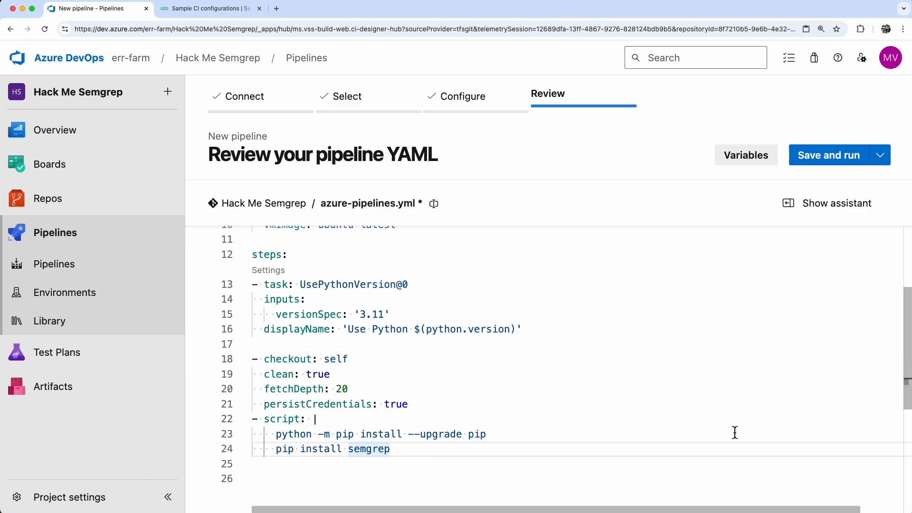
type("semgrep")
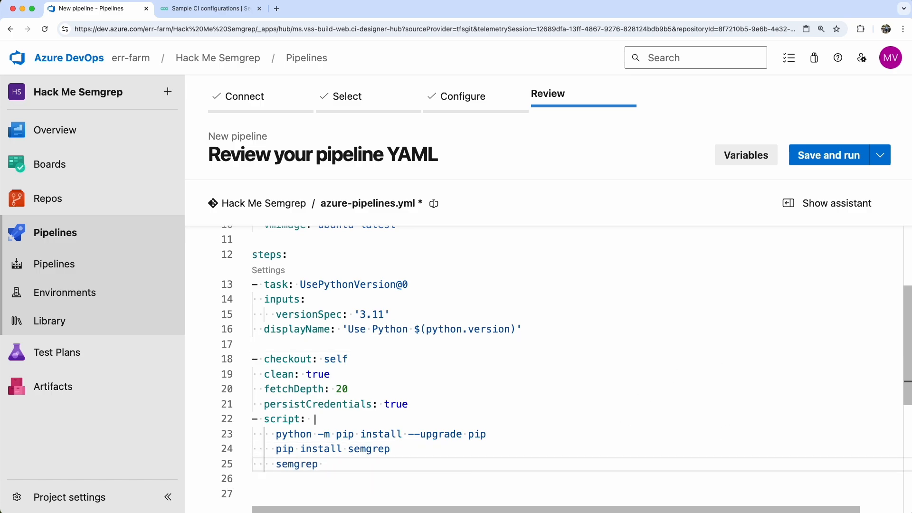
type("ci --code")
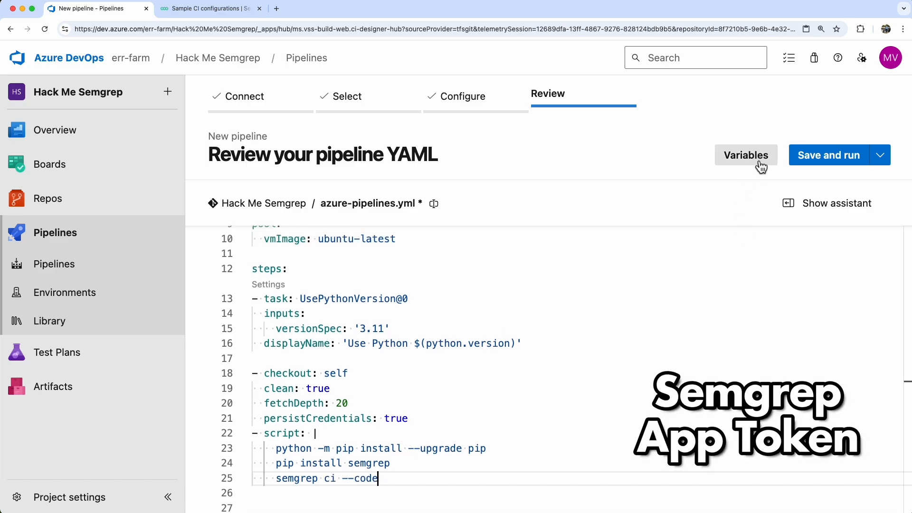
- Add a new pipeline variable and start naming it SEMGREP_APP_TOKEN
left_click(746, 155)
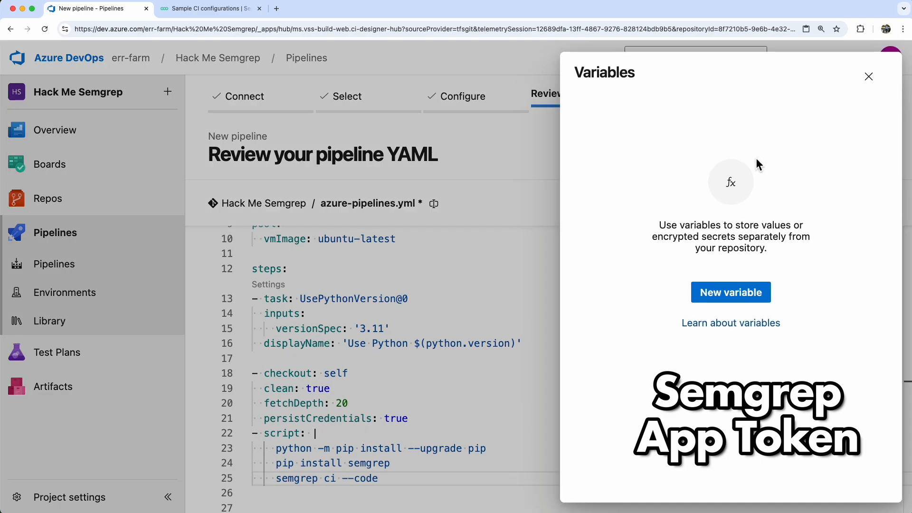
left_click(730, 292)
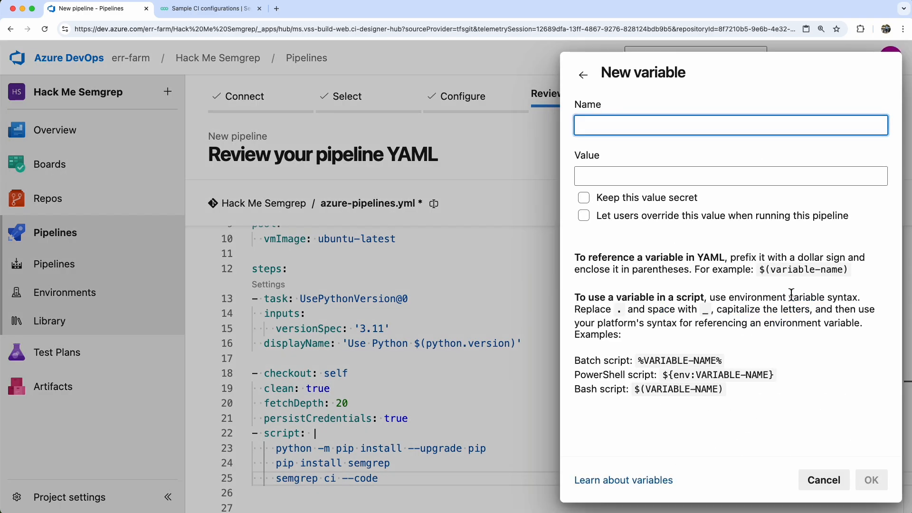
type("SEMGREP_APP_TOKEN")
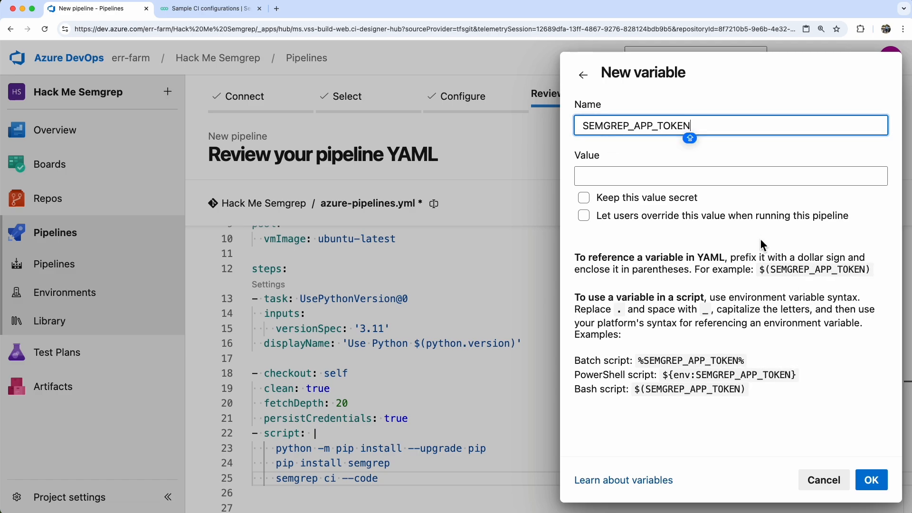
- Sign in to semgrep.dev in a new browser tab
left_click(388, 9)
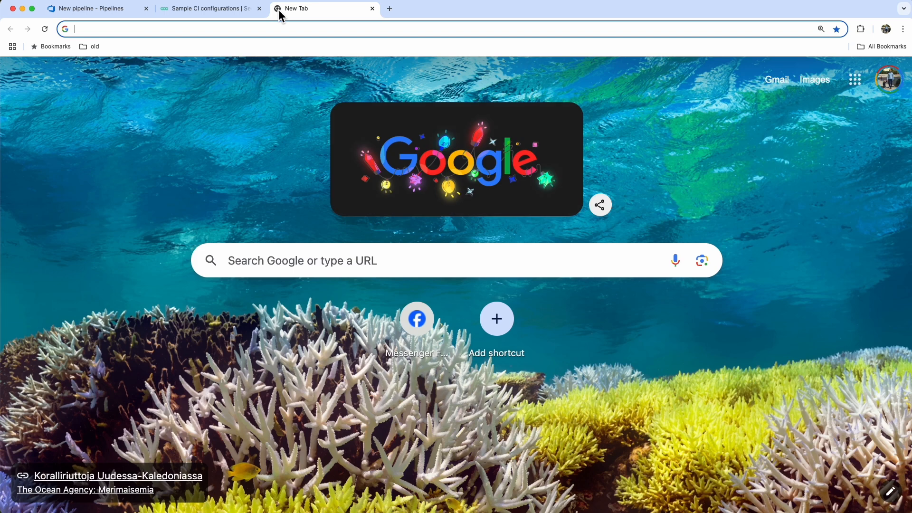
type("semgrep.dev")
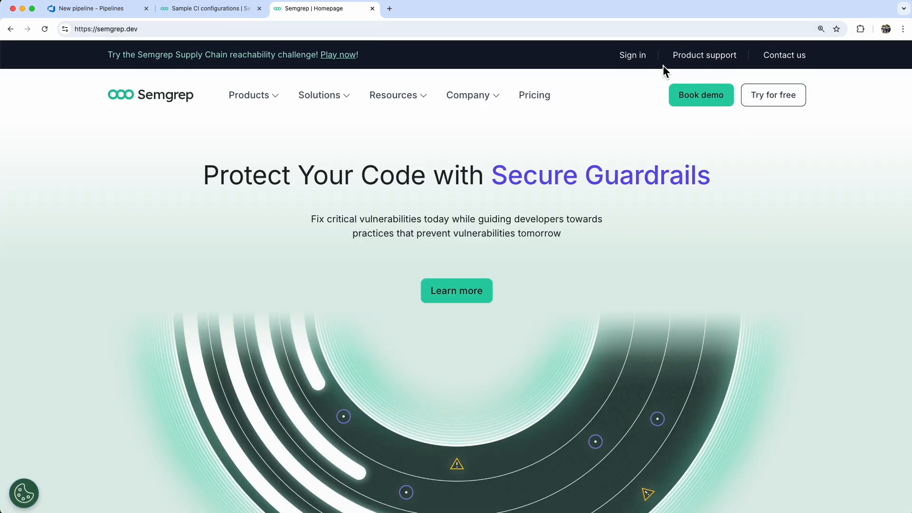
left_click(632, 54)
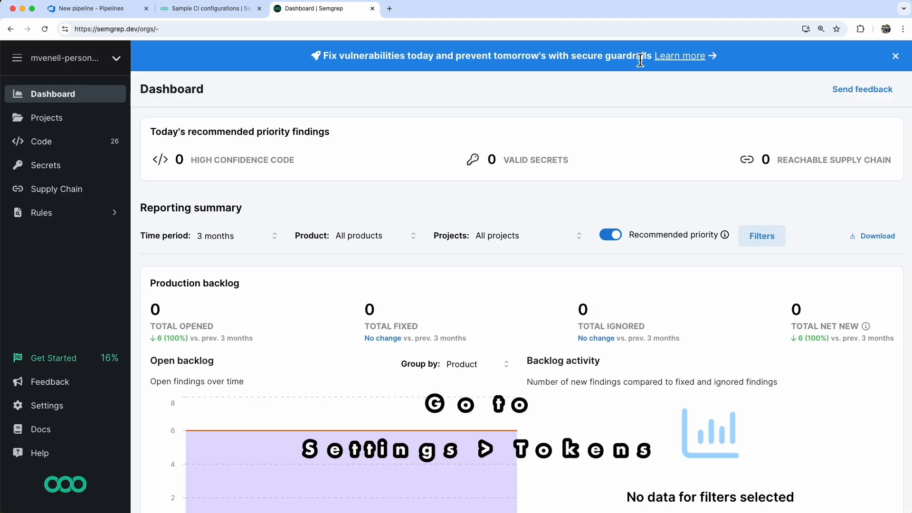
- Create and save an Agent (CI) API token named Azure-DevOps under Settings > Tokens
left_click(47, 405)
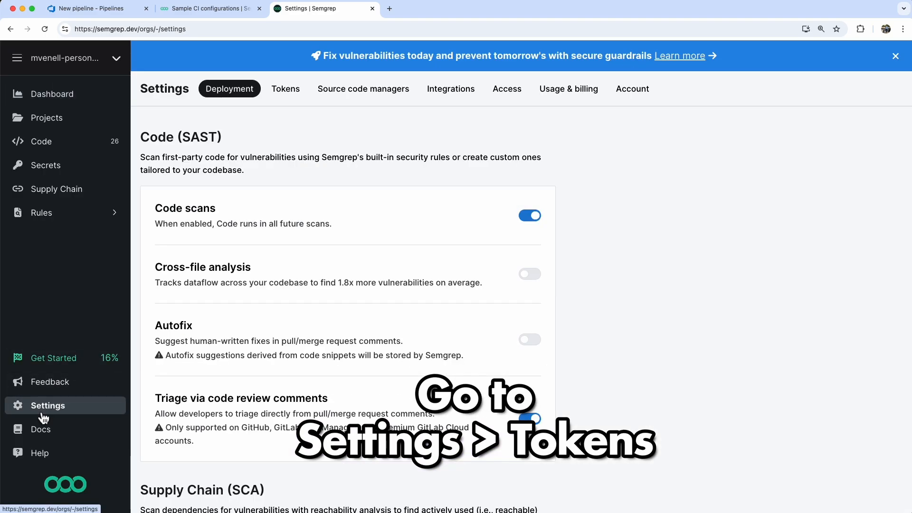
left_click(284, 89)
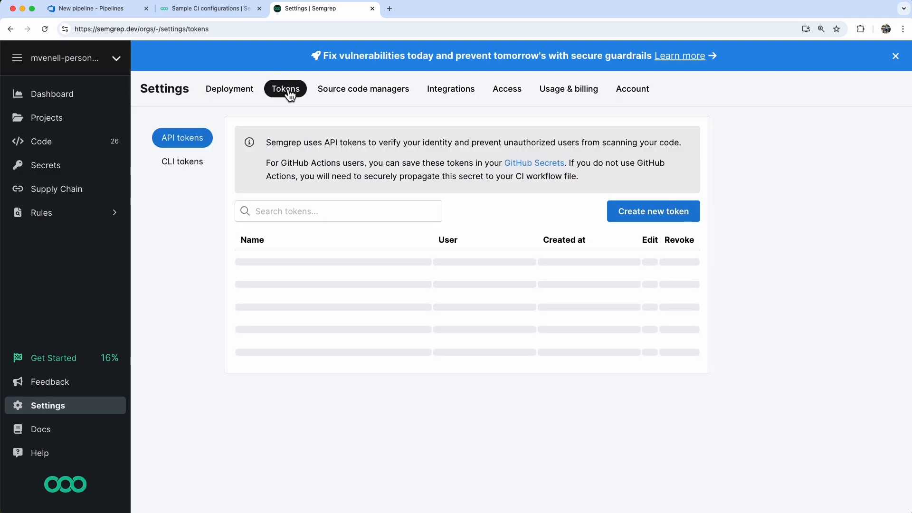
left_click(652, 210)
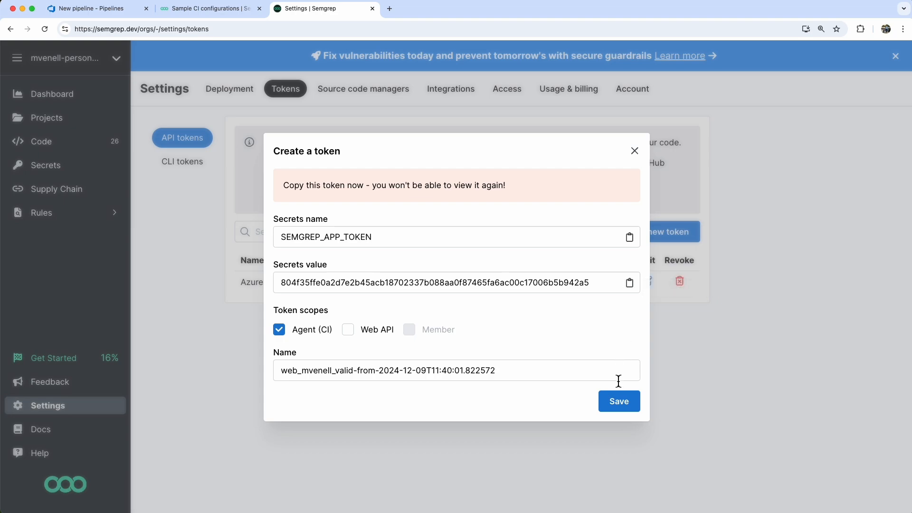
triple_click(386, 370)
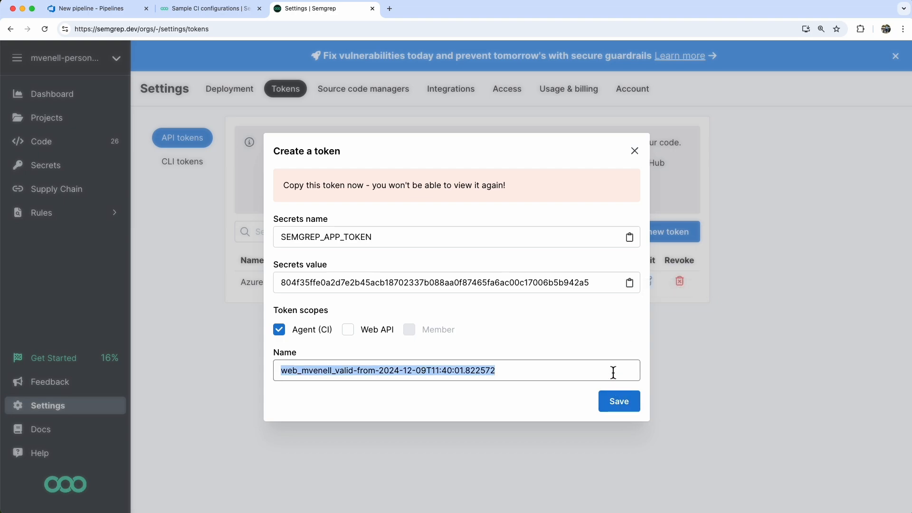
type("Azure-DevOps")
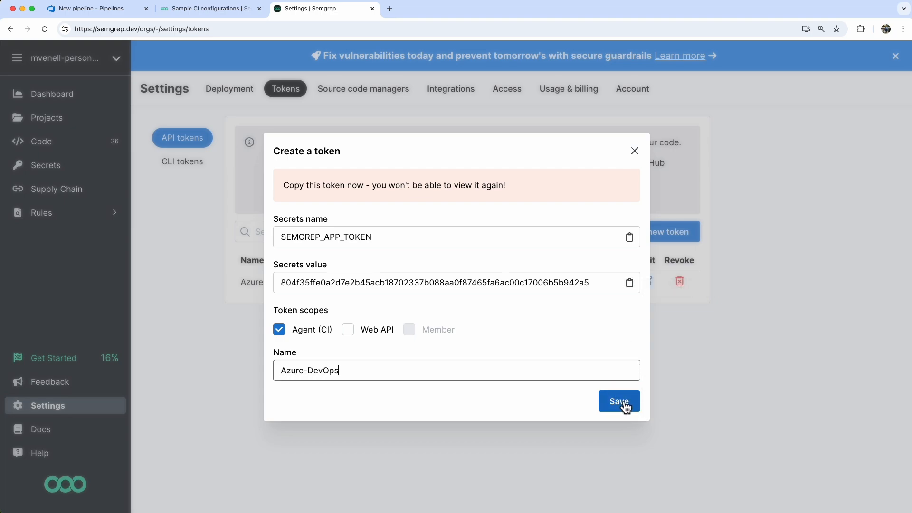
left_click(618, 401)
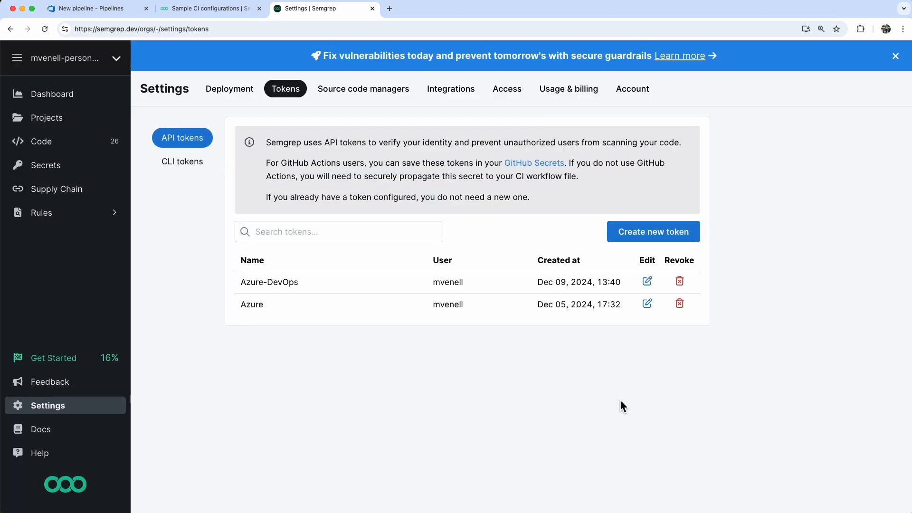
- Paste the Semgrep token as the secret SEMGREP_APP_TOKEN value, confirm it, and save the variables
left_click(88, 8)
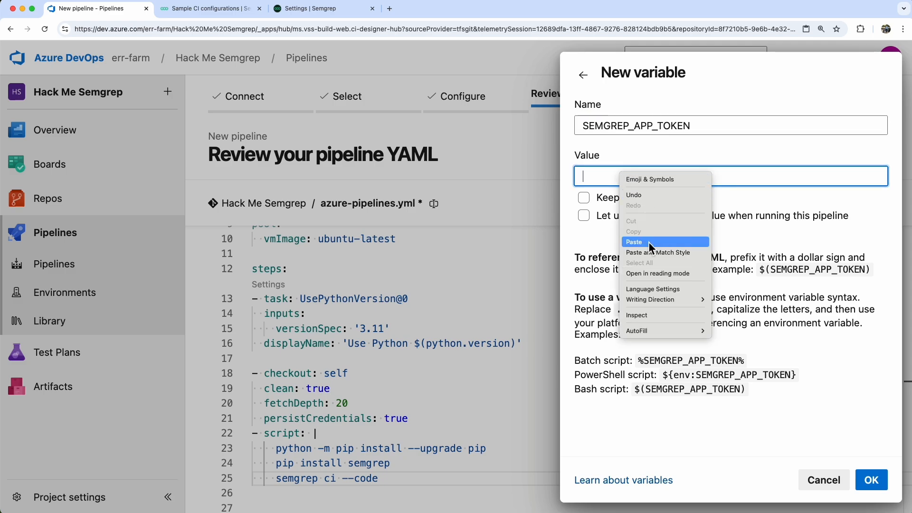
left_click(634, 241)
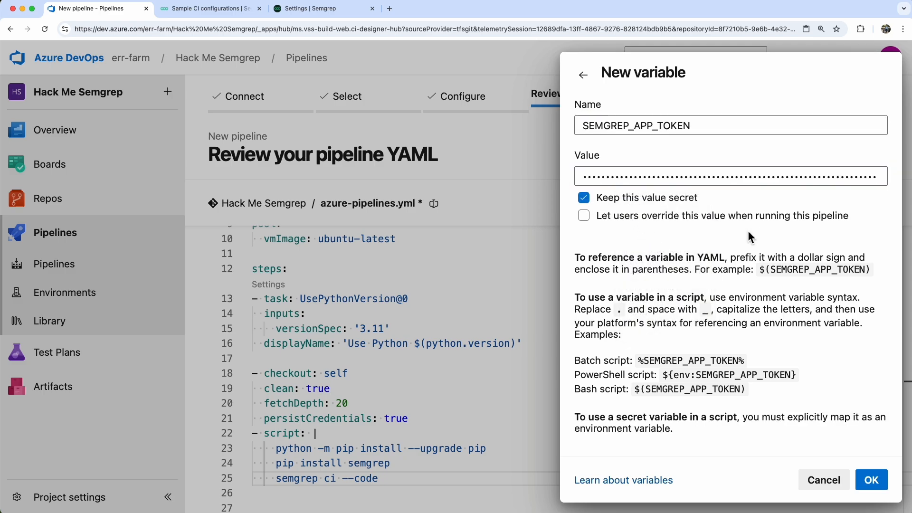
mouse_move(850, 374)
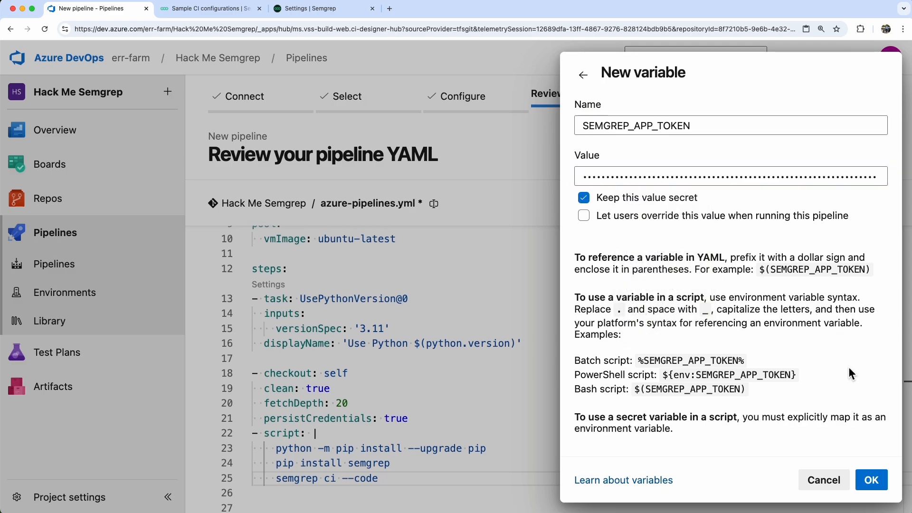
left_click(870, 479)
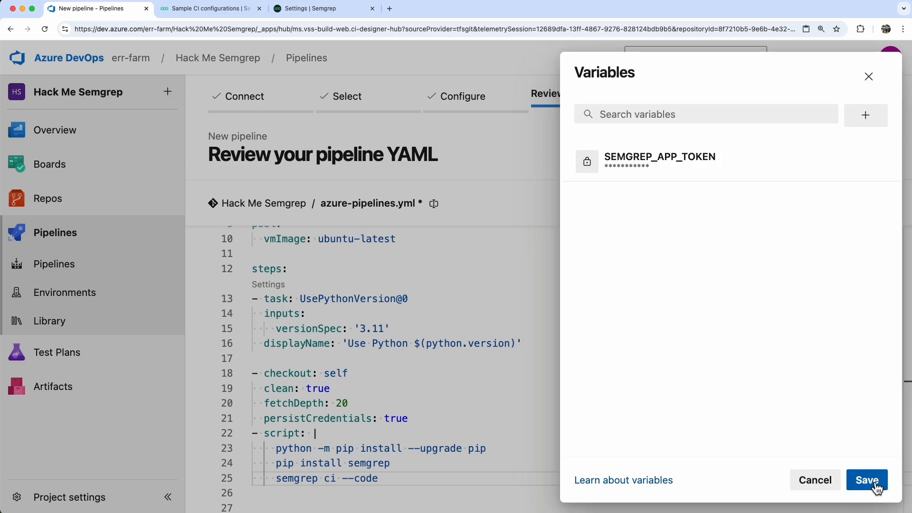
left_click(865, 480)
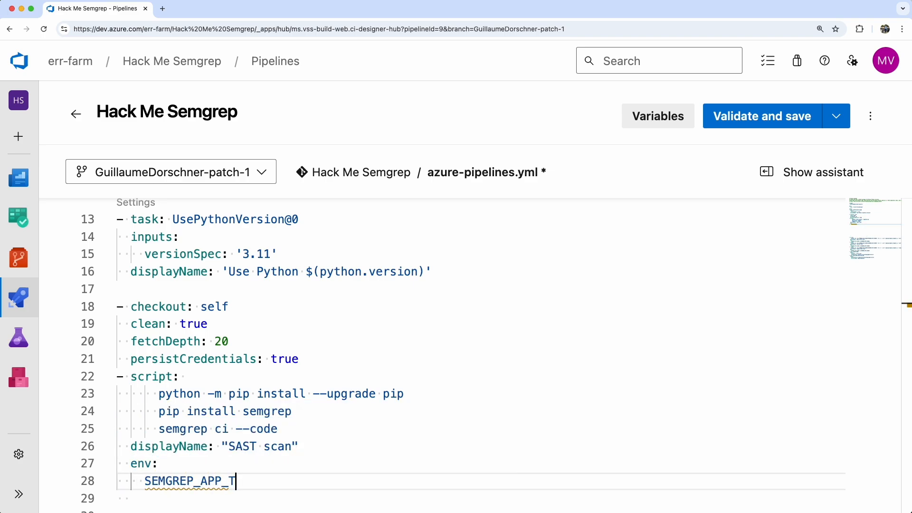
- Add 'SEMGREP_APP_TOKEN: $(SEMGREP_APP_TOKEN)' under the SAST scan step's env
type("OKEN: $(SEMGREP)")
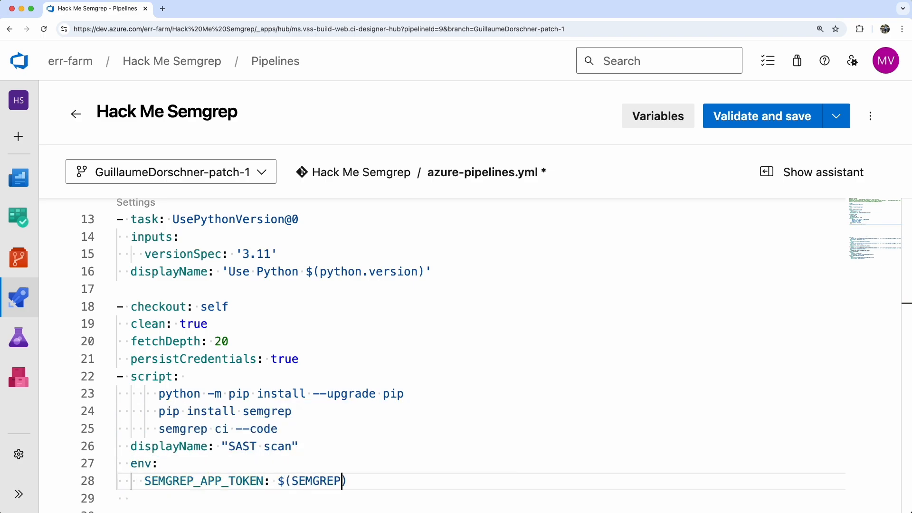
type("_APP_TOKEN")
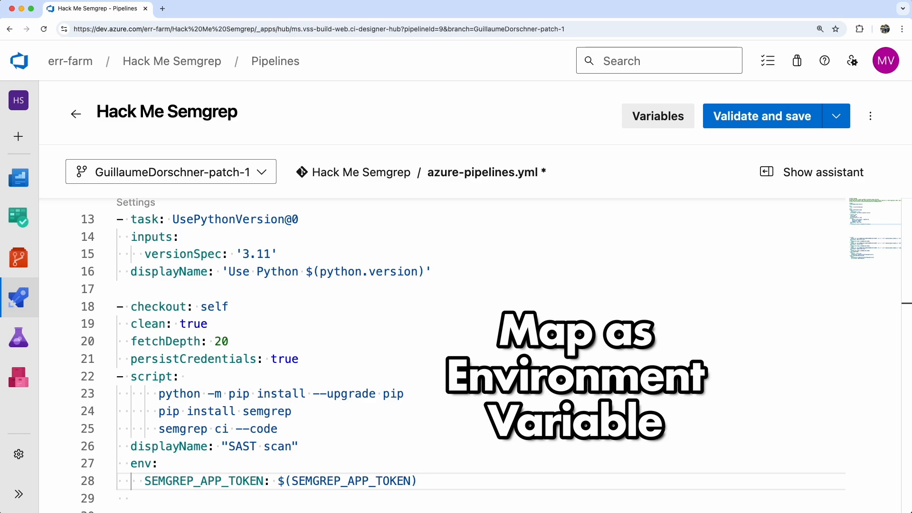
left_click(415, 480)
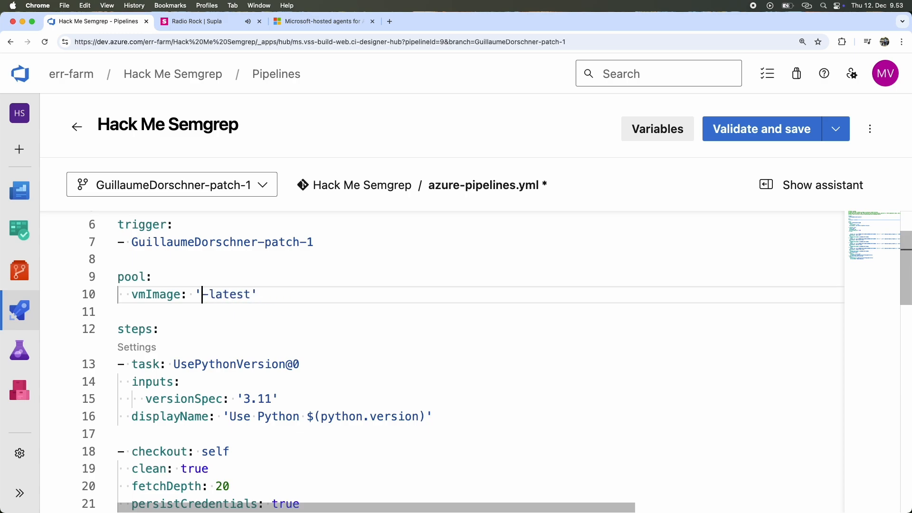
- Add a commented-out Docker@2 task below the disabled Python setup task
type("windows")
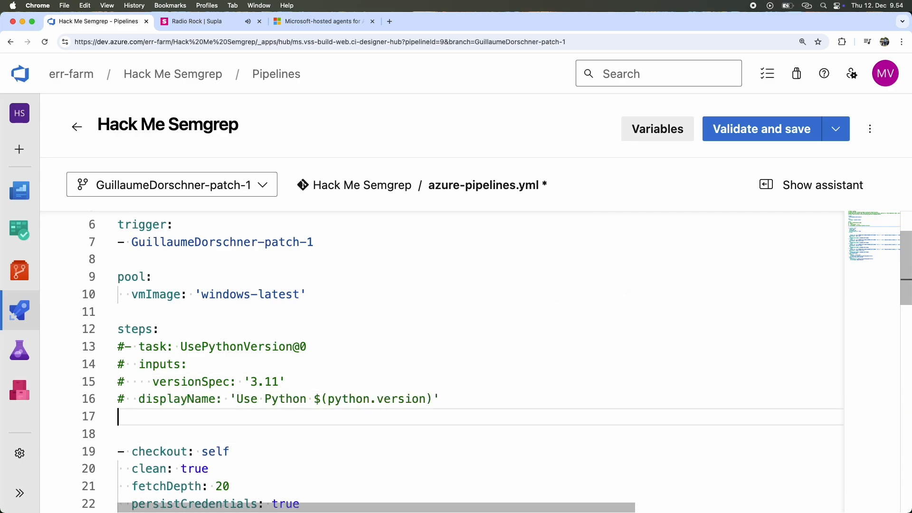
type("- task: docker")
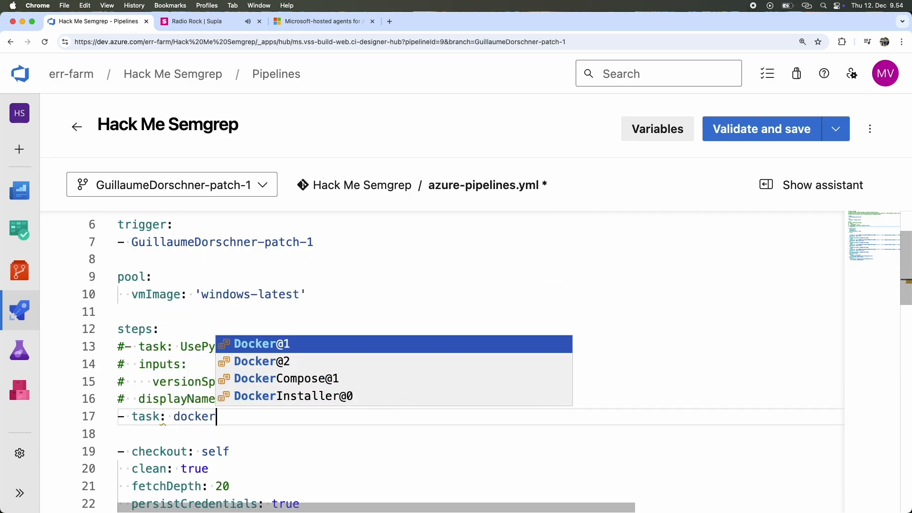
left_click(261, 361)
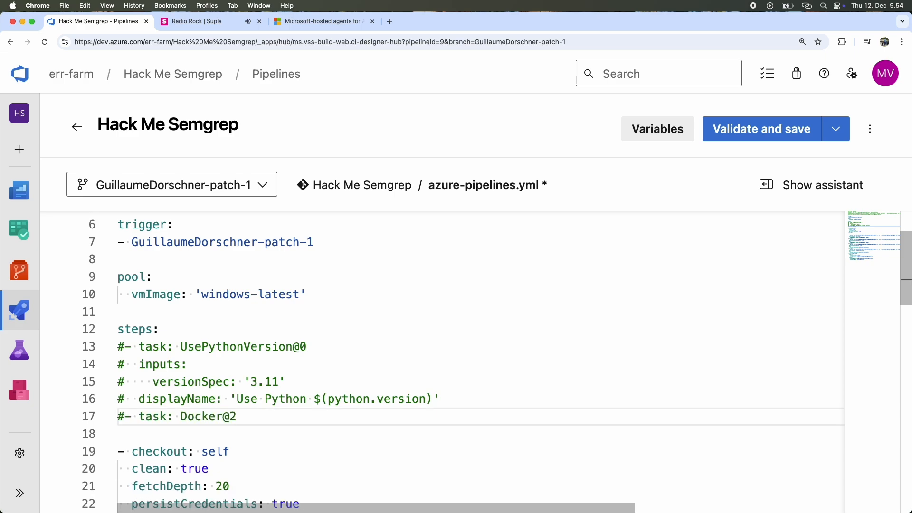
- Replace the Windows vmImage under pool with name: 'my-self-hosted-pool'
double_click(250, 295)
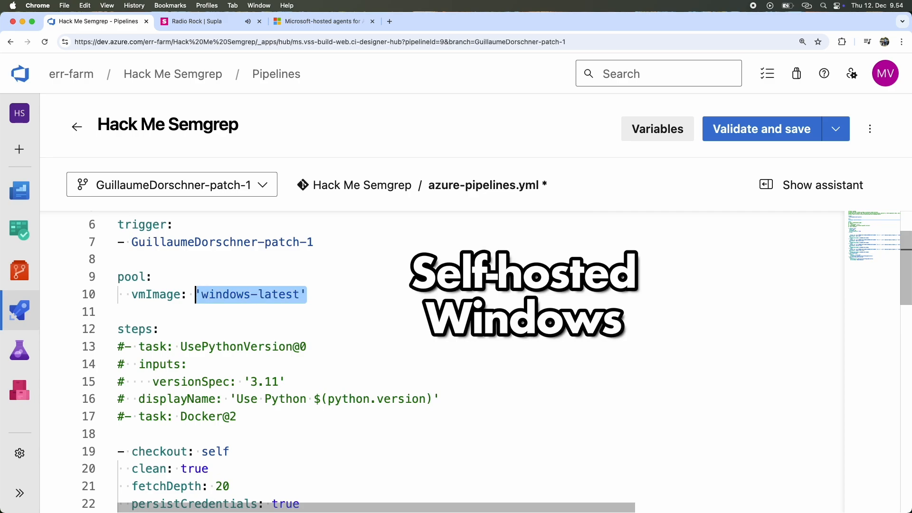
type("name:")
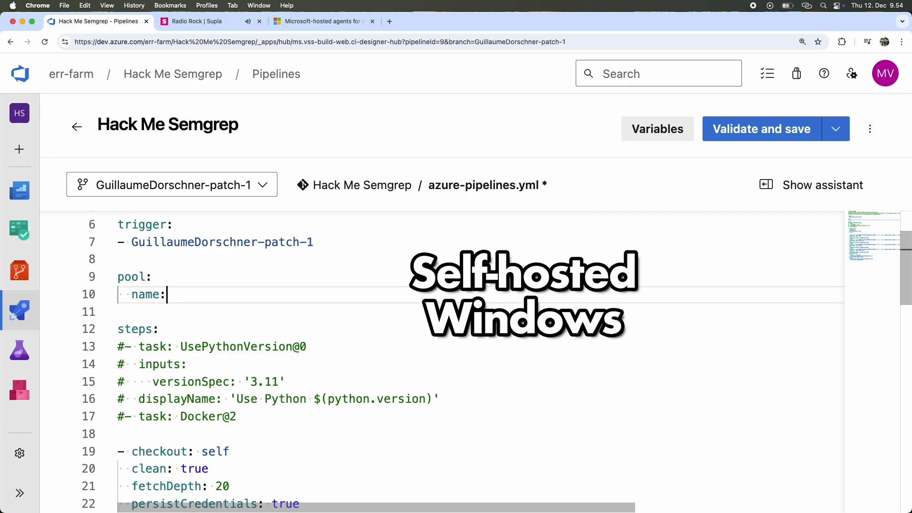
type("'my-self-hosted-")
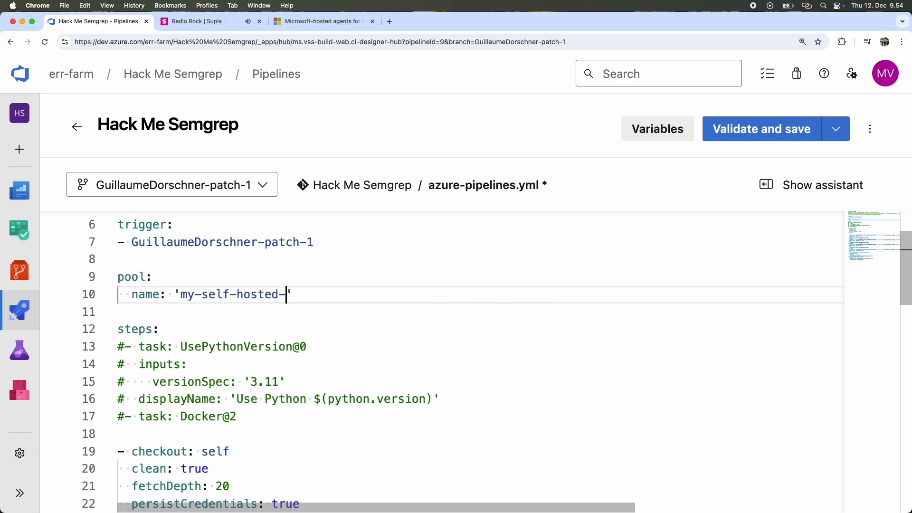
type("pool'")
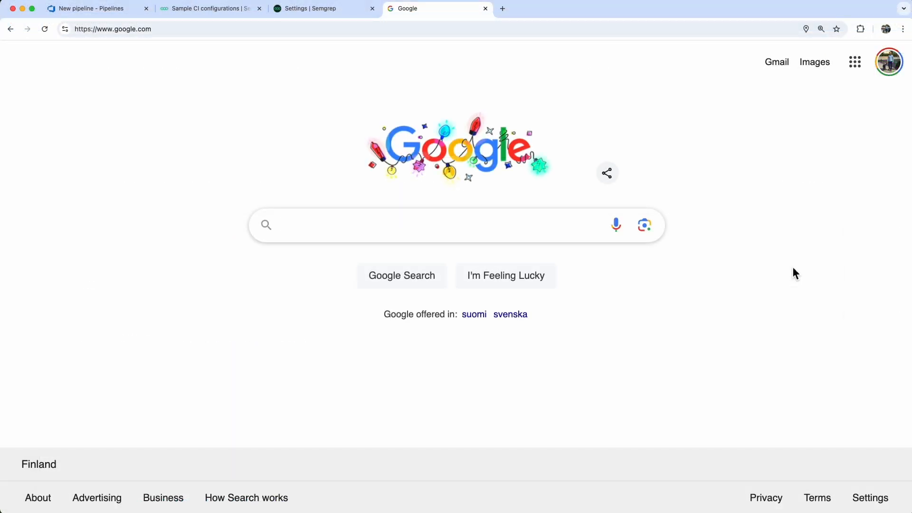
- Google 'Semgrep docker image', then find and open the verified semgrep/semgrep image on Docker Hub
type("Semgrep docker image")
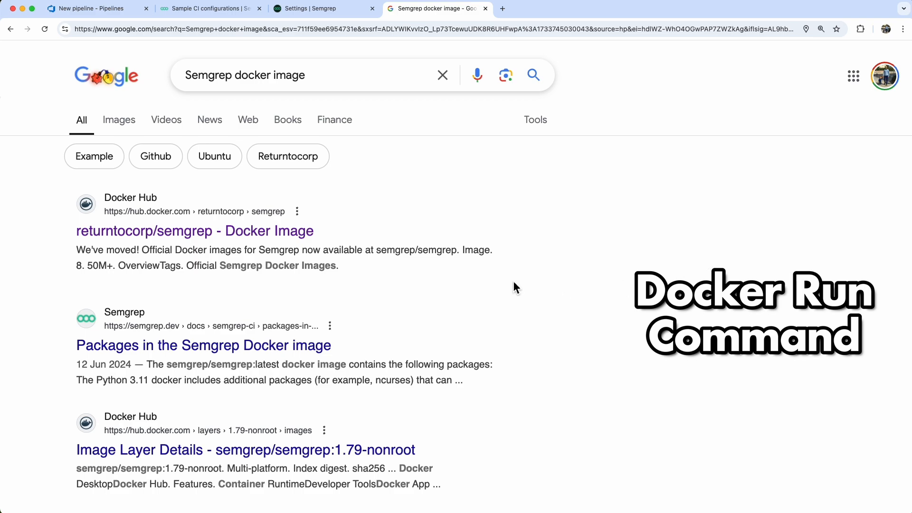
left_click(194, 231)
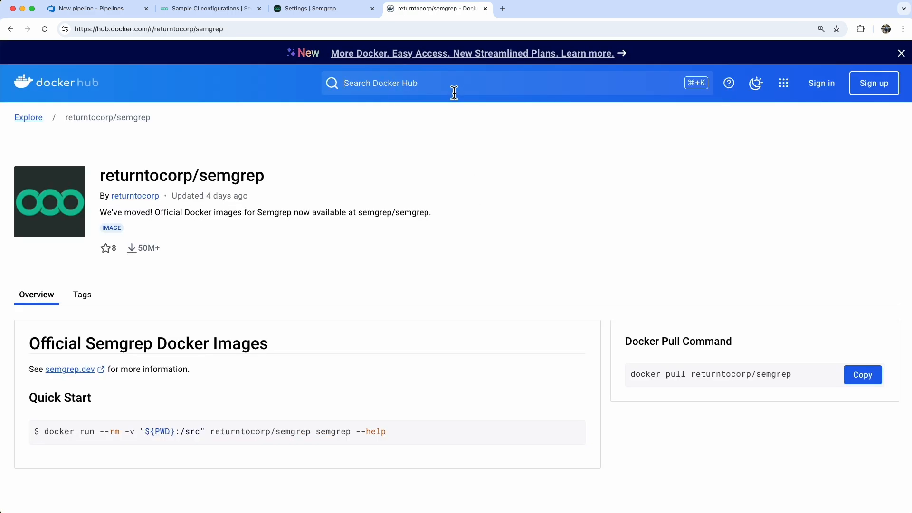
type("semgrep/semgrep")
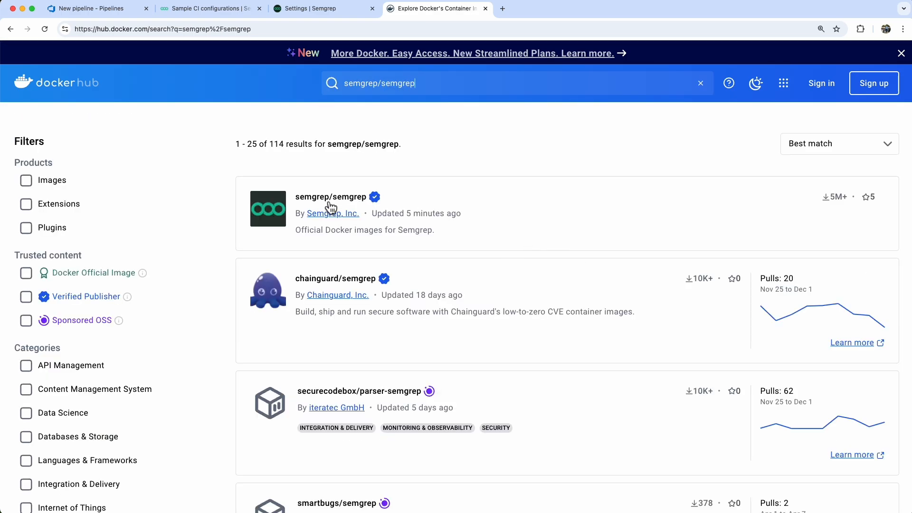
left_click(331, 197)
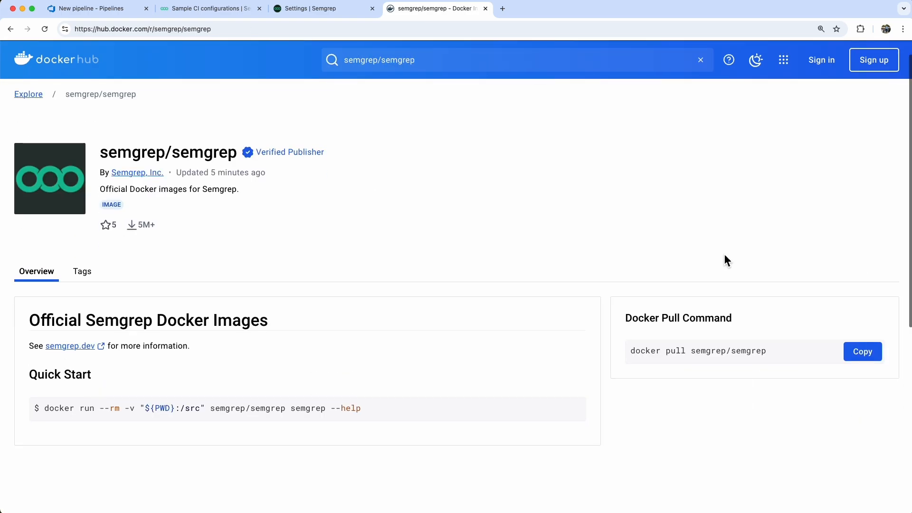
scroll("down", 3)
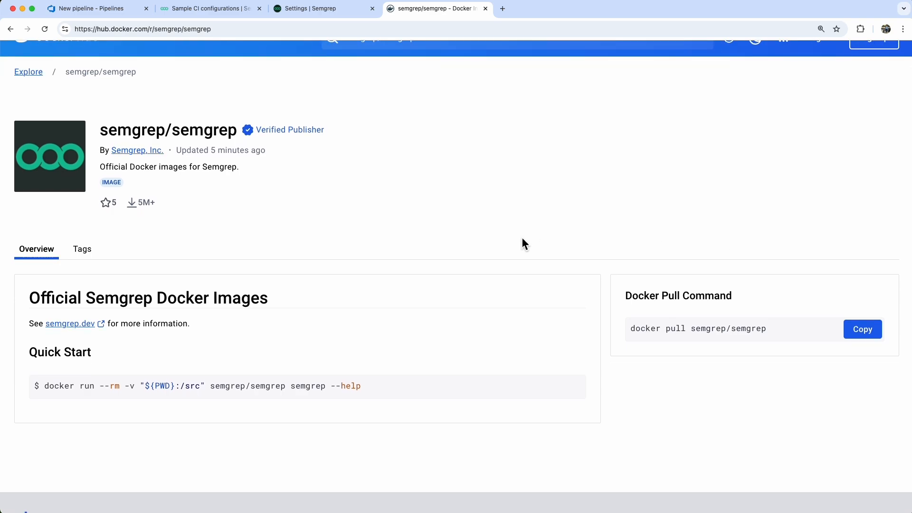
mouse_move(563, 386)
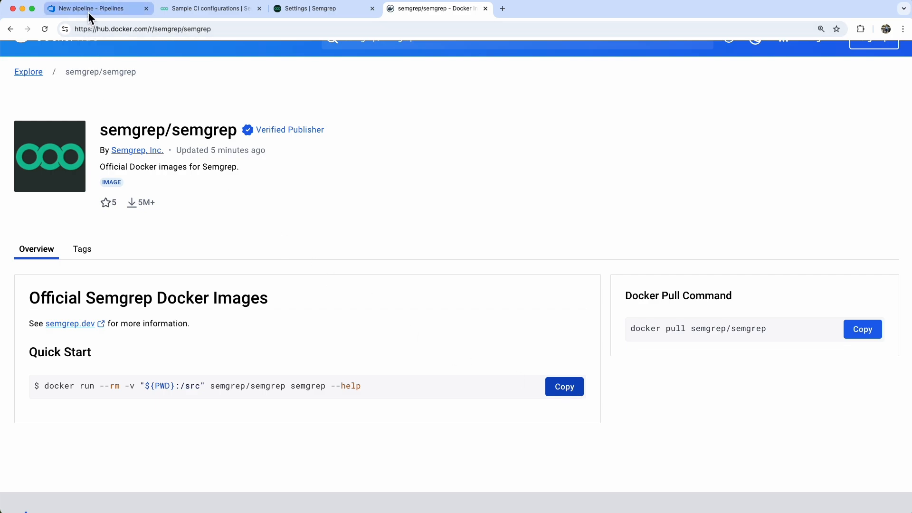
- Paste the docker run command into the script, adding --env SEMGREP_APP_TOKEN=%SEMGREP_APP_TOKEN% and ci
left_click(98, 8)
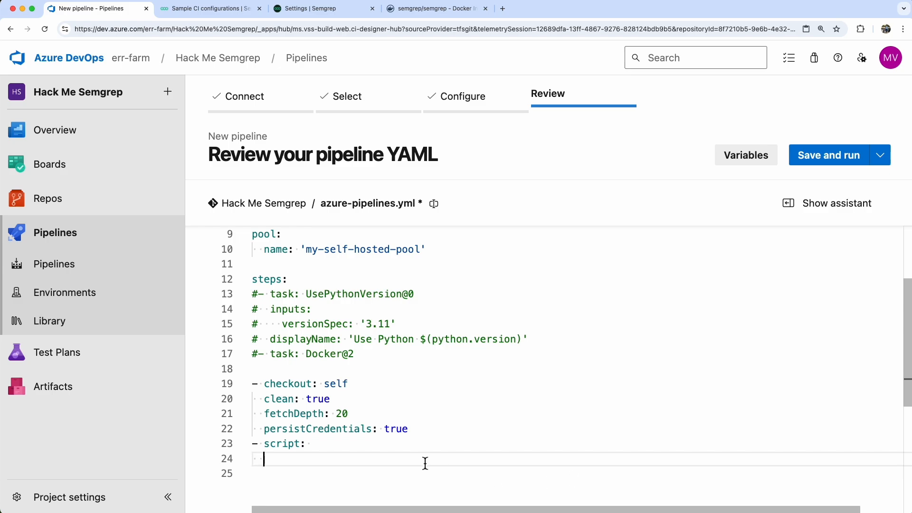
right_click(424, 463)
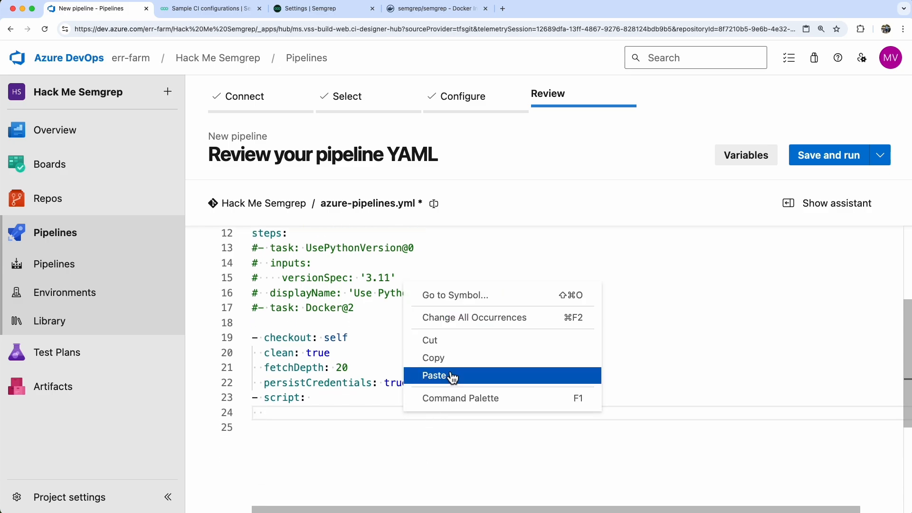
left_click(435, 375)
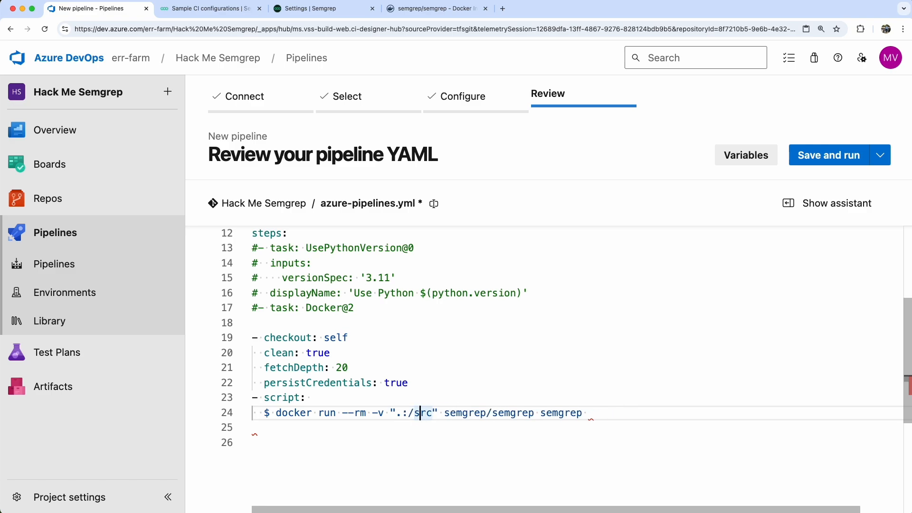
type("--env SEMGREP_AP")
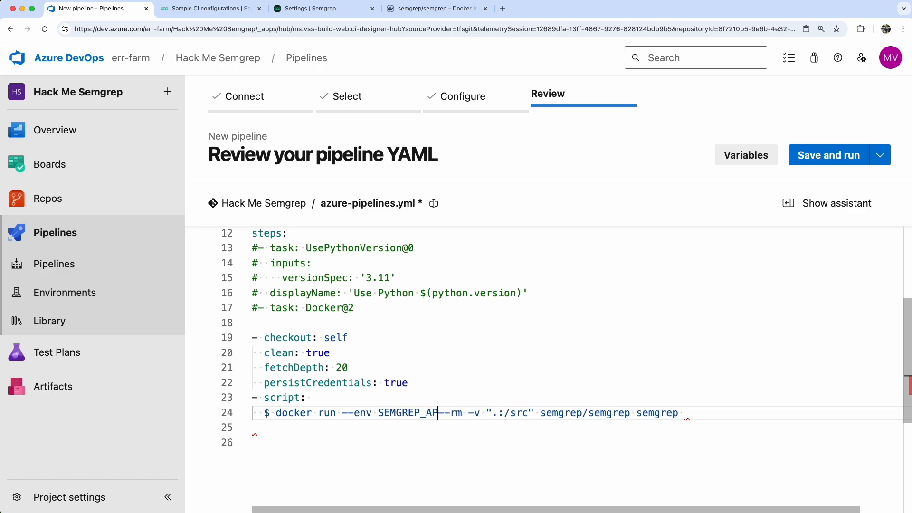
type("_TOKEN=%SEMGREP")
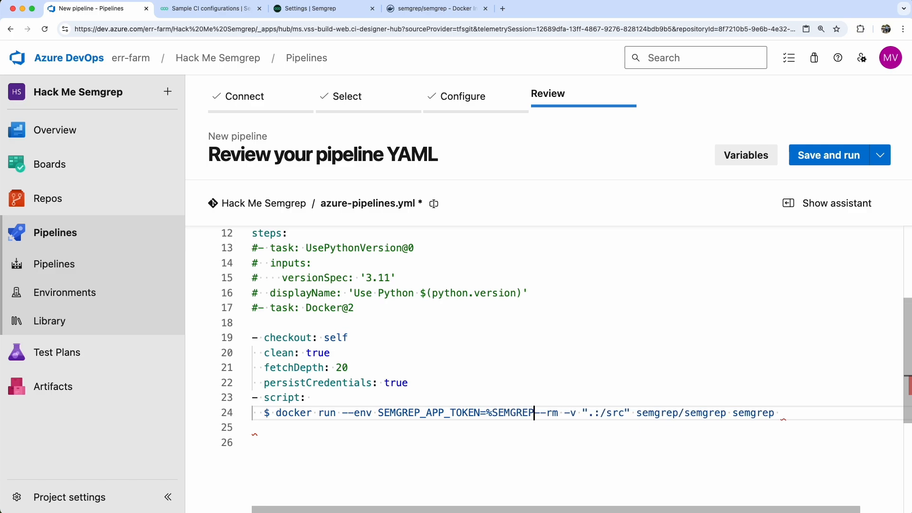
type("_APP_TOKEN%")
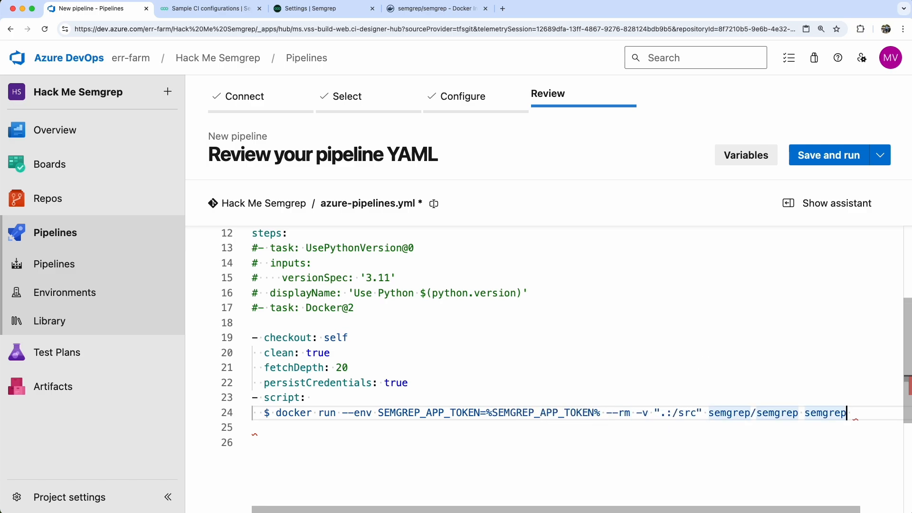
type("ci --code --")
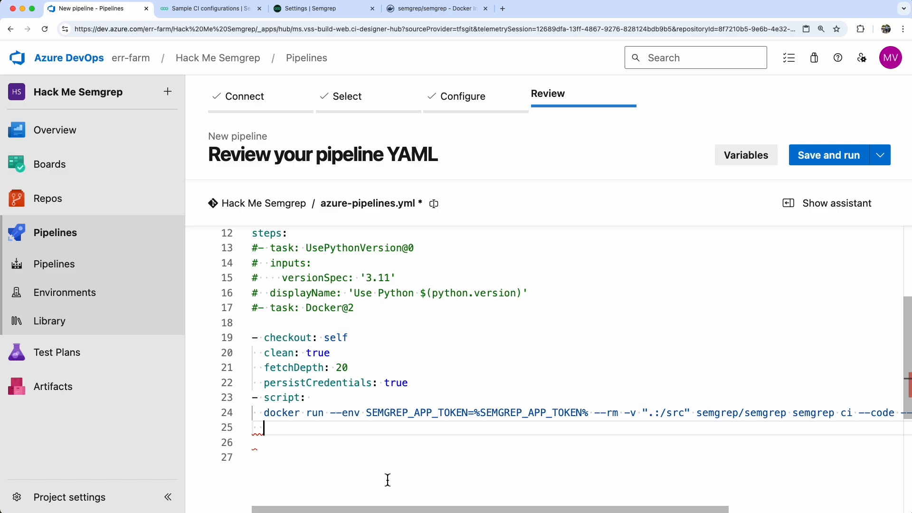
- Add displayName "SAST scabn" and an env block mapping SEMGREP_APP_TOKEN: $(SEMGREP_APP_TOKEN)
type("display")
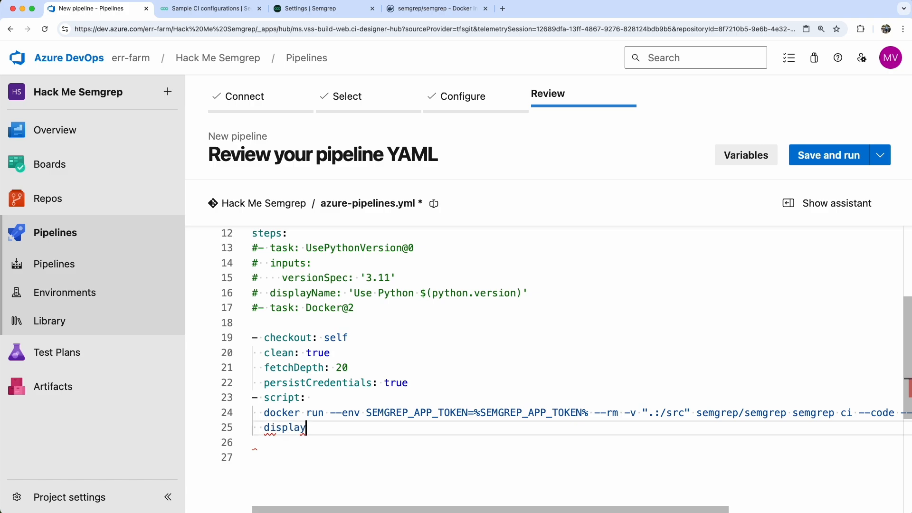
type("Name: \"SAST scabn\"")
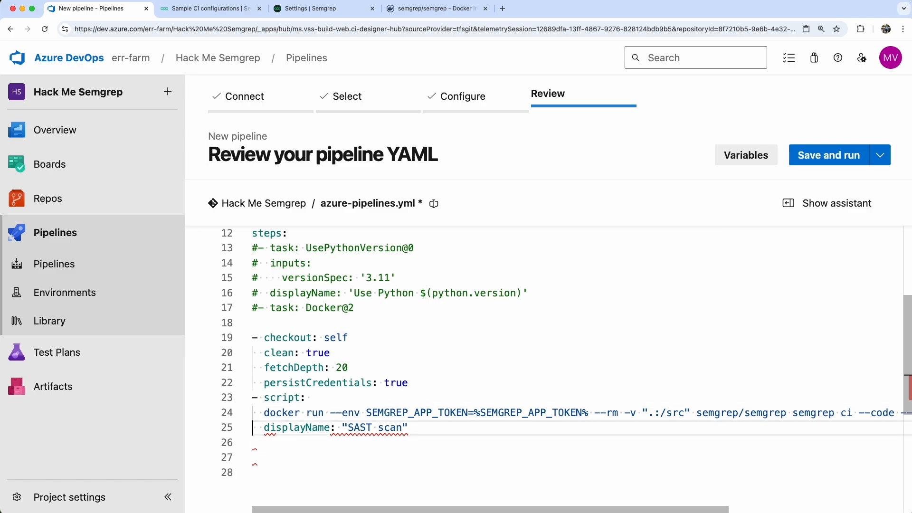
left_click(264, 412)
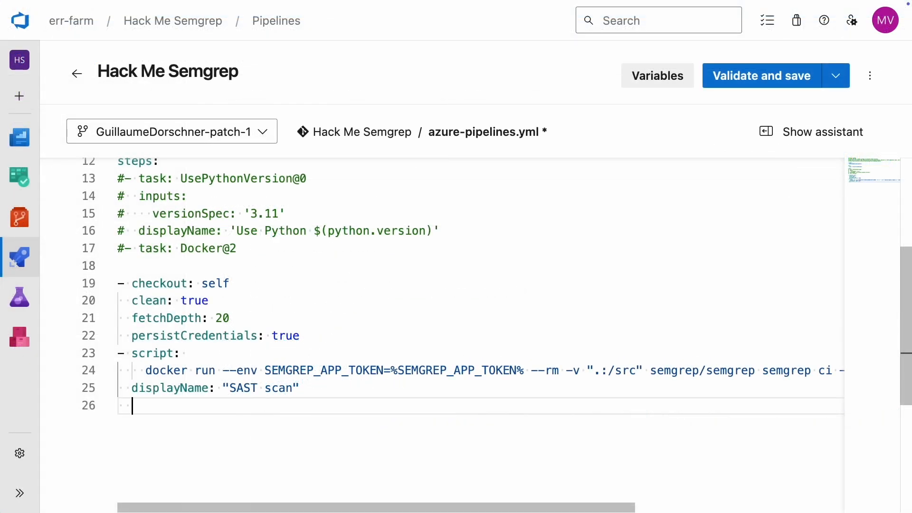
type("env:")
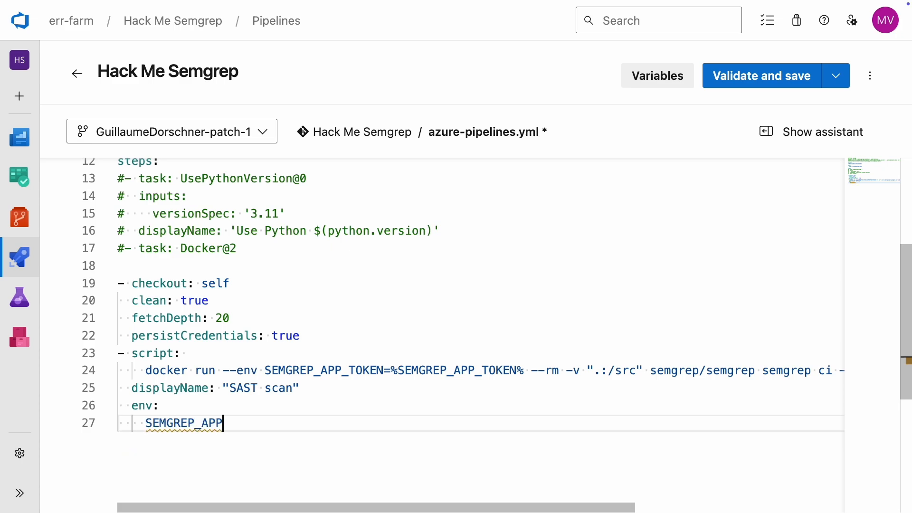
type("_TOKEN: $(S")
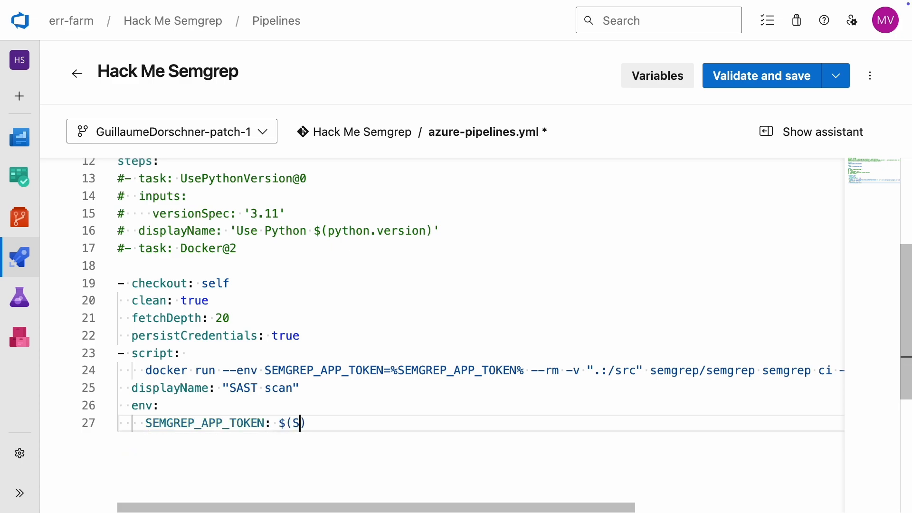
type("EMGREP_APP_TOKEN")
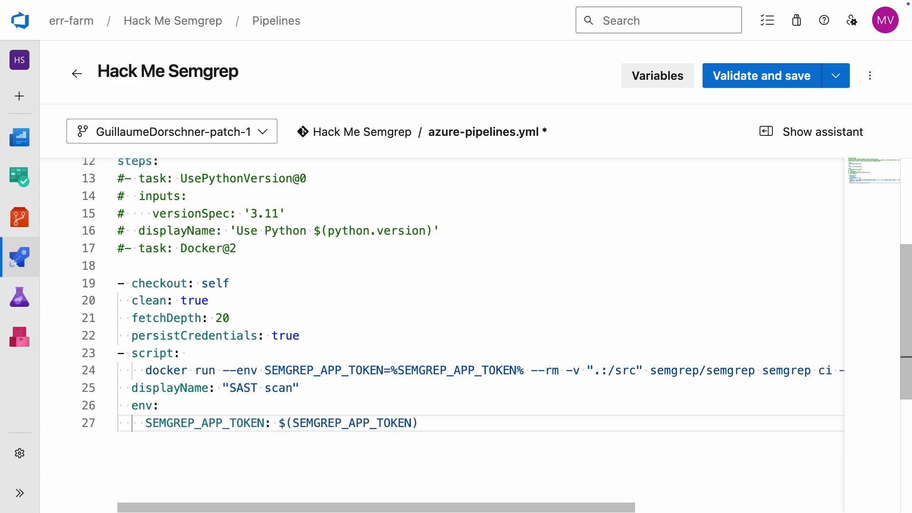
scroll("down", 3)
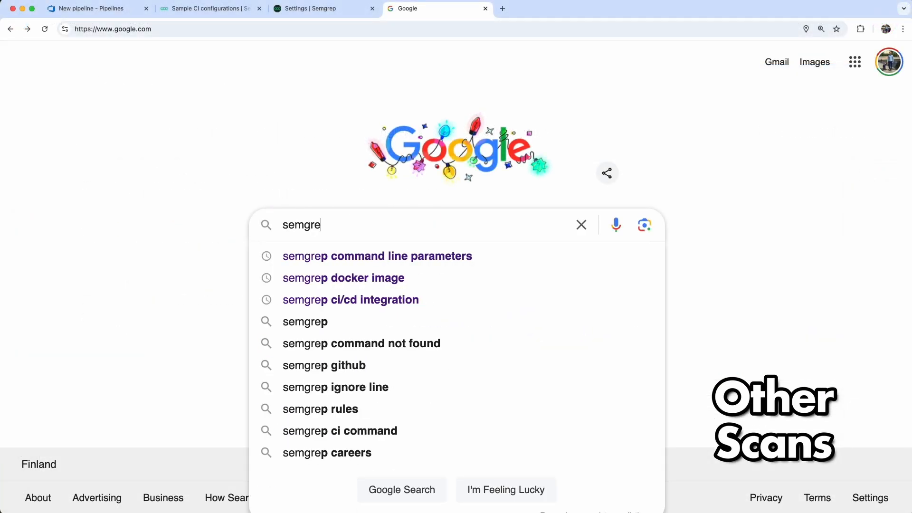
- Search 'semgrep command line parameters' and browse the Semgrep CLI reference commands on semgrep.dev
left_click(376, 256)
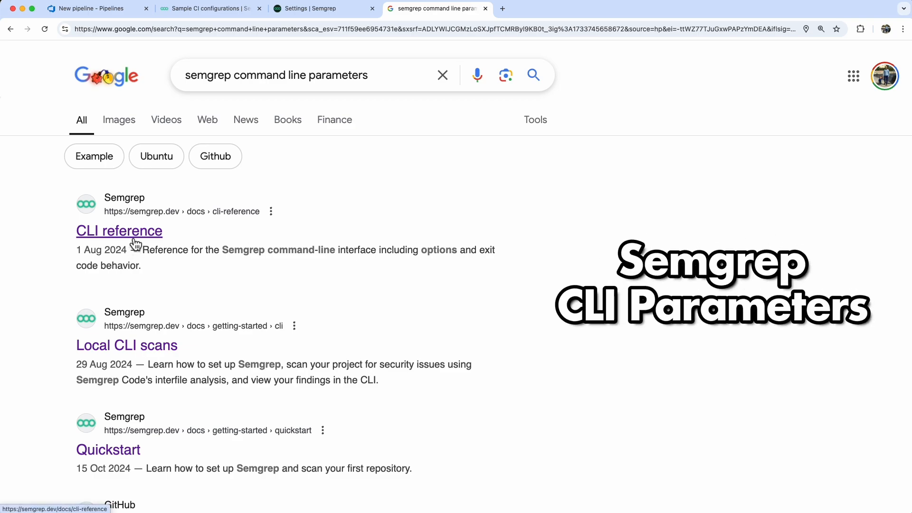
left_click(119, 231)
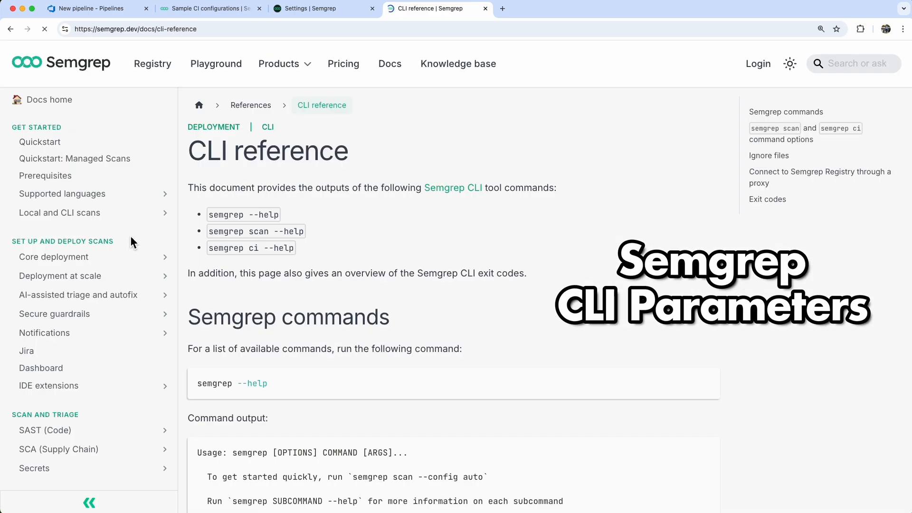
scroll("down", 3)
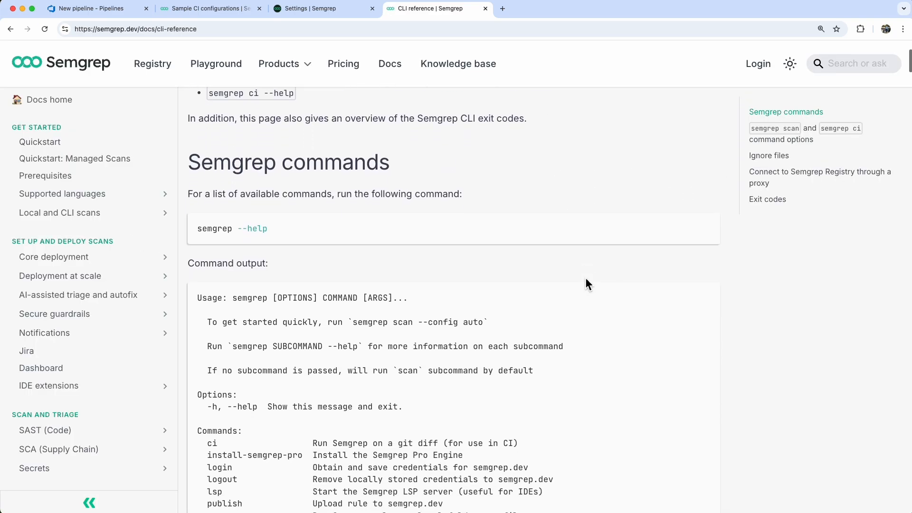
left_click(352, 203)
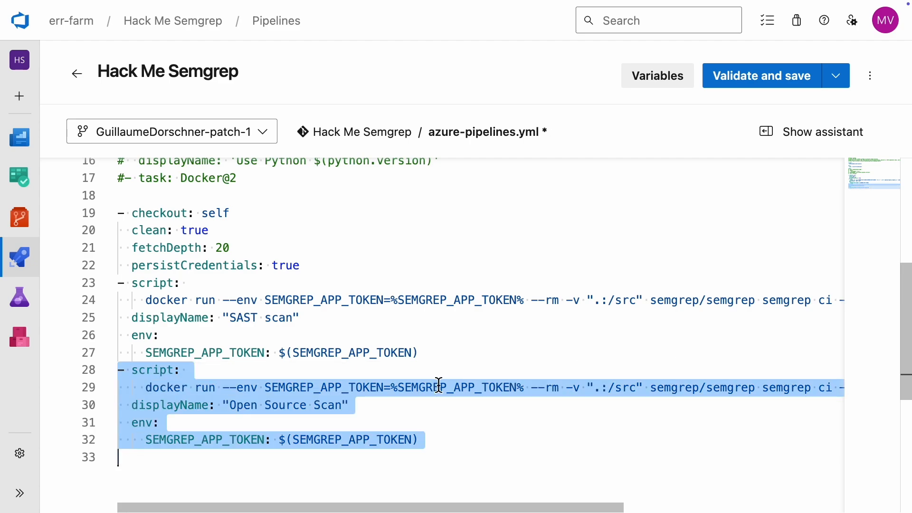
mouse_move(476, 455)
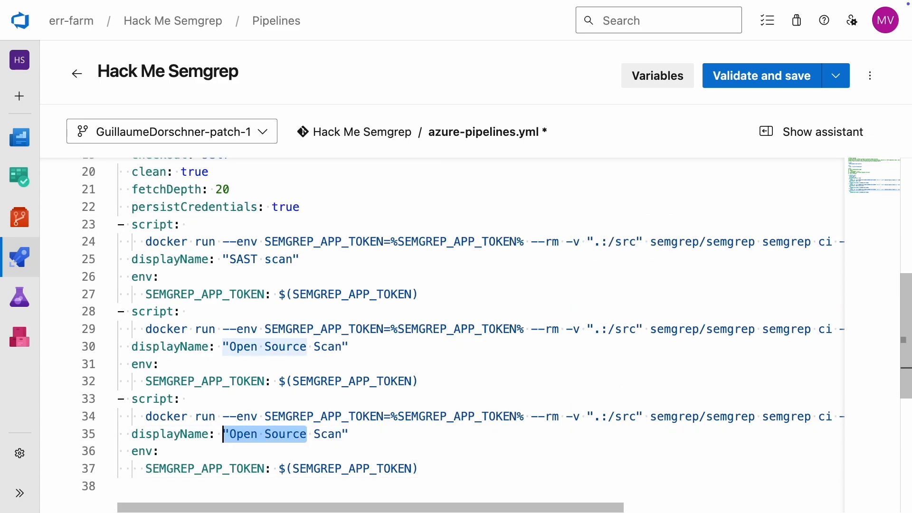
- Paste three scan-step copies with --oss-only and --secrets flags, renaming them through Supply Chain Scan
type("Secrets Scan\"")
left_click(481, 416)
type("-secrets")
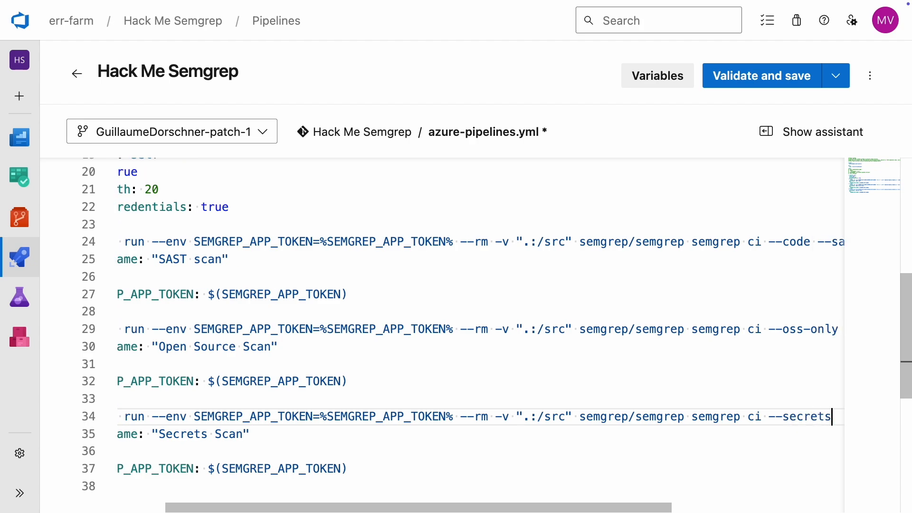
mouse_move(542, 400)
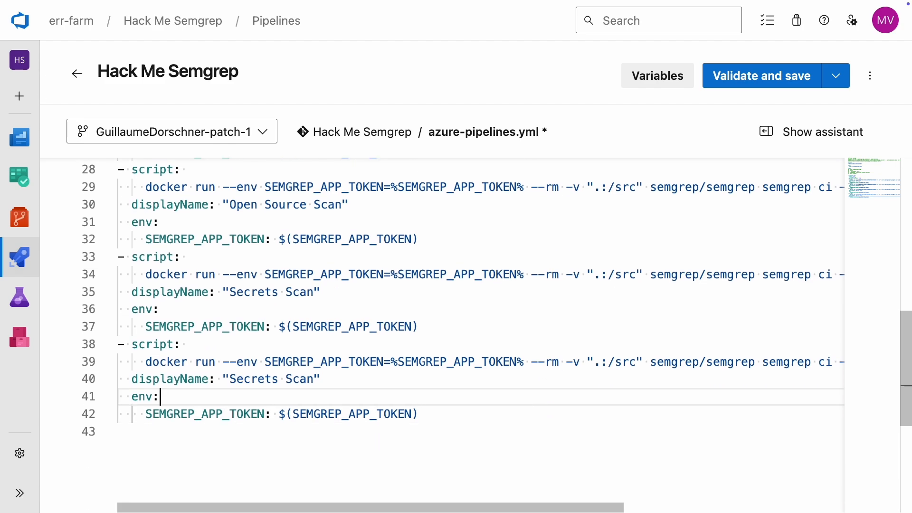
type("SupplyScan")
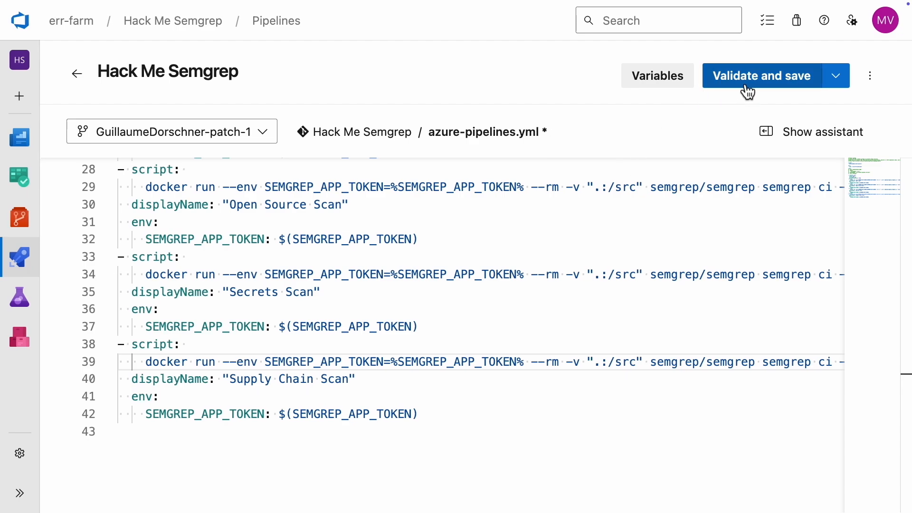
- Validate and commit the pipeline YAML, then open the Hack Me Semgrep pipeline's runs
left_click(760, 75)
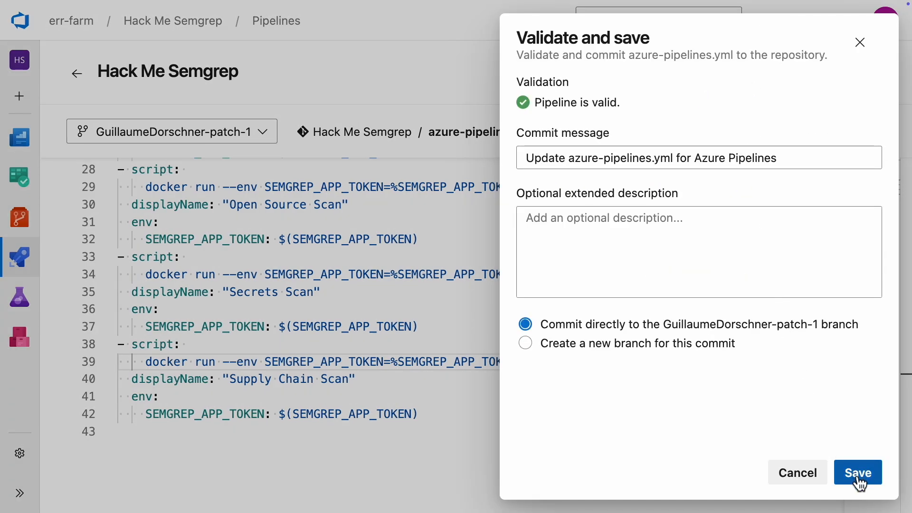
left_click(857, 472)
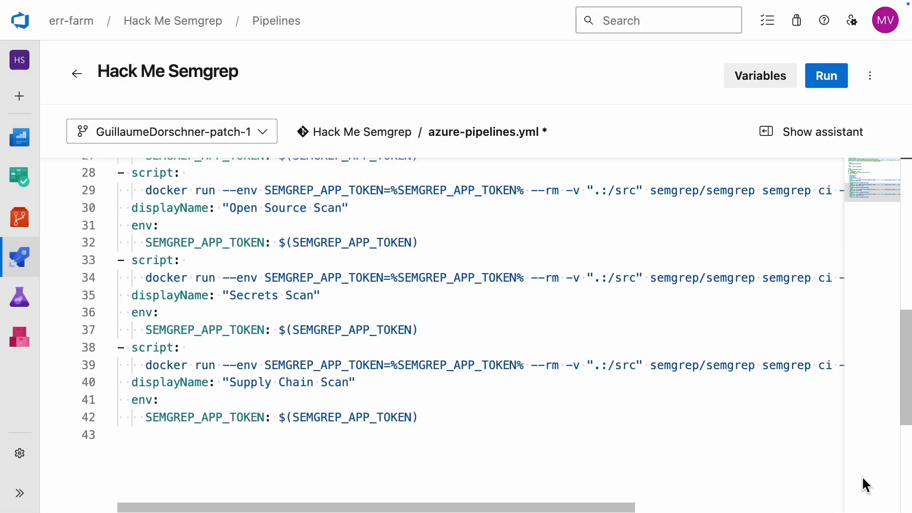
left_click(20, 257)
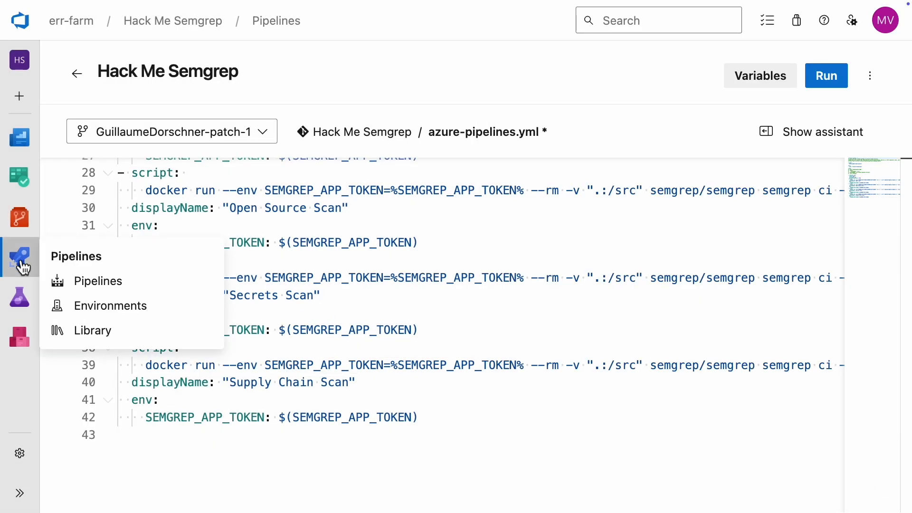
left_click(98, 281)
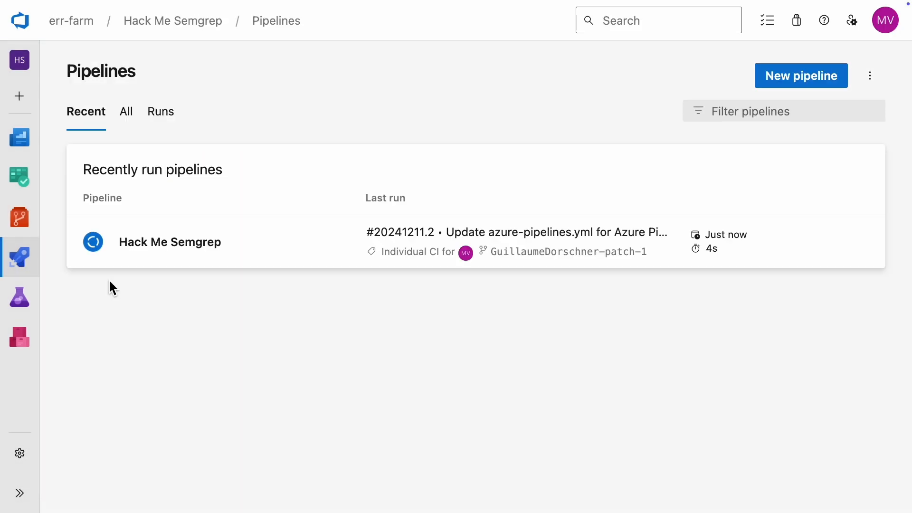
left_click(169, 241)
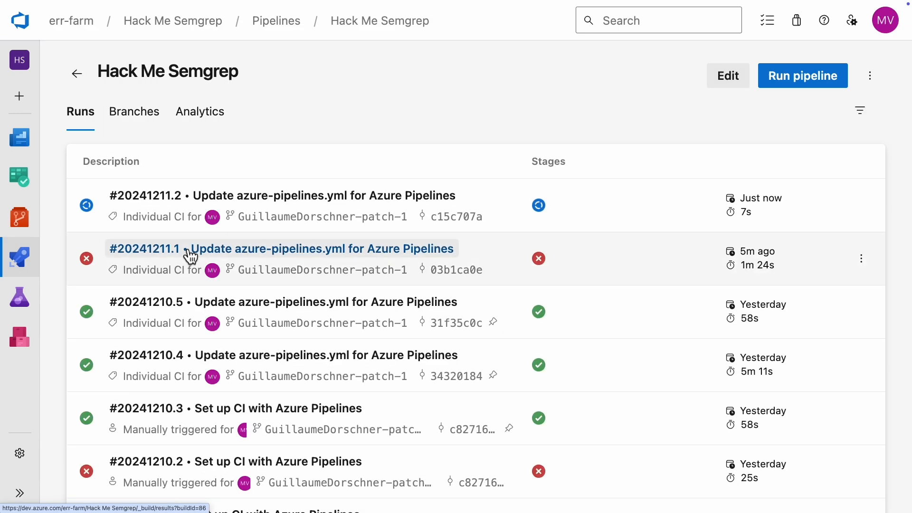
mouse_move(538, 206)
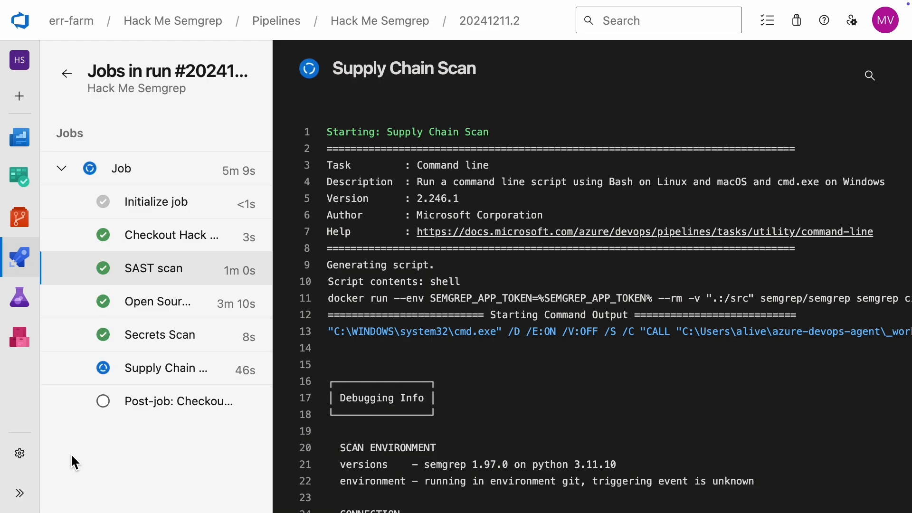
- Open the finished job summary and scroll through the SAST scan step's SARIF findings log
left_click(122, 168)
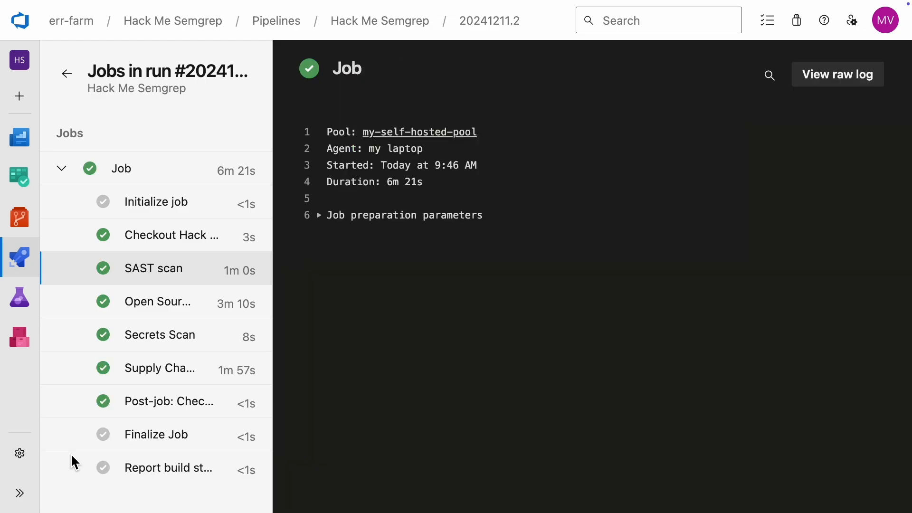
mouse_move(64, 455)
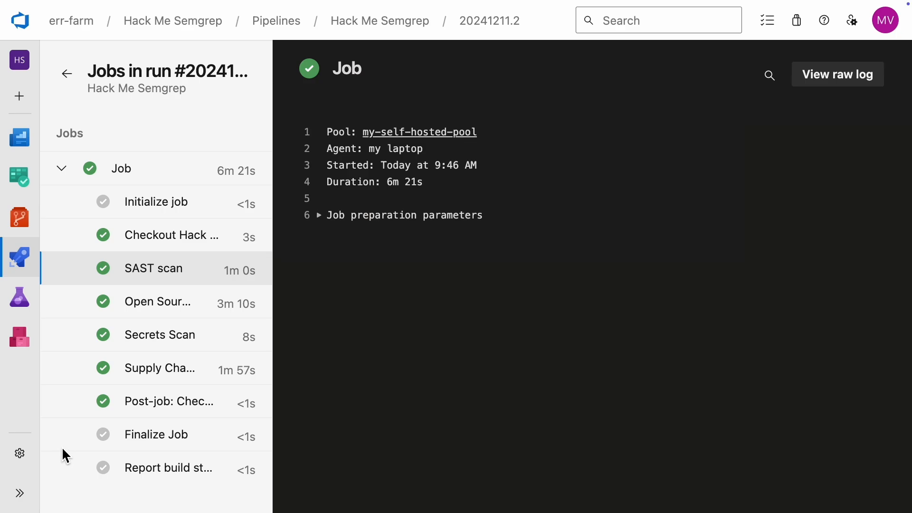
left_click(153, 268)
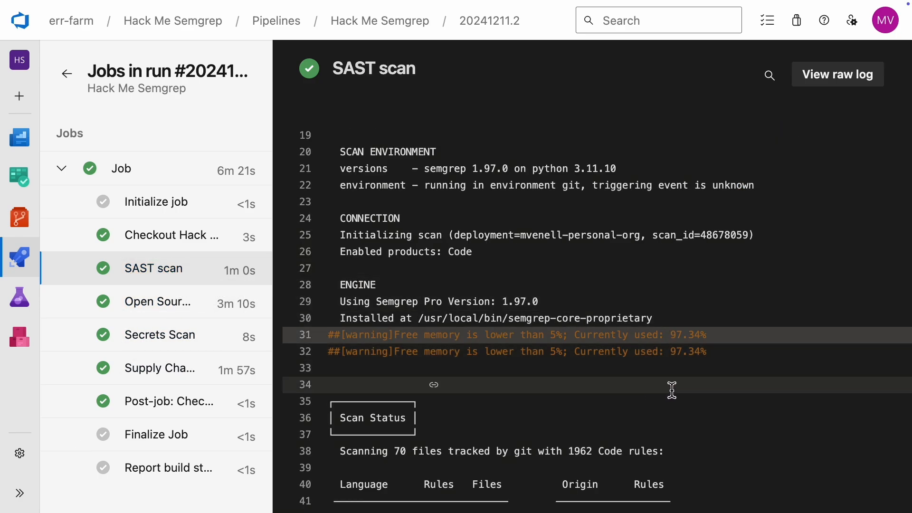
scroll("down", 3)
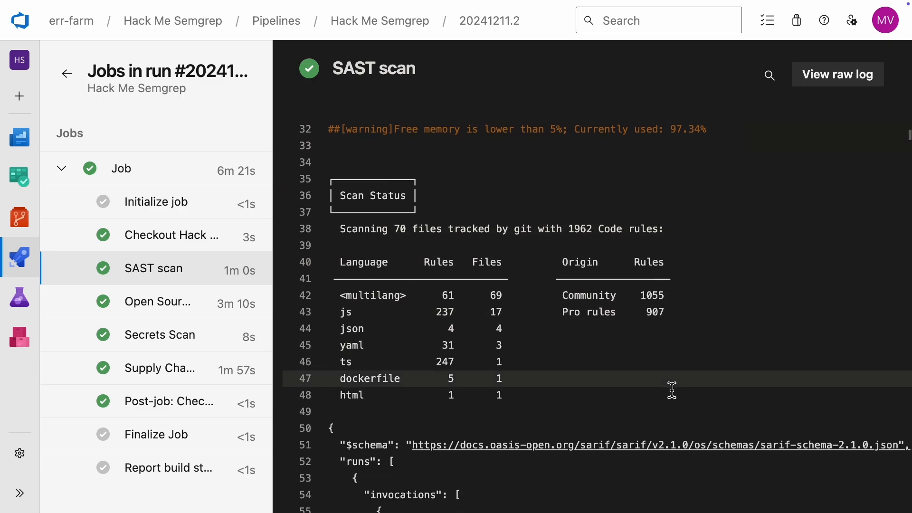
scroll("down", 3)
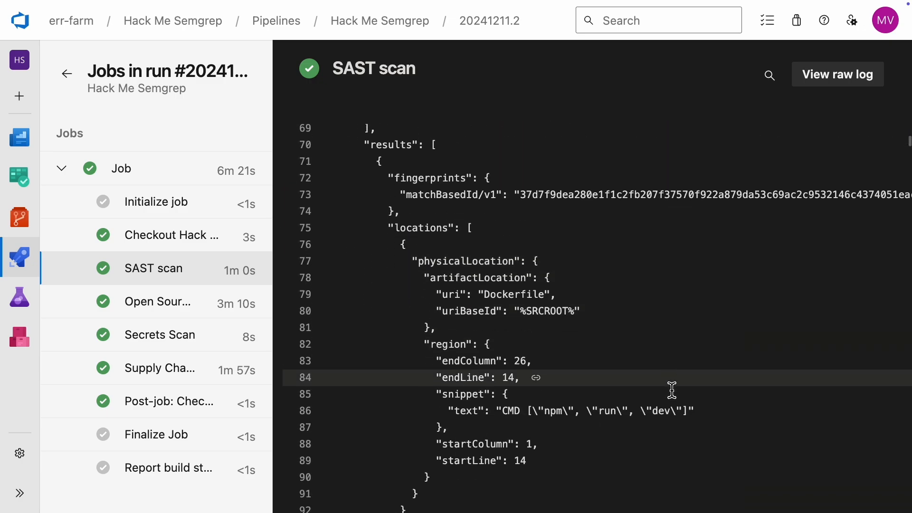
scroll("down", 3)
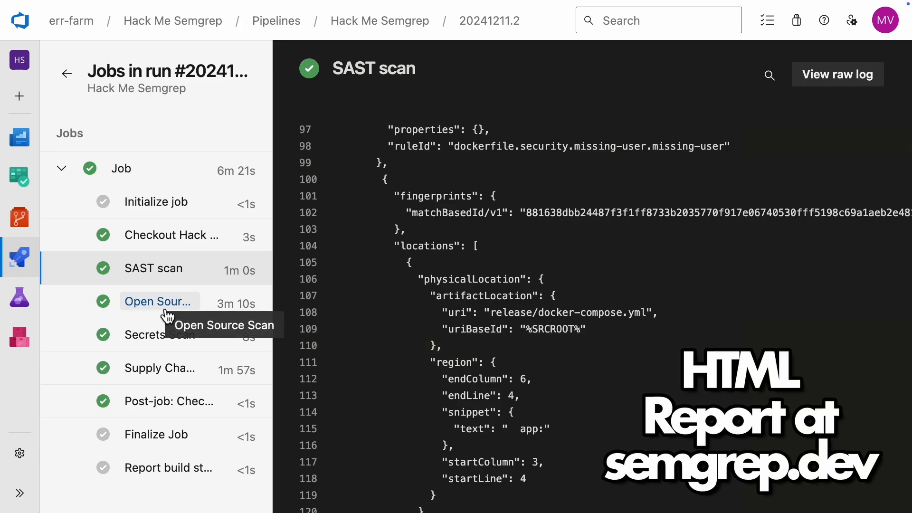
- Scroll through the Open Source Scan step's log
left_click(157, 301)
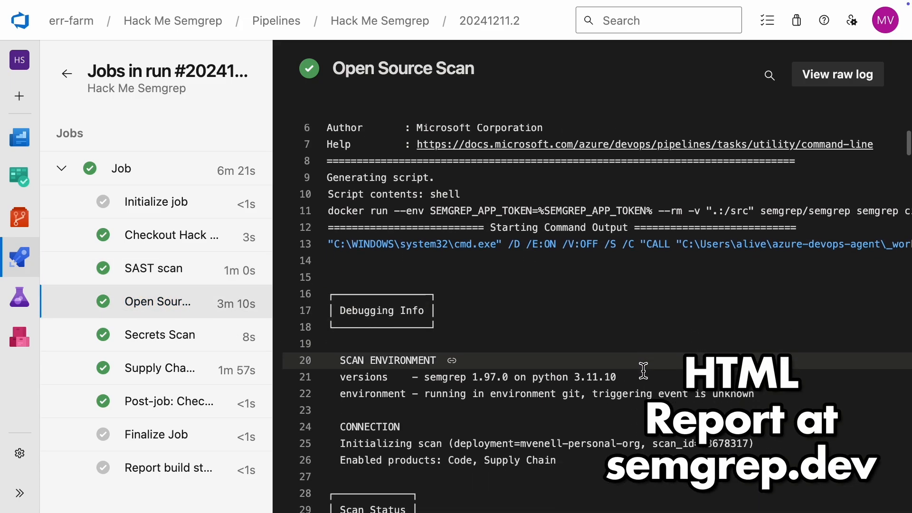
scroll("down", 3)
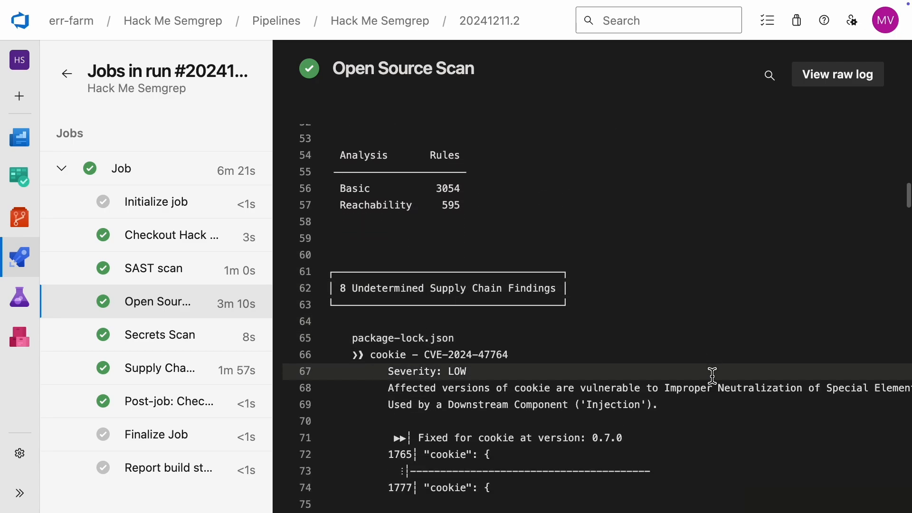
scroll("down", 3)
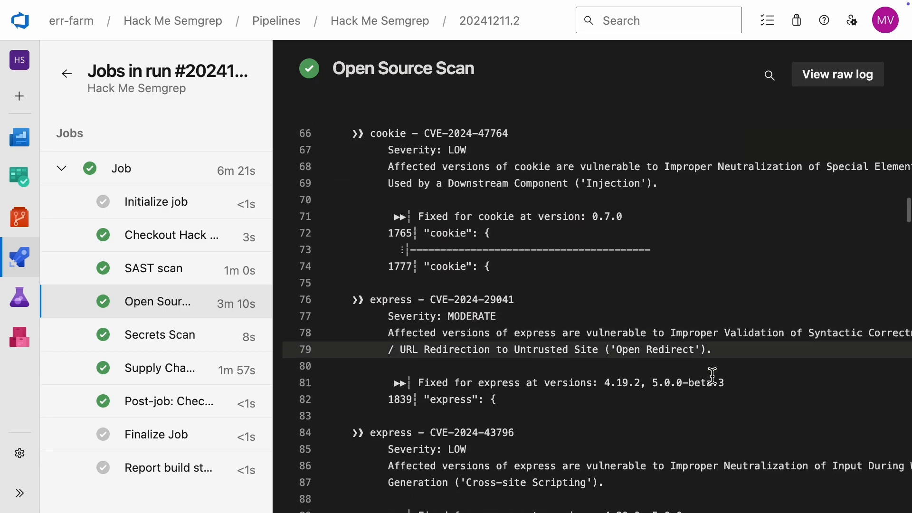
scroll("down", 3)
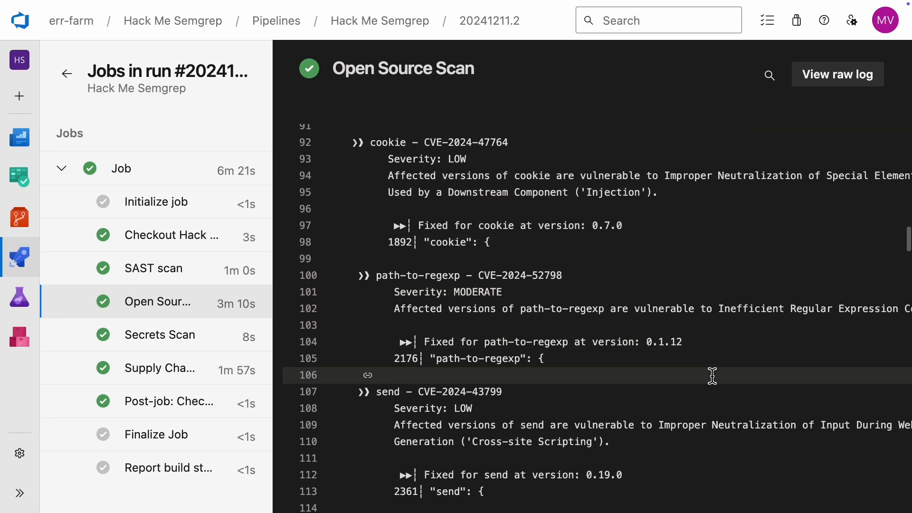
scroll("down", 3)
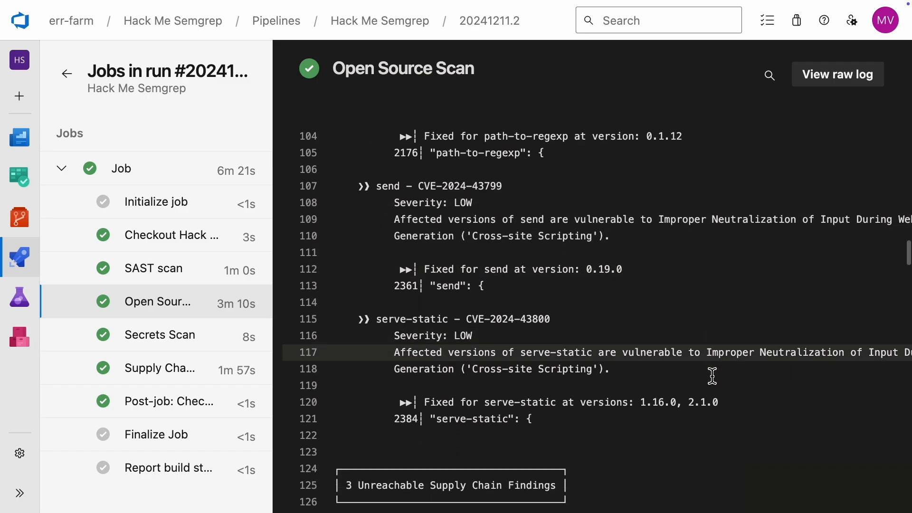
- Review the Secrets Scan step's log output
left_click(159, 335)
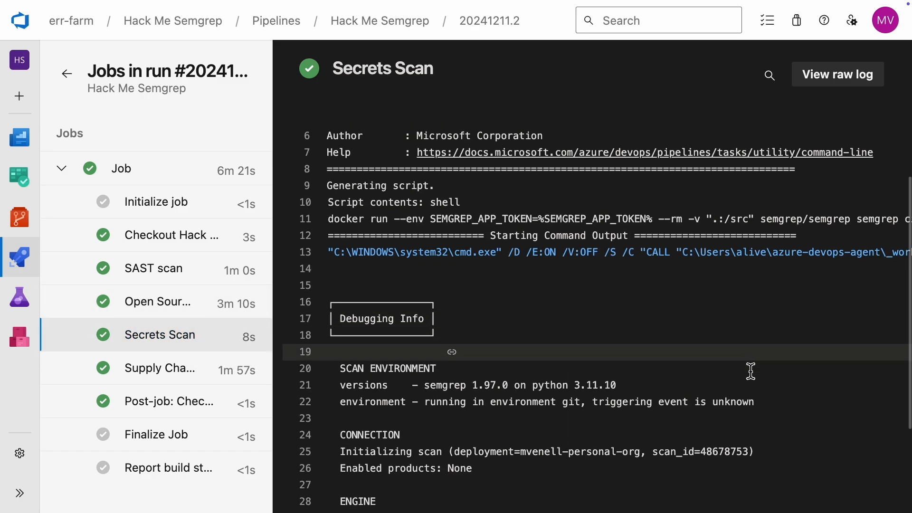
scroll("down", 3)
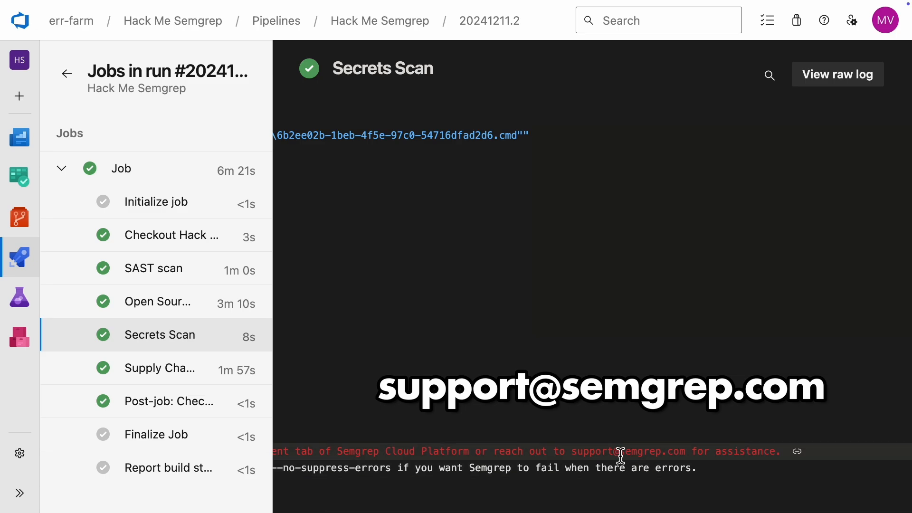
left_click_drag(497, 450, 759, 450)
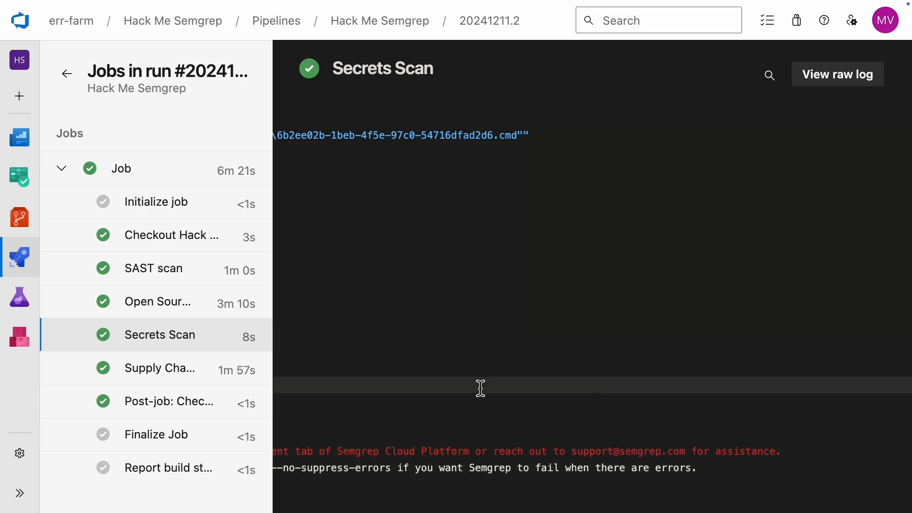
- Review the Supply Chain Scan CVE findings, then search 'azure pipelin' for artifact publishing docs
left_click(159, 367)
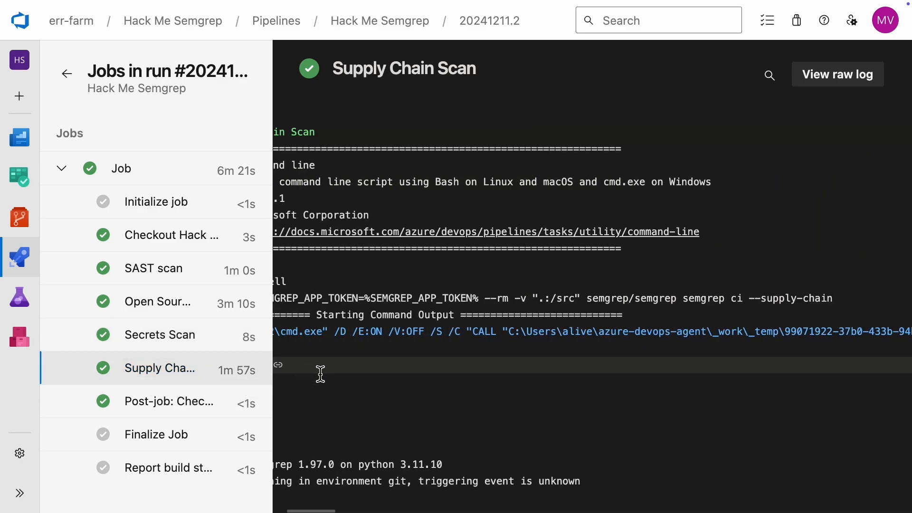
scroll("down", 3)
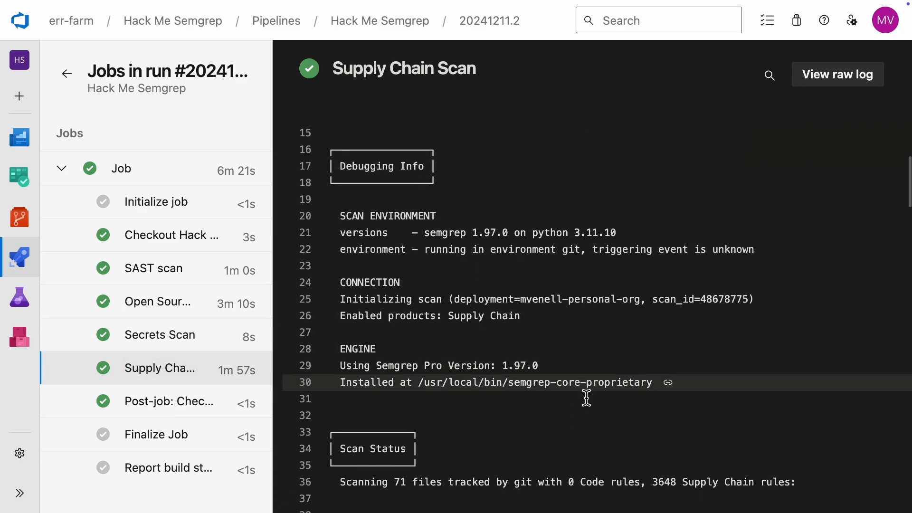
scroll("down", 3)
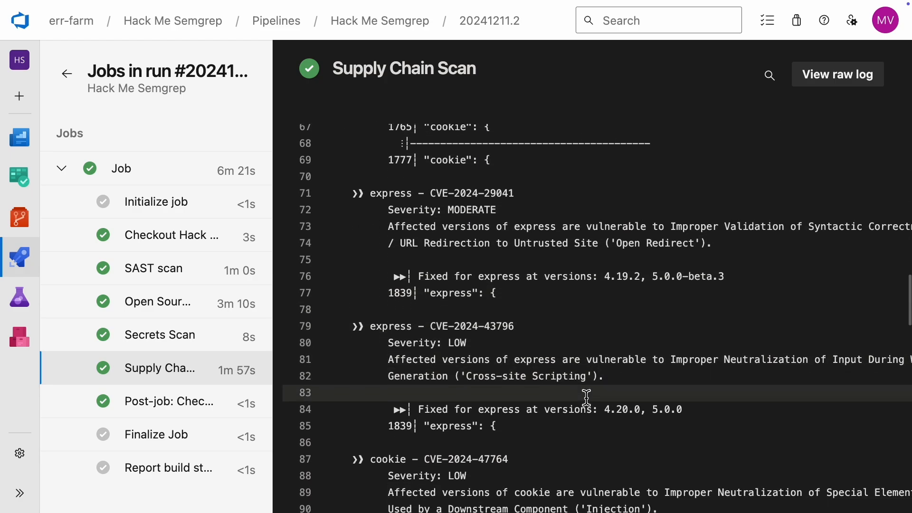
scroll("down", 3)
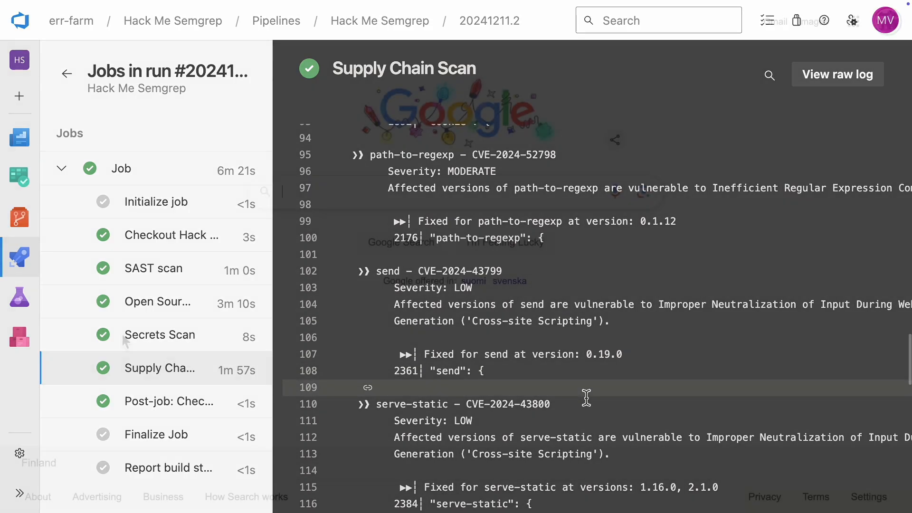
type("azure pipeline publish build artifacts")
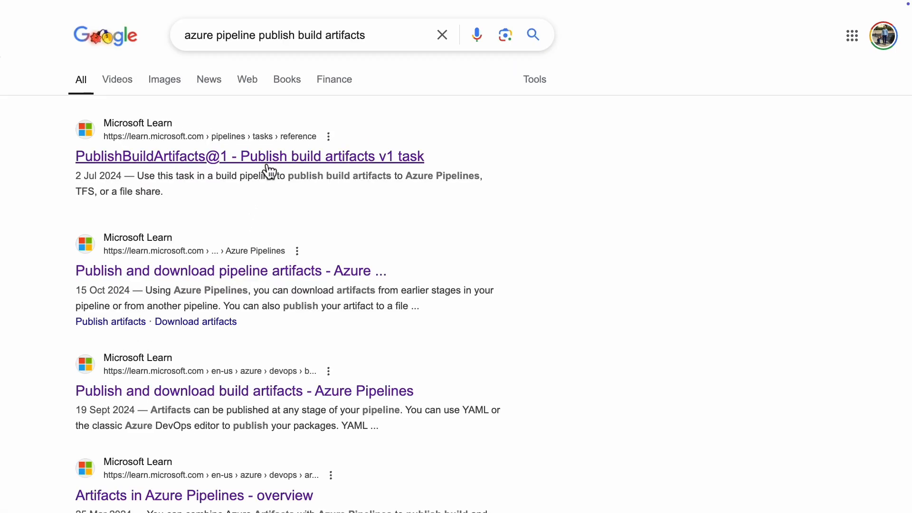
- Open the PublishBuildArtifacts@1 reference on Microsoft Learn and scroll to its YAML example
left_click(249, 156)
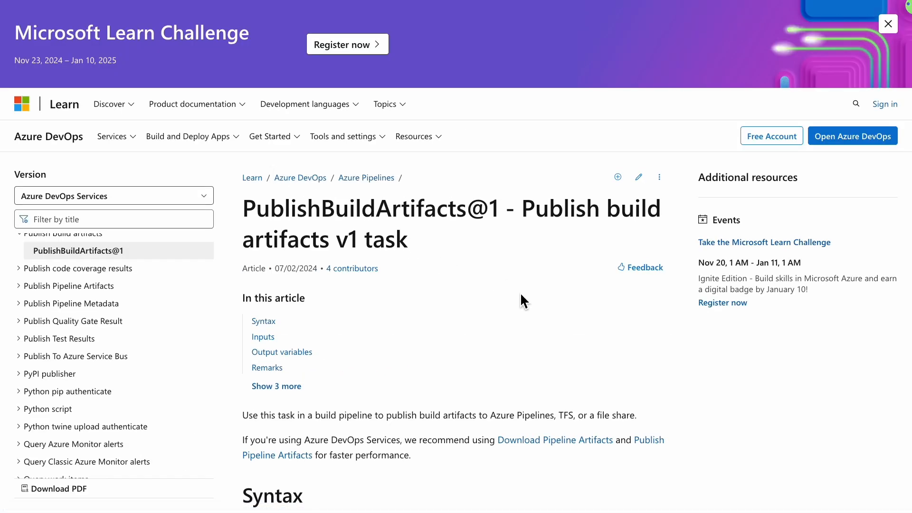
scroll("down", 3)
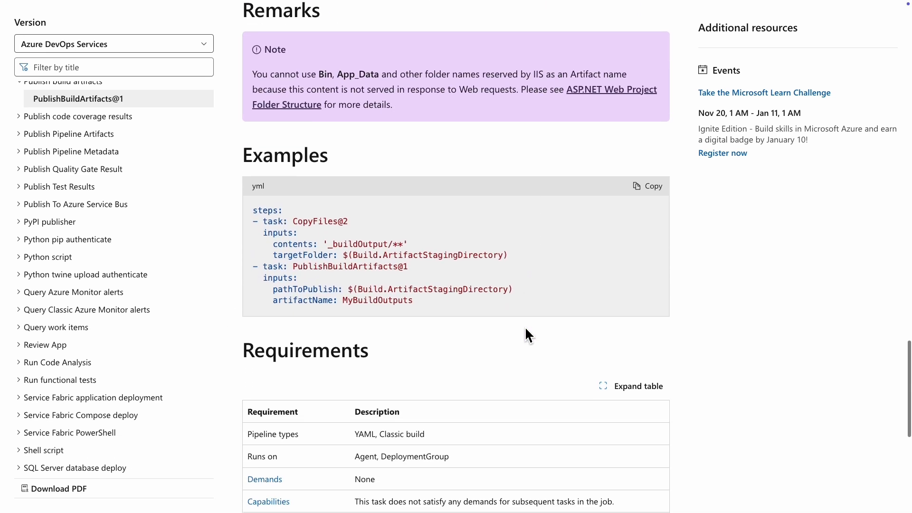
scroll("down", 3)
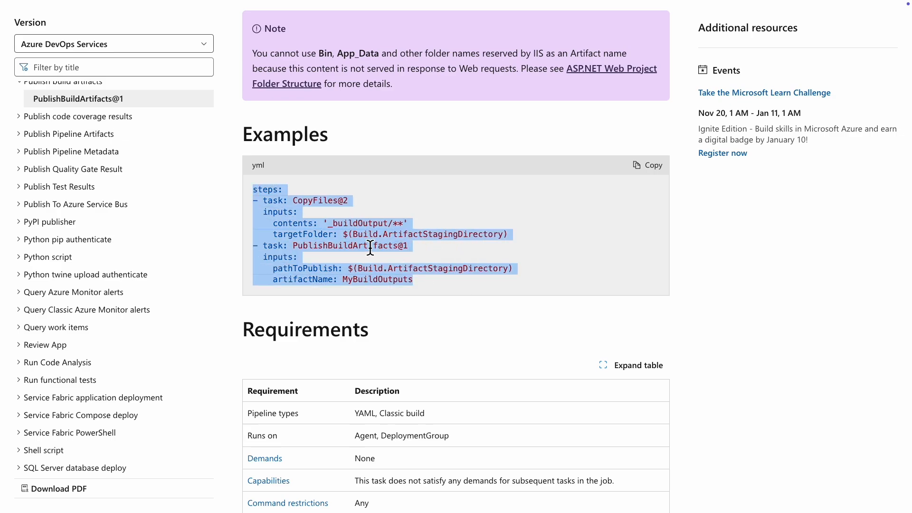
mouse_move(321, 263)
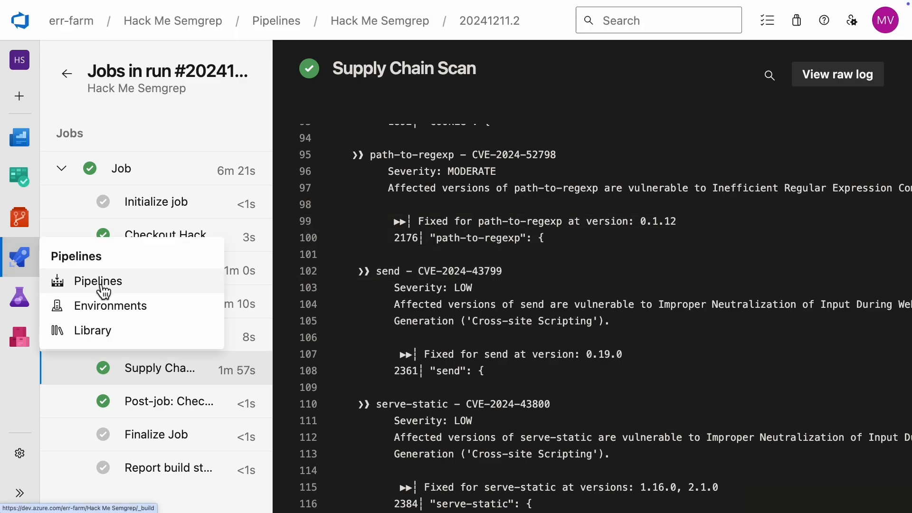
- Reopen the Hack Me Semgrep pipeline YAML for editing and select the sarif output file name
left_click(98, 281)
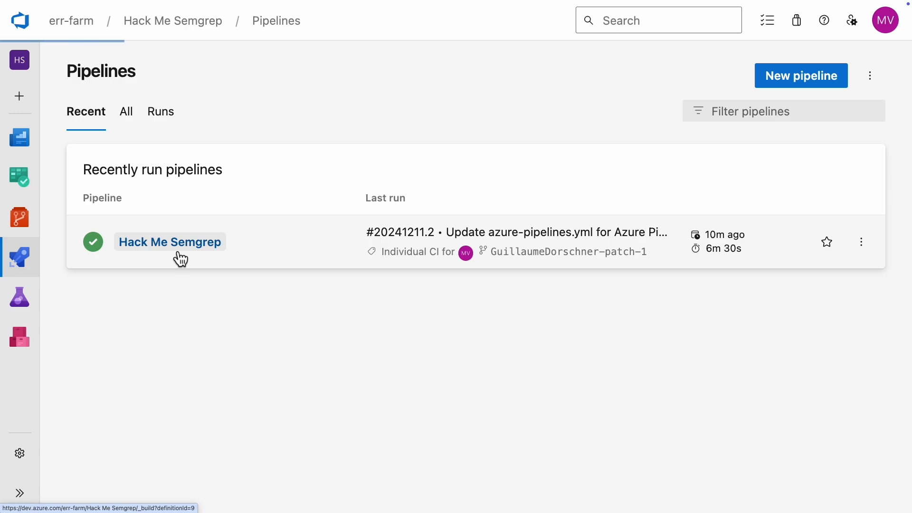
left_click(169, 242)
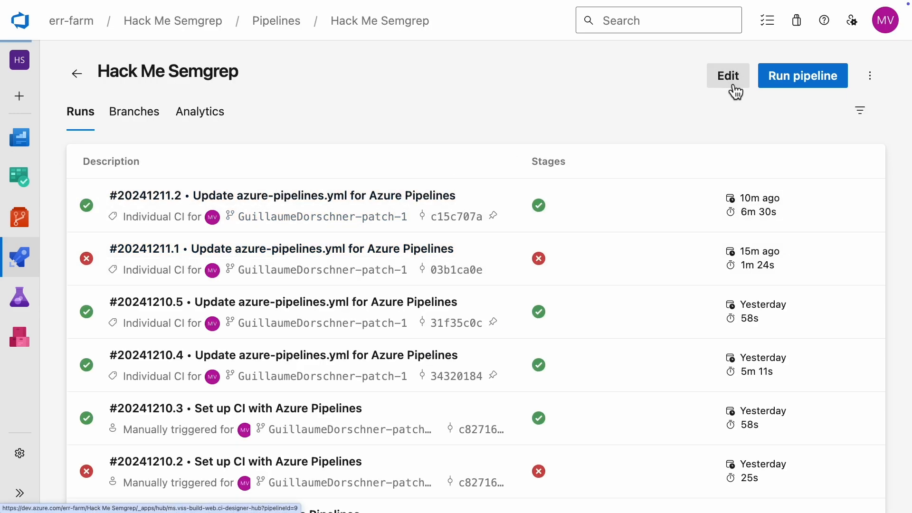
left_click(727, 75)
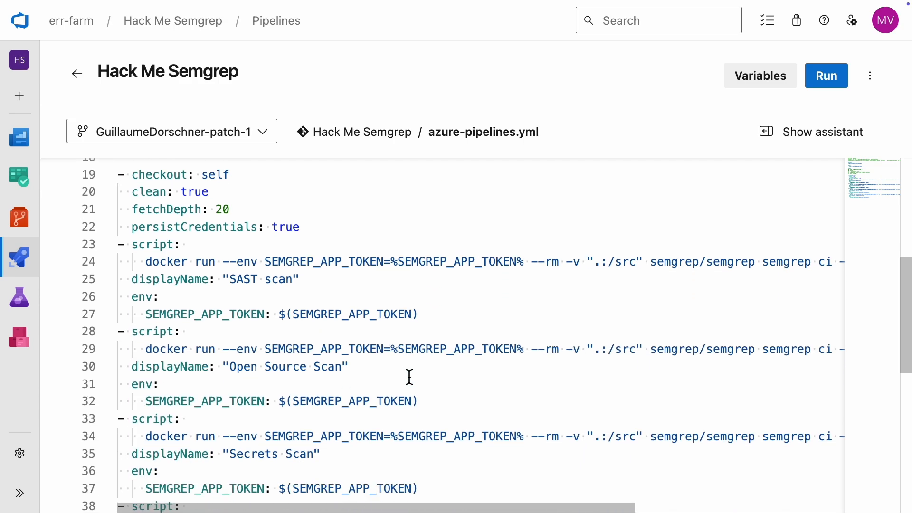
scroll("right", 3)
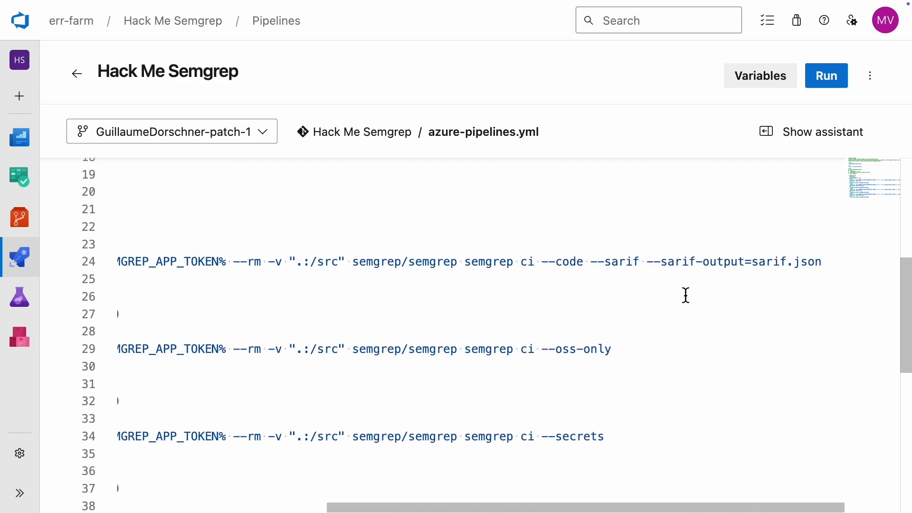
double_click(787, 261)
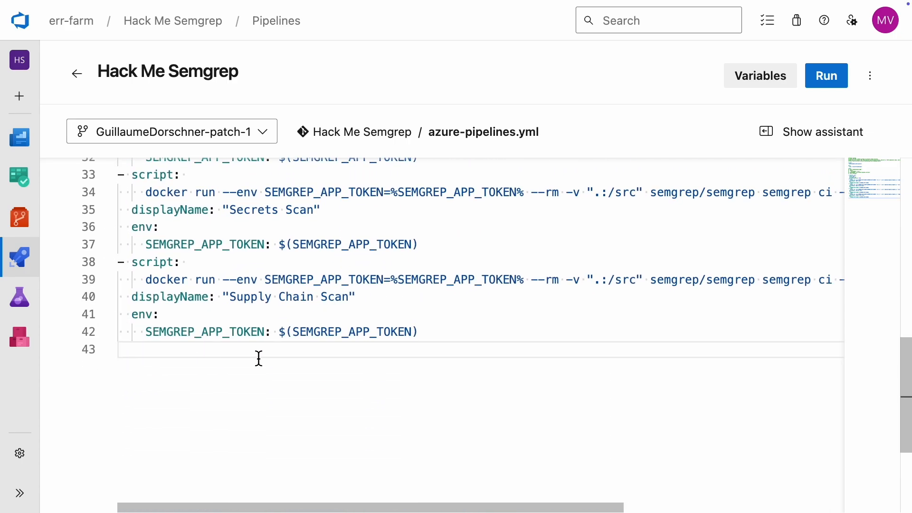
- Paste the CopyFiles@2 and PublishBuildArtifacts@1 tasks with contents 'sarif.json', then validate and save
right_click(258, 357)
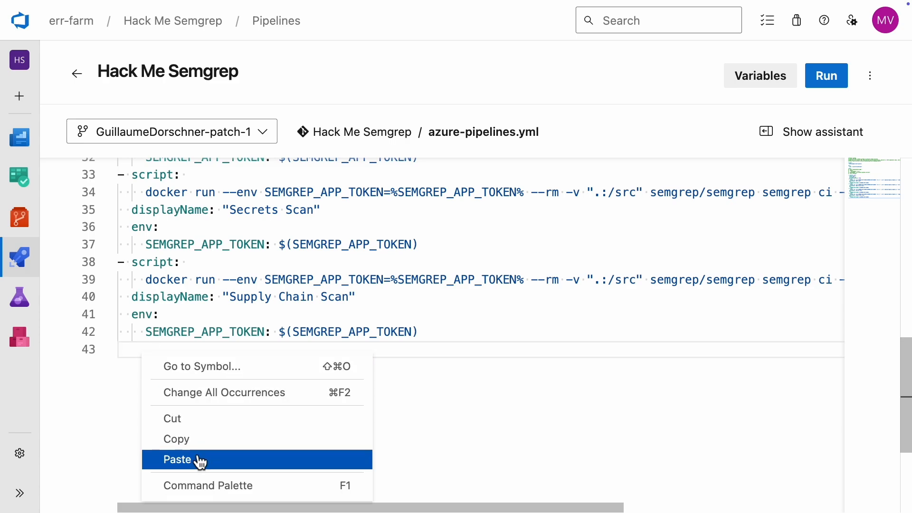
left_click(178, 459)
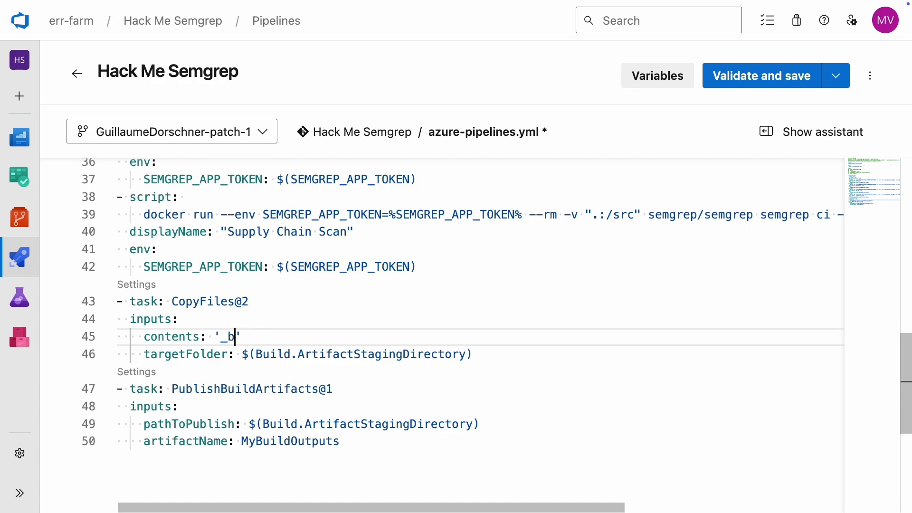
type("sarif.json")
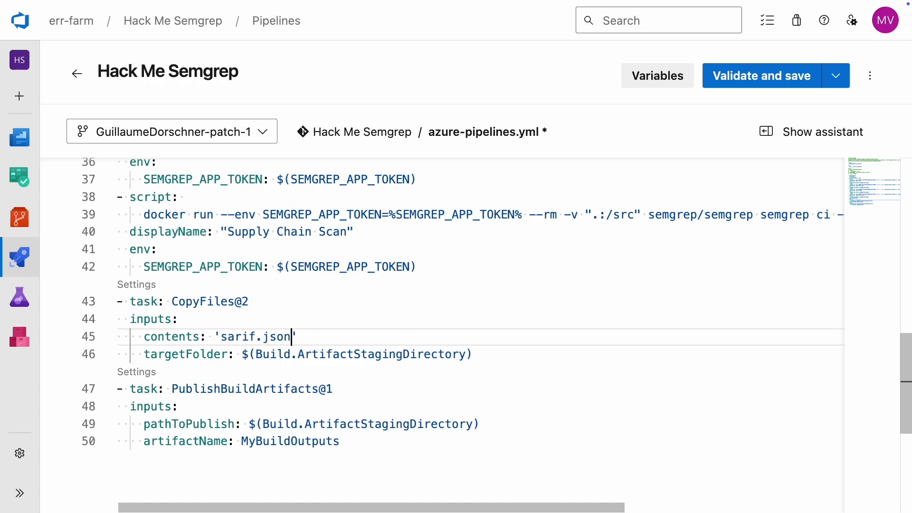
scroll("down", 3)
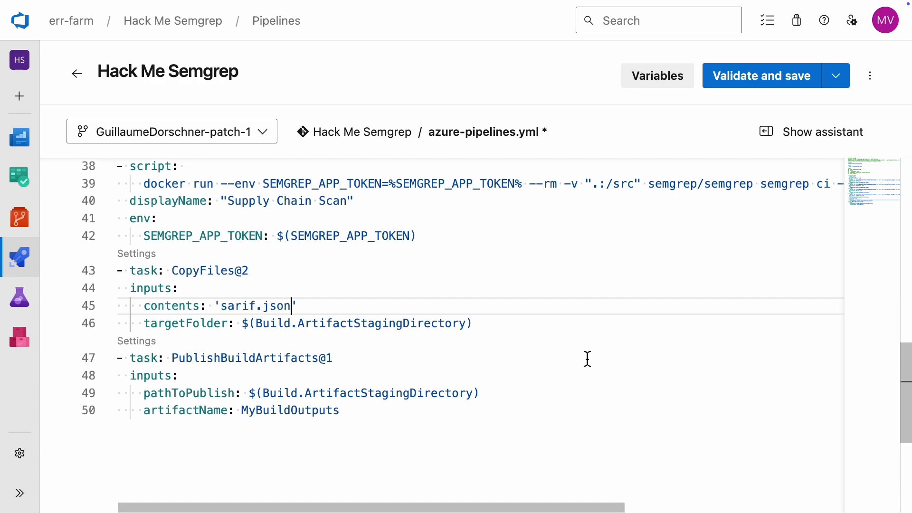
left_click(760, 75)
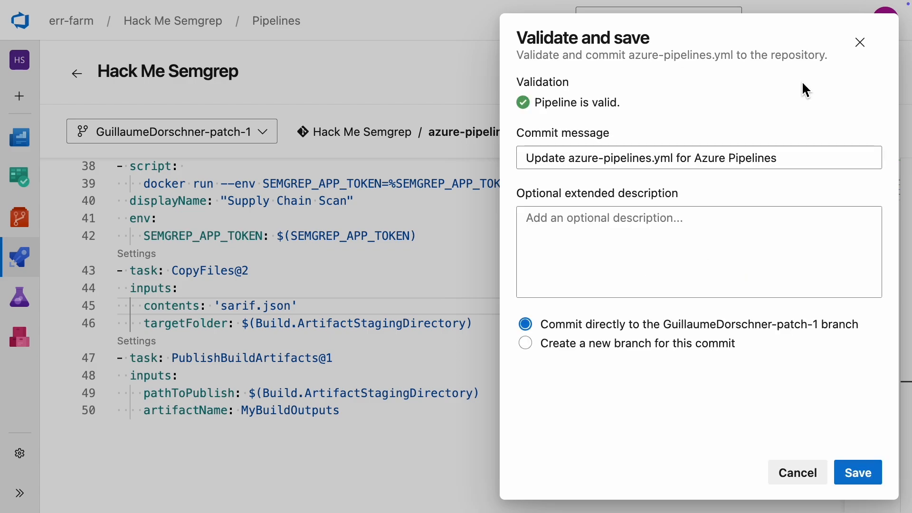
left_click(856, 472)
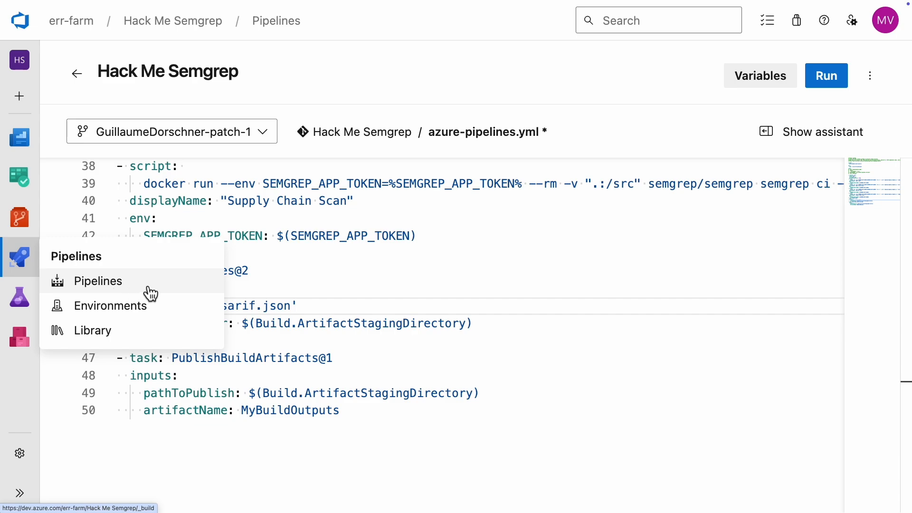
- Download the sarif.json artifact from finished run #20241211.3 and view its findings
left_click(98, 280)
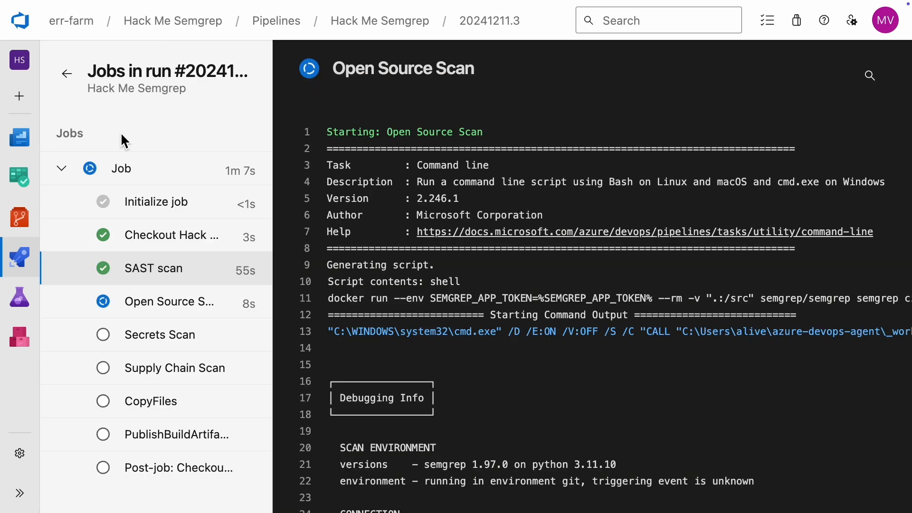
left_click(160, 335)
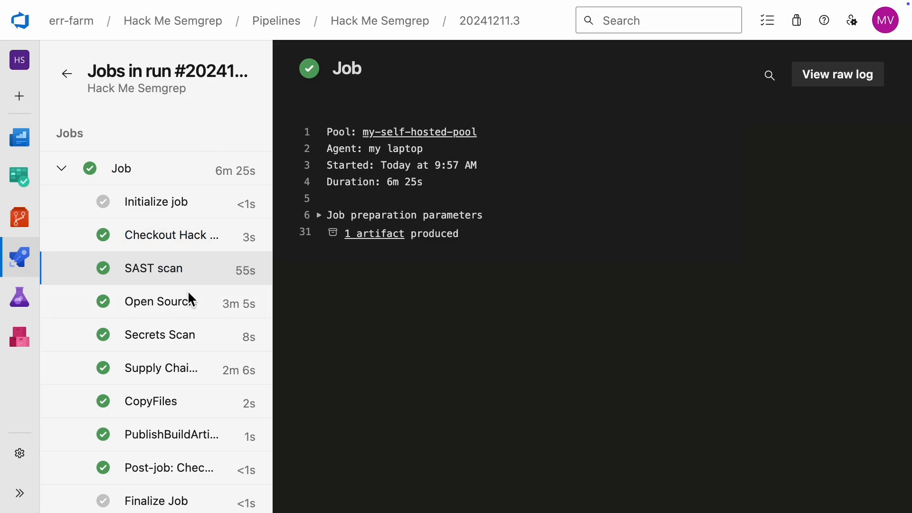
mouse_move(374, 233)
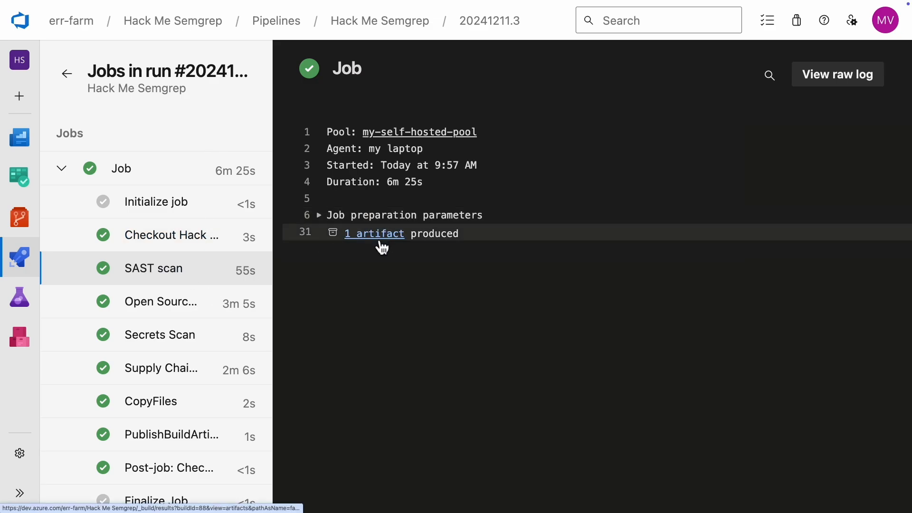
left_click(373, 233)
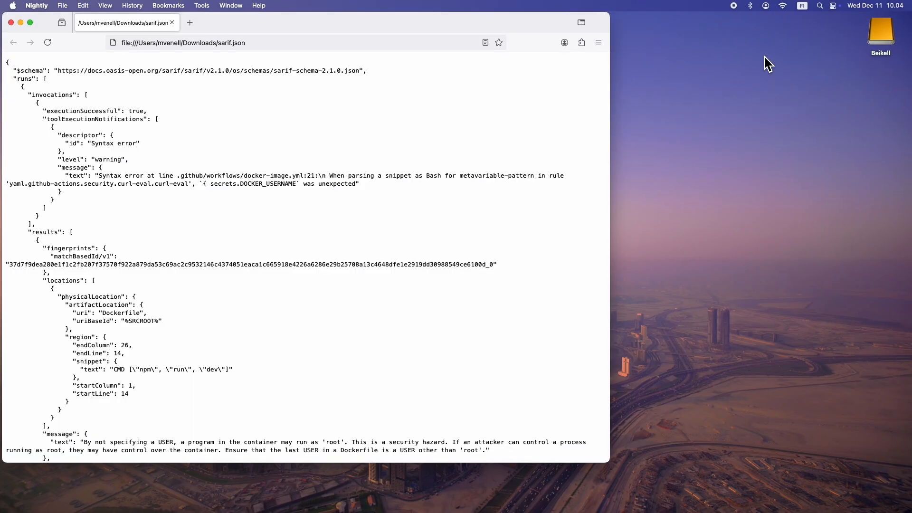
scroll("down", 3)
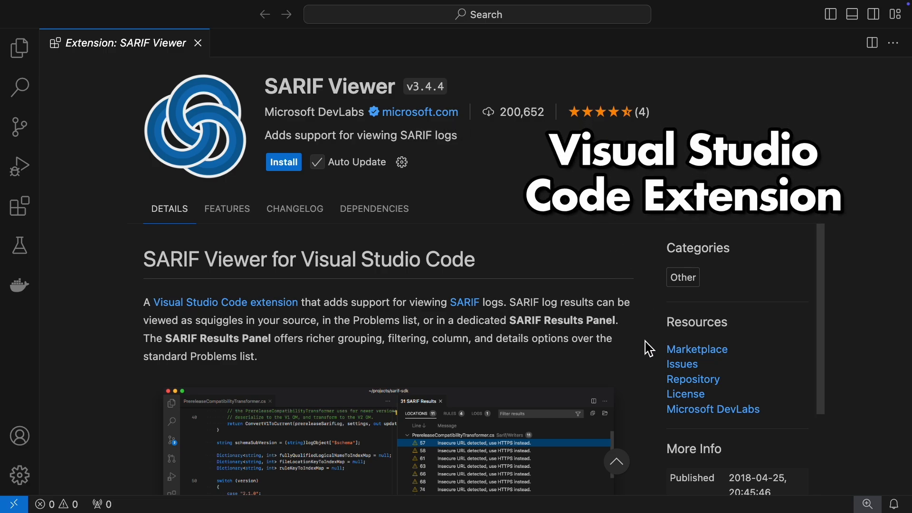
- Scroll through the Microsoft DevLabs SARIF Viewer extension page
scroll("down", 3)
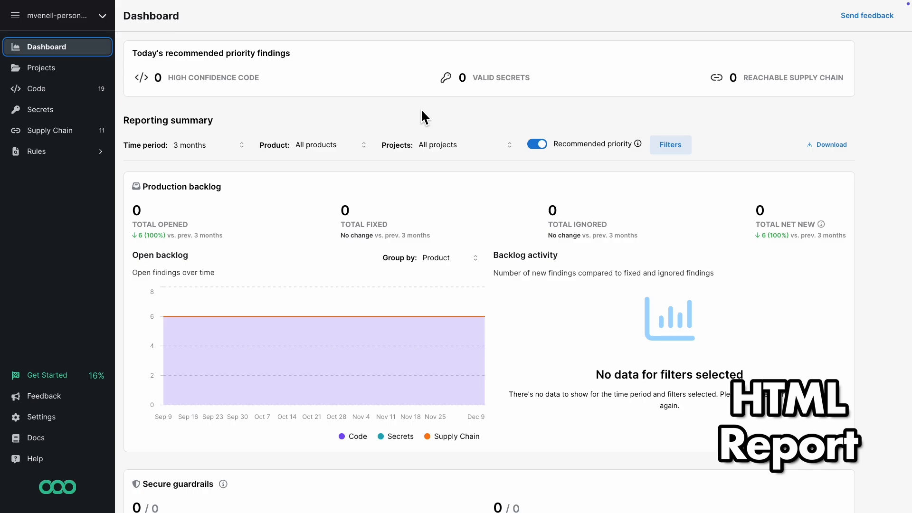
mouse_move(57, 67)
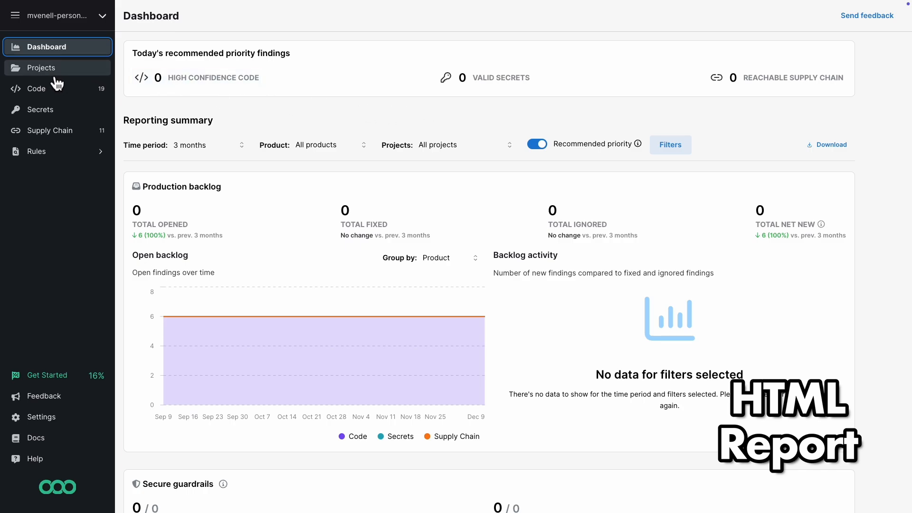
- List the 19 open Semgrep code findings under Projects > Code, showing tainted-sql-string entries
left_click(42, 68)
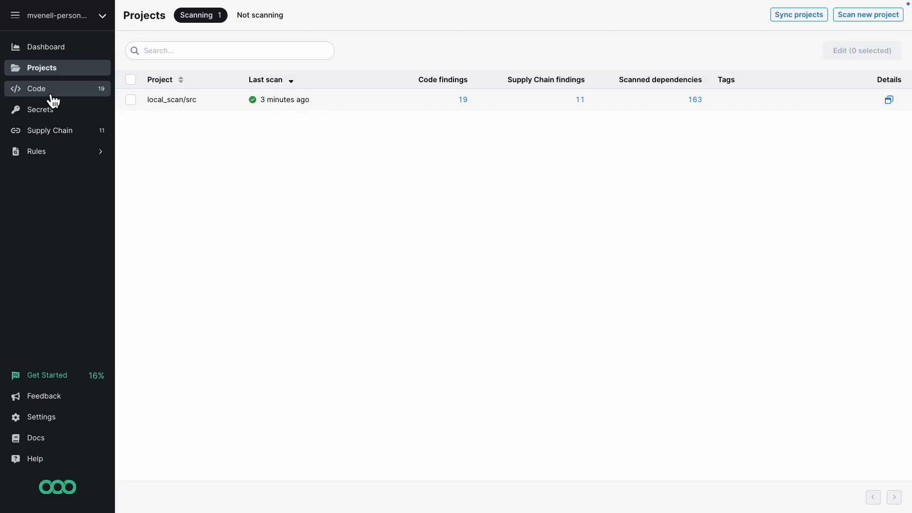
left_click(37, 89)
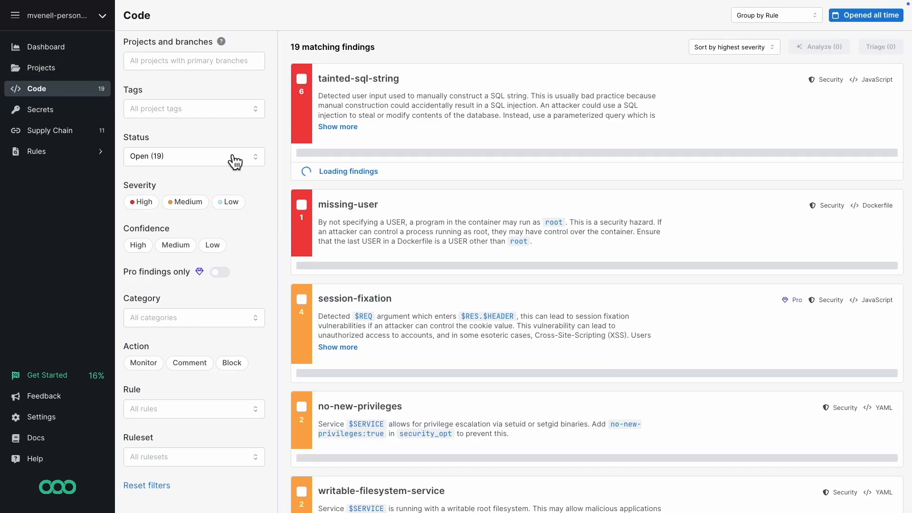
scroll("down", 3)
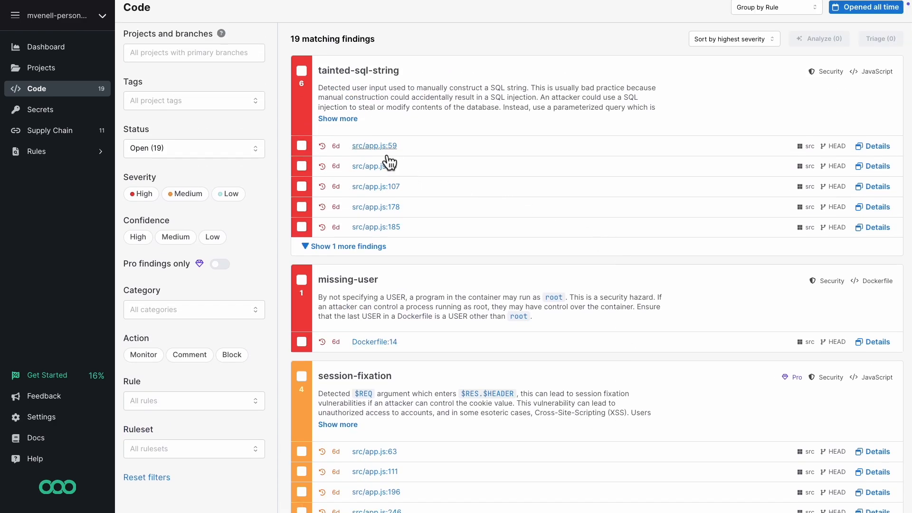
- View the flagged SQL query at src/app.js line 59 in Azure Repos
left_click(373, 146)
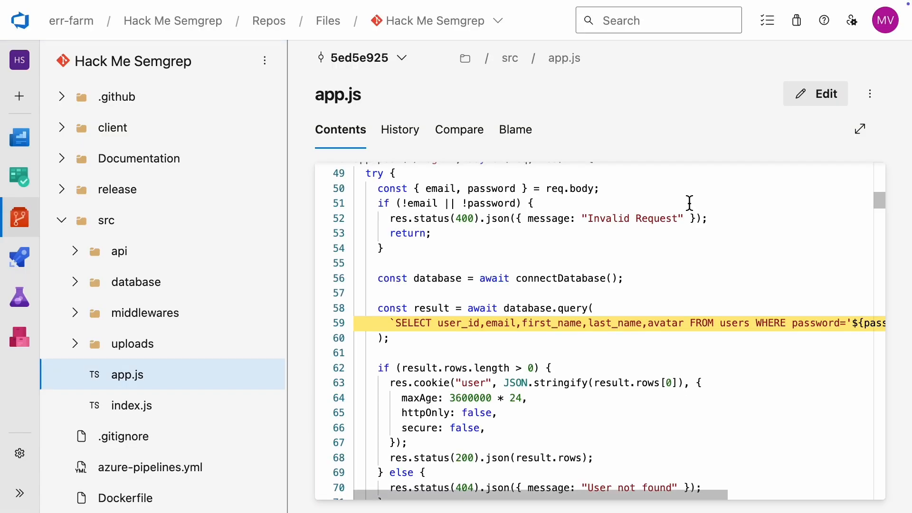
scroll("down", 3)
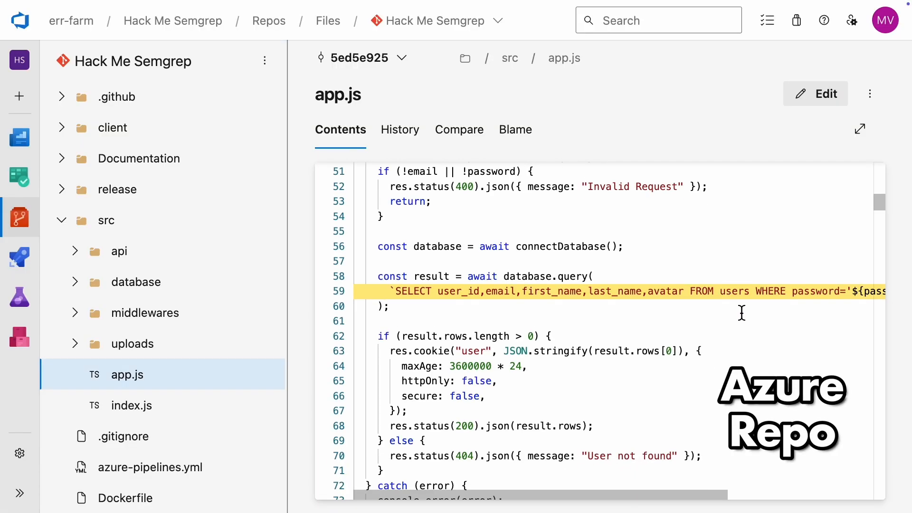
scroll("right", 3)
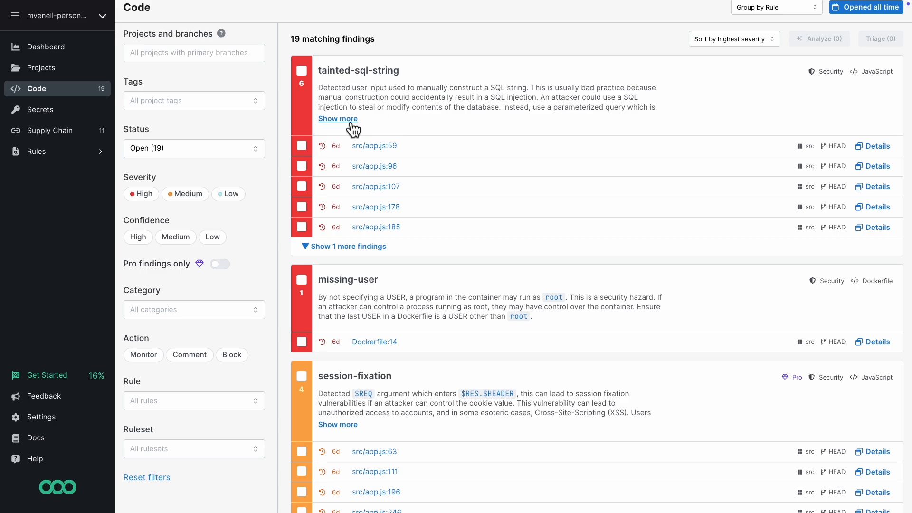
- Read the app.js:59 tainted-sql-string details, then list the 11 Supply Chain findings
left_click(337, 119)
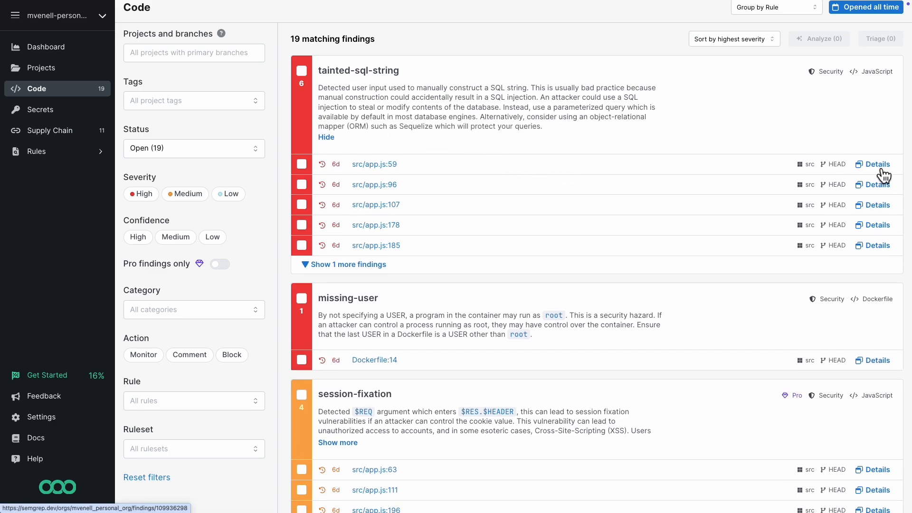
left_click(875, 164)
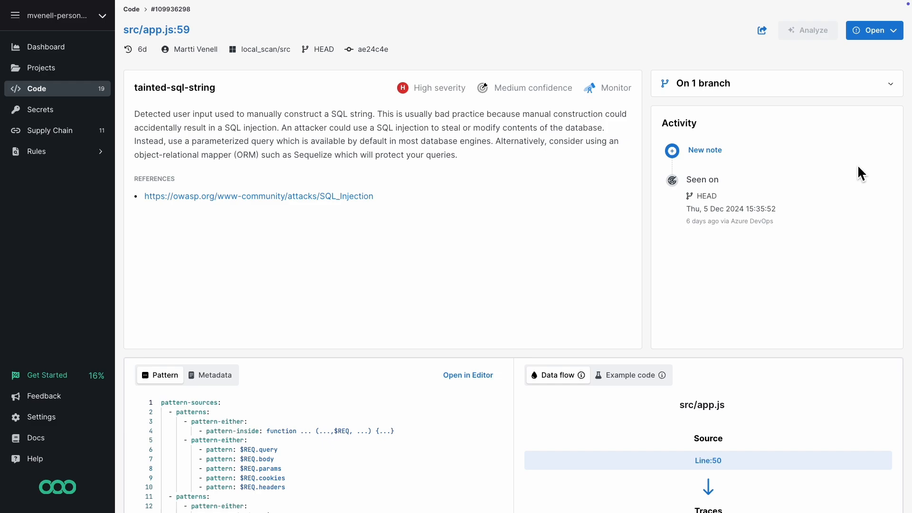
mouse_move(442, 190)
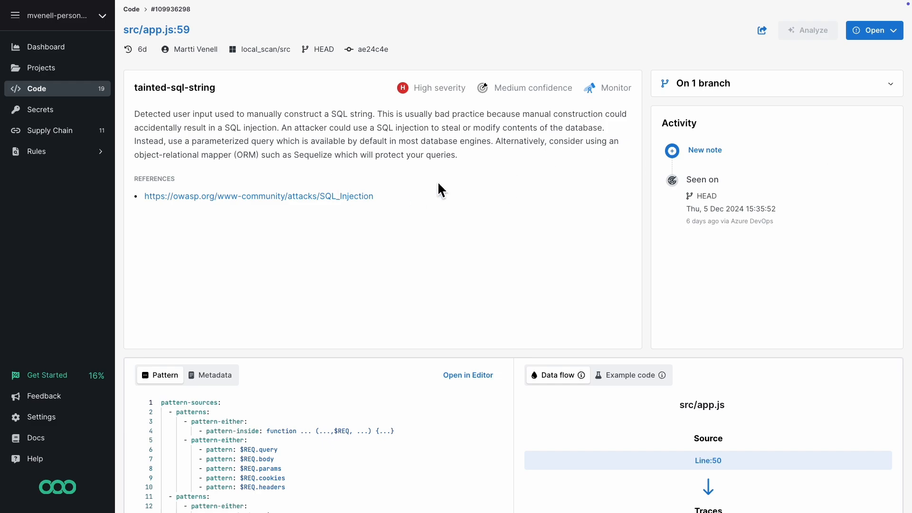
left_click(257, 196)
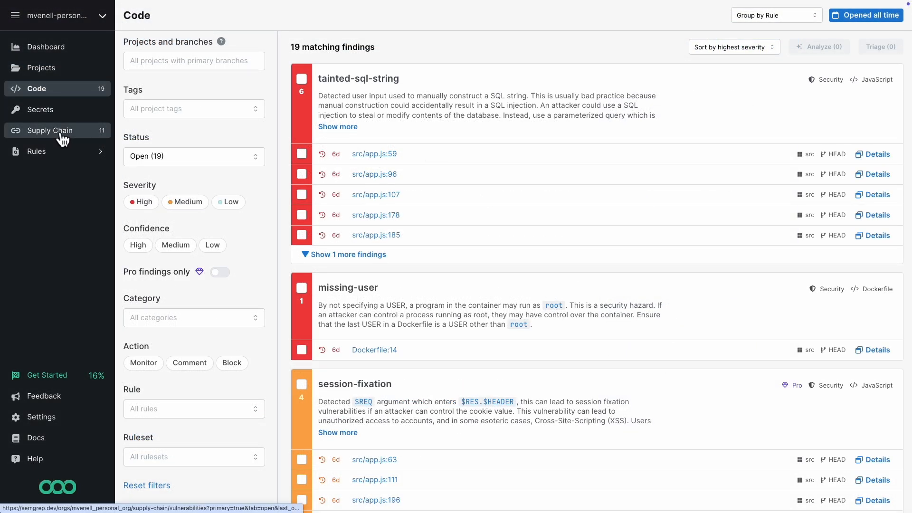
left_click(50, 130)
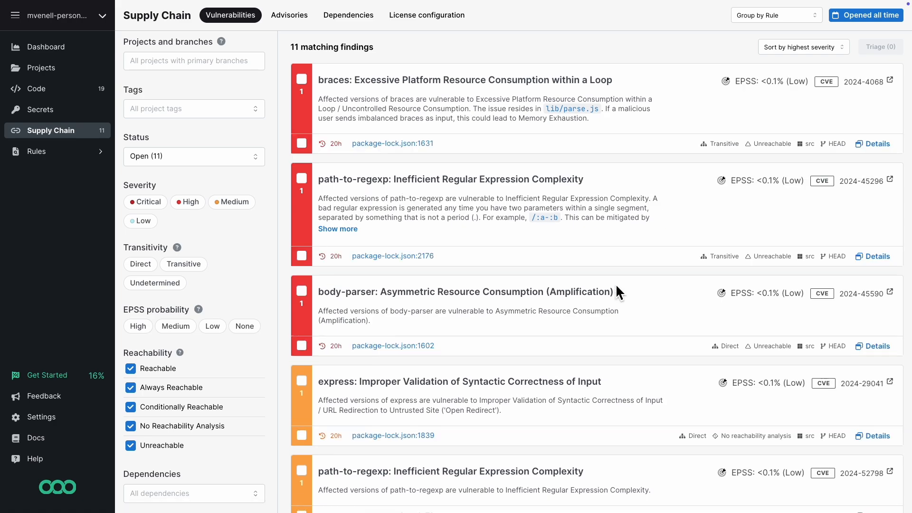